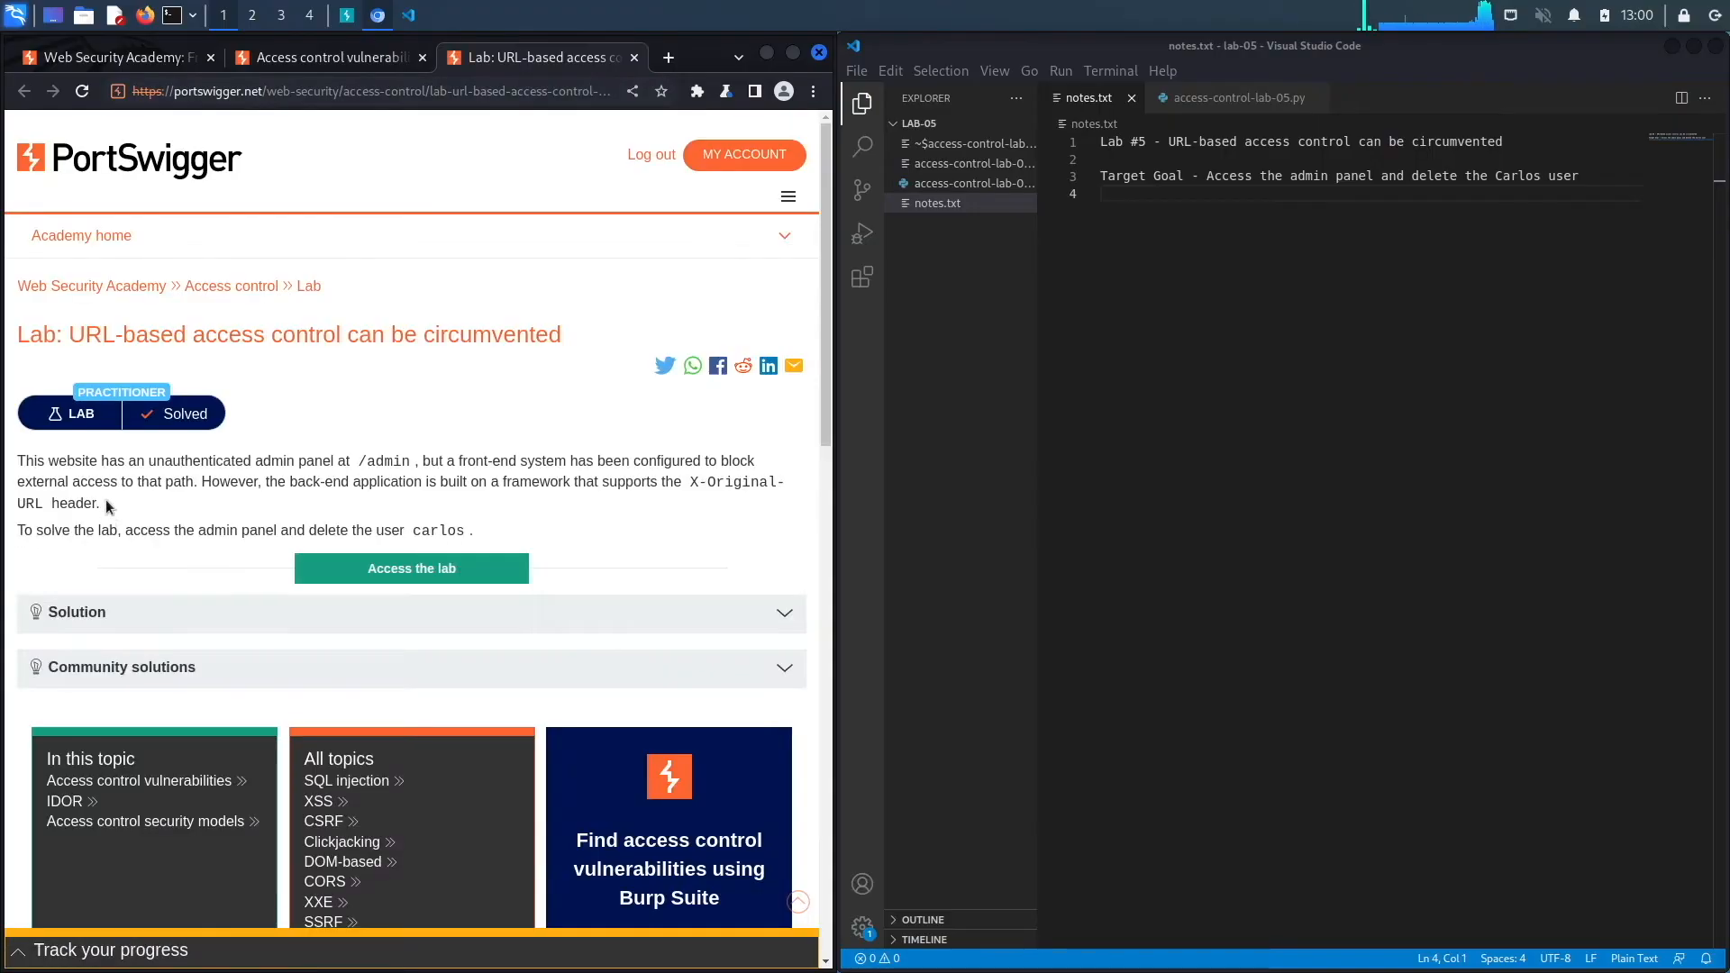
mouse_move(286, 476)
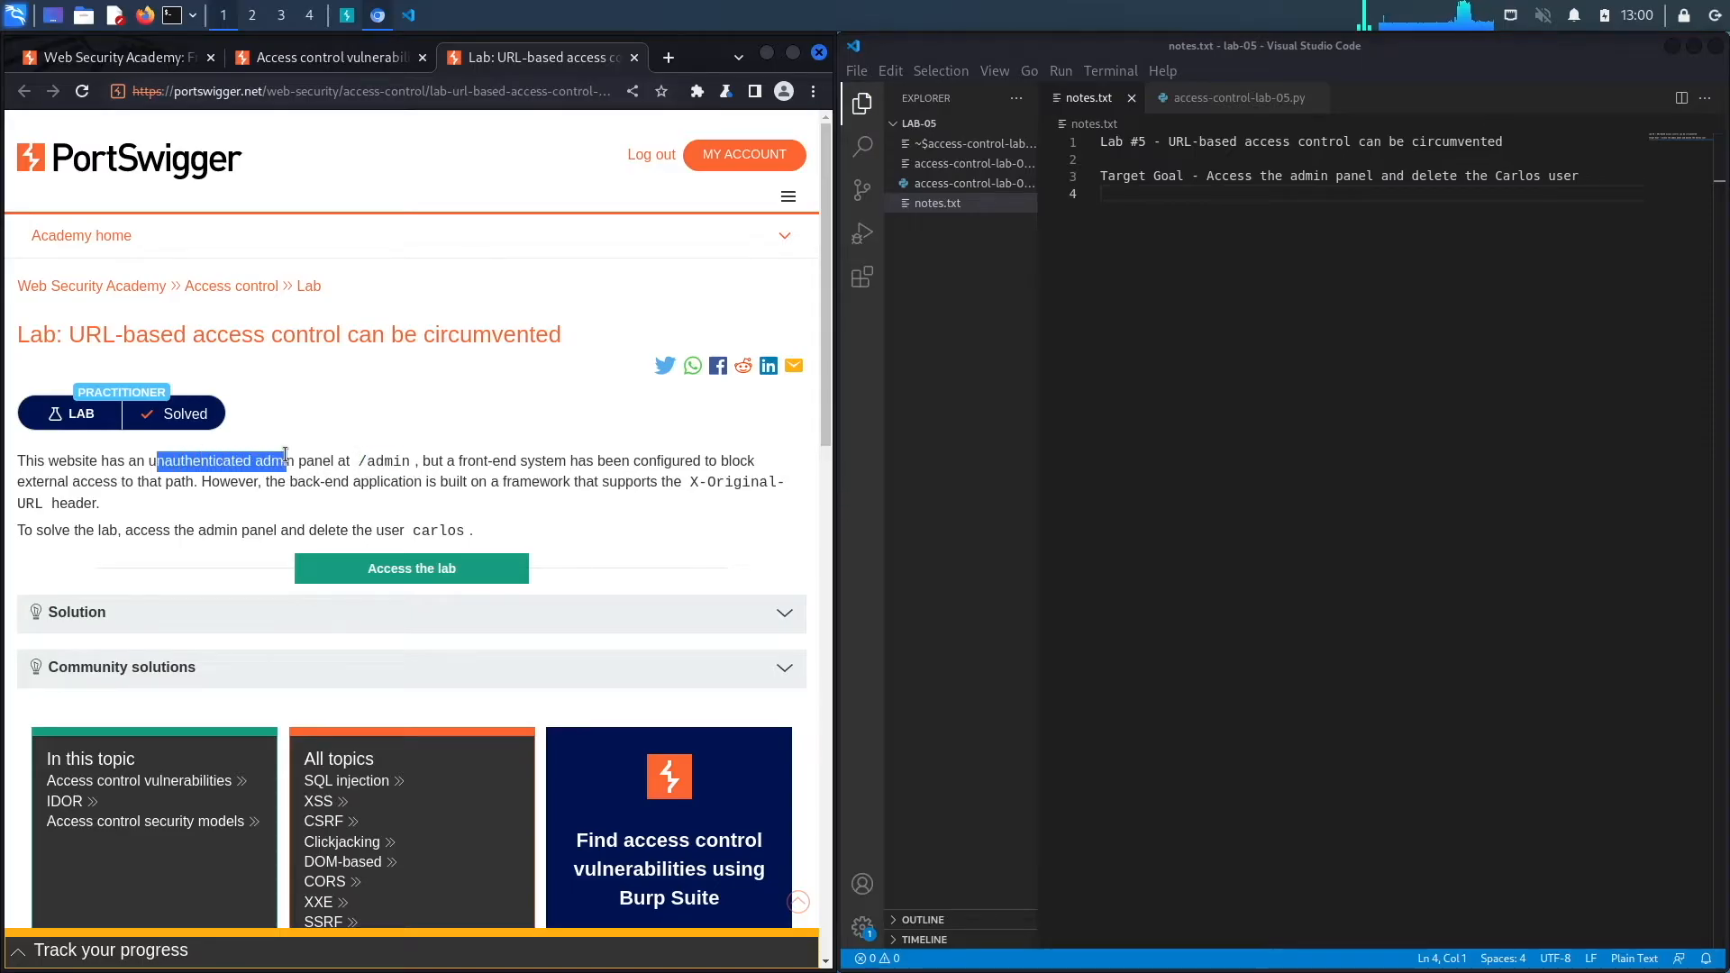
Open the URL-based access control lab via 'Access the lab' in a new tab, then switch to Burp Suite
left_click(574, 461)
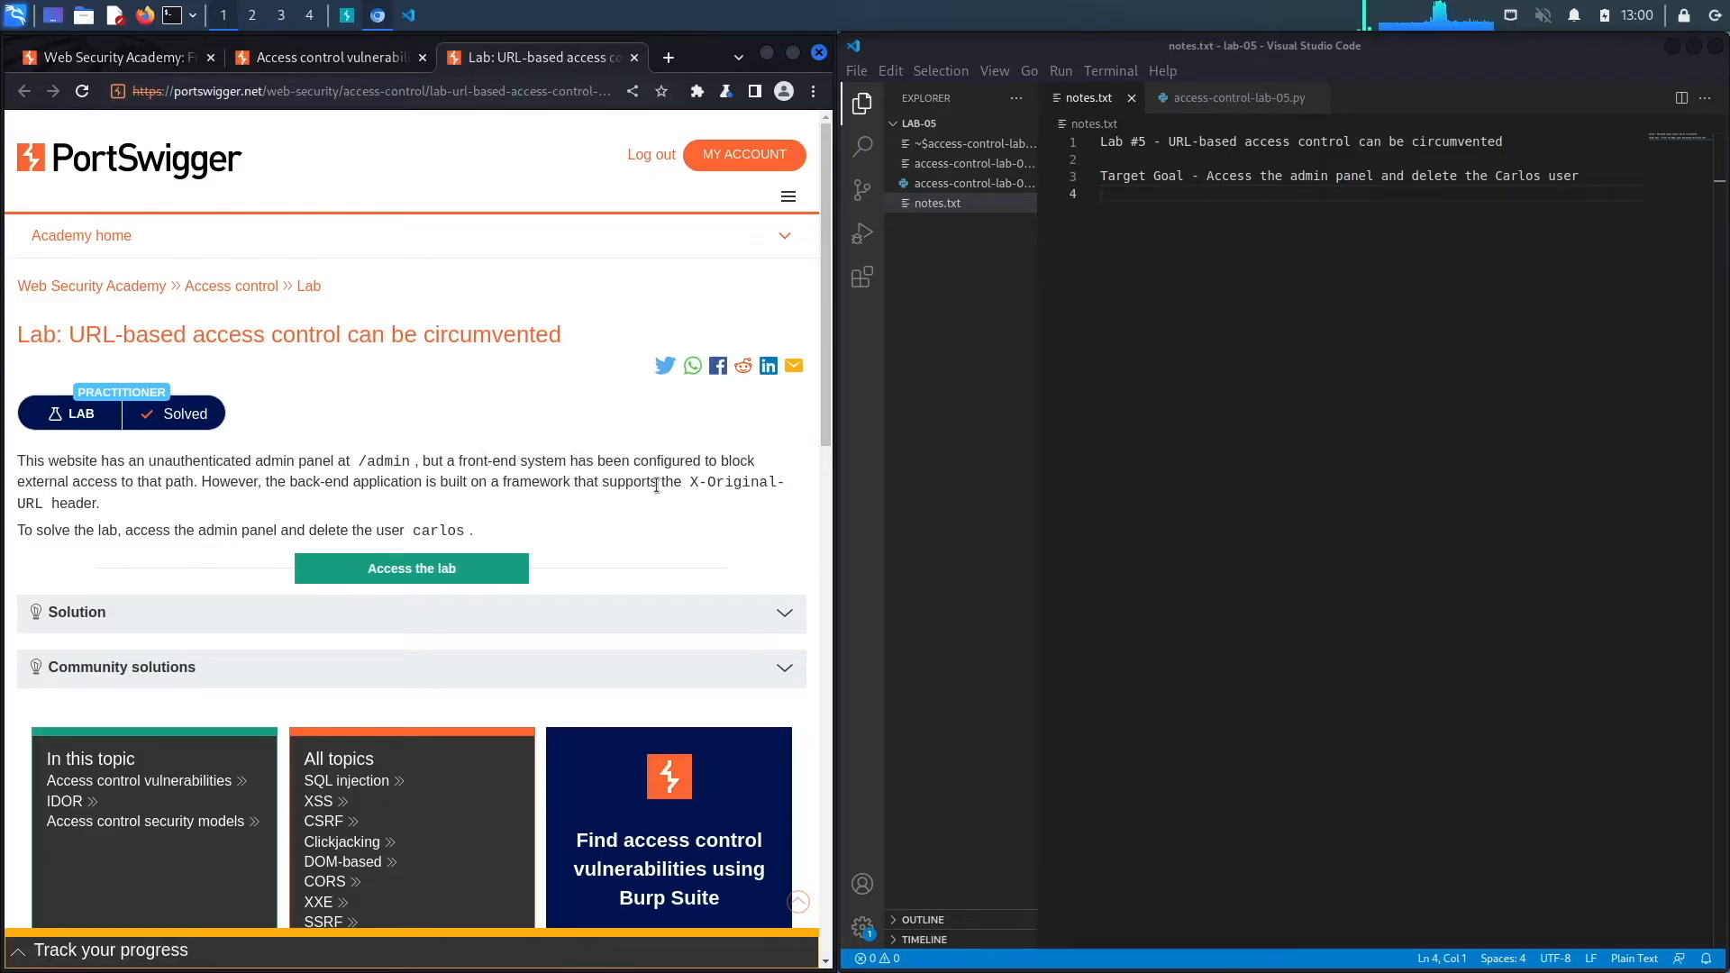
double_click(511, 461)
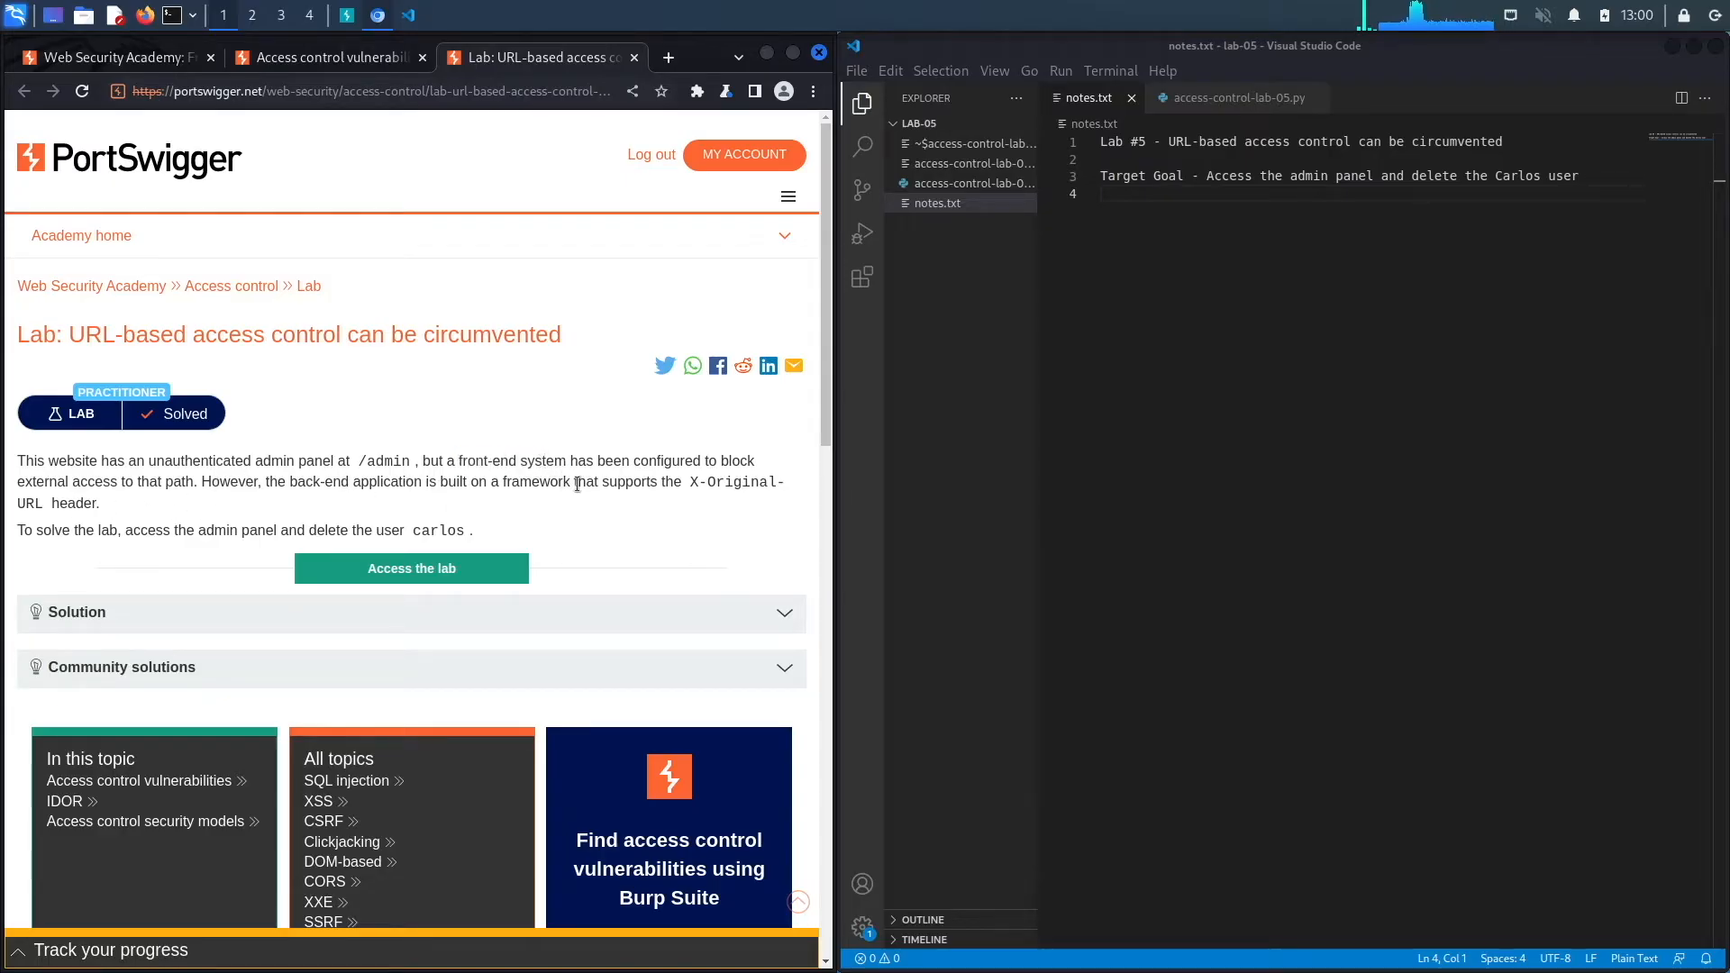
mouse_move(690, 488)
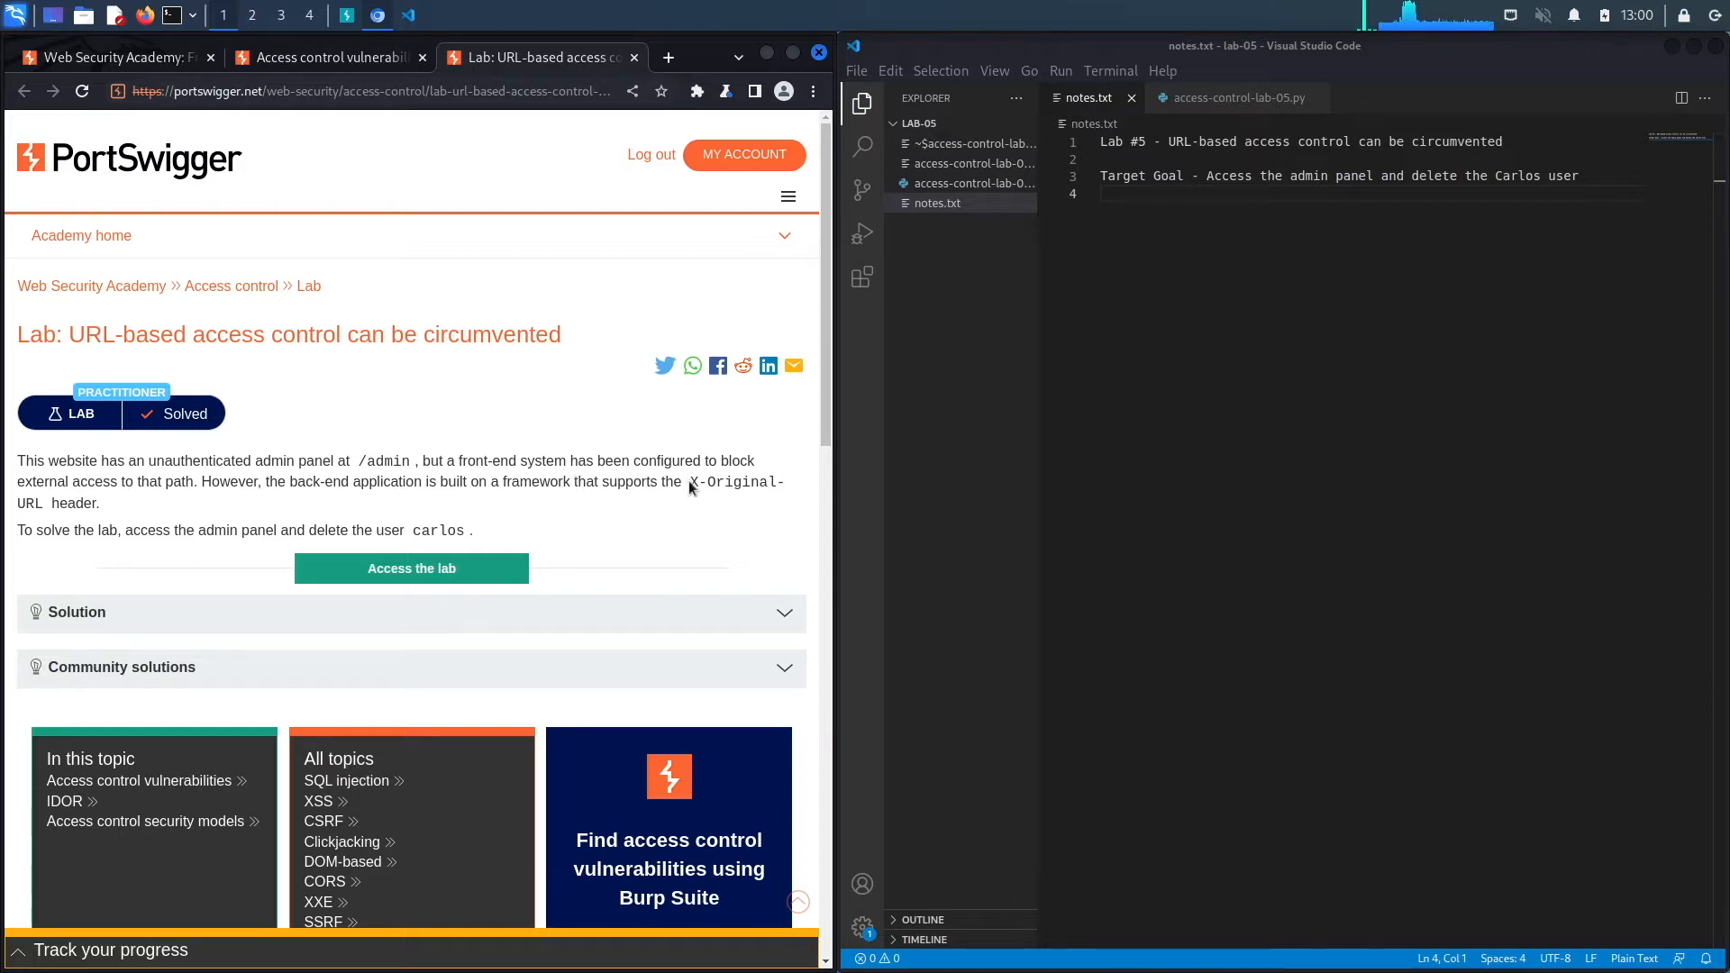
mouse_move(237, 530)
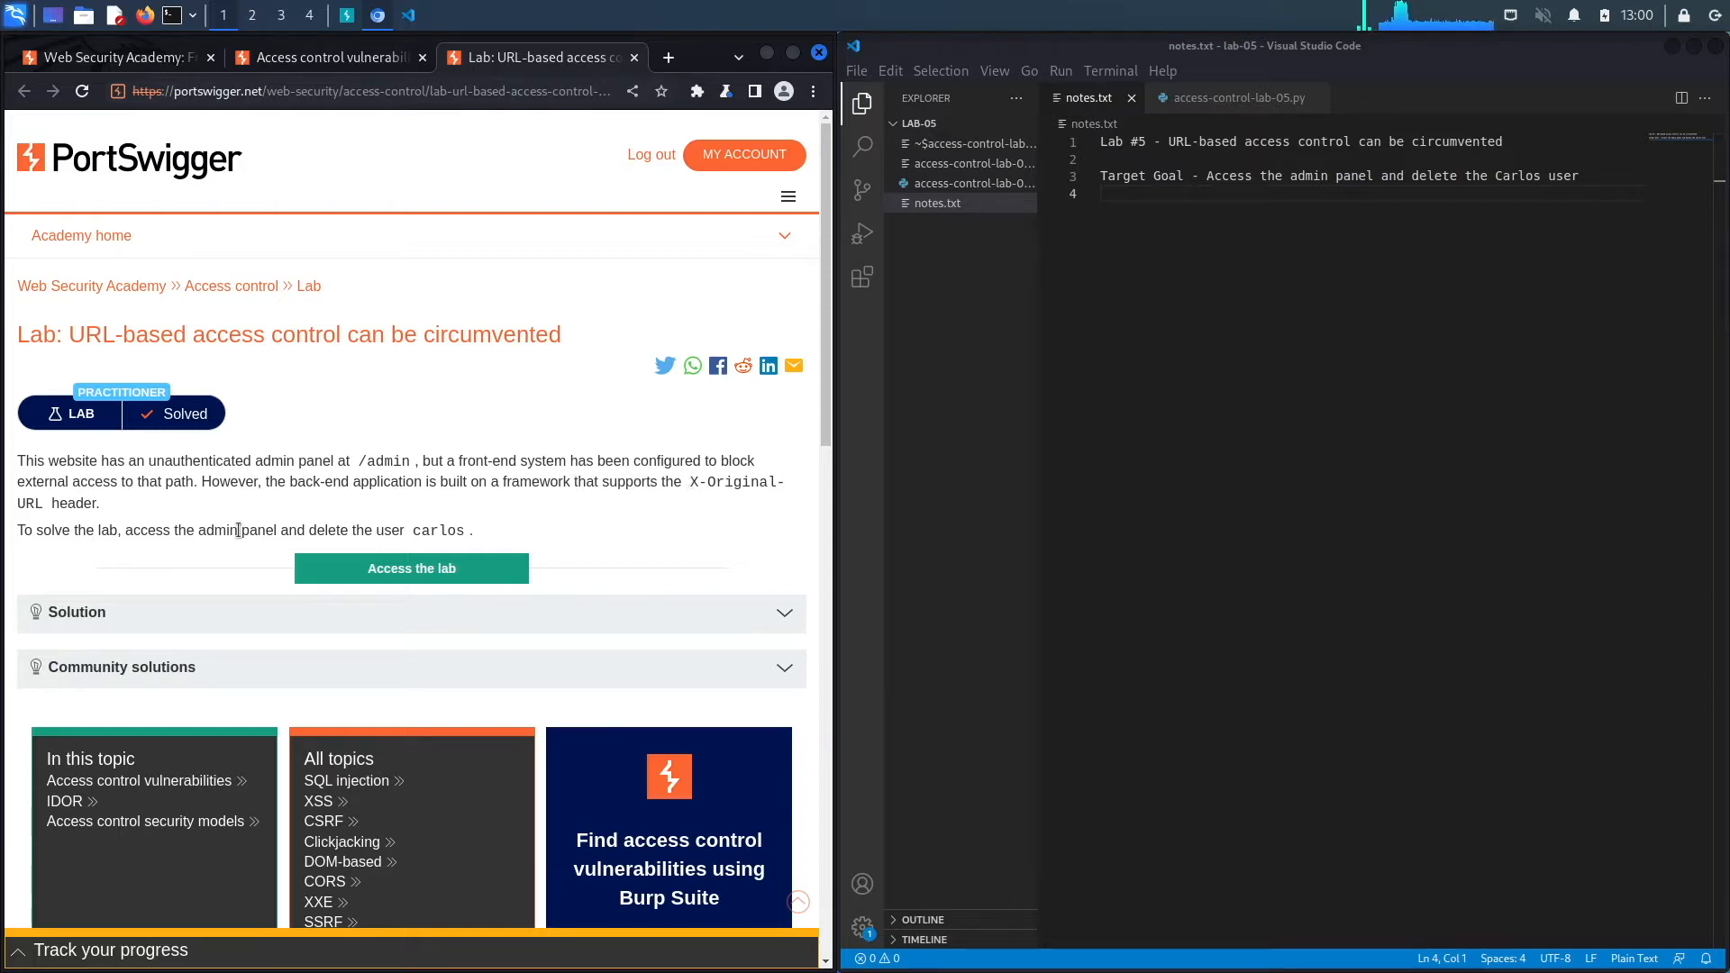
mouse_move(362, 519)
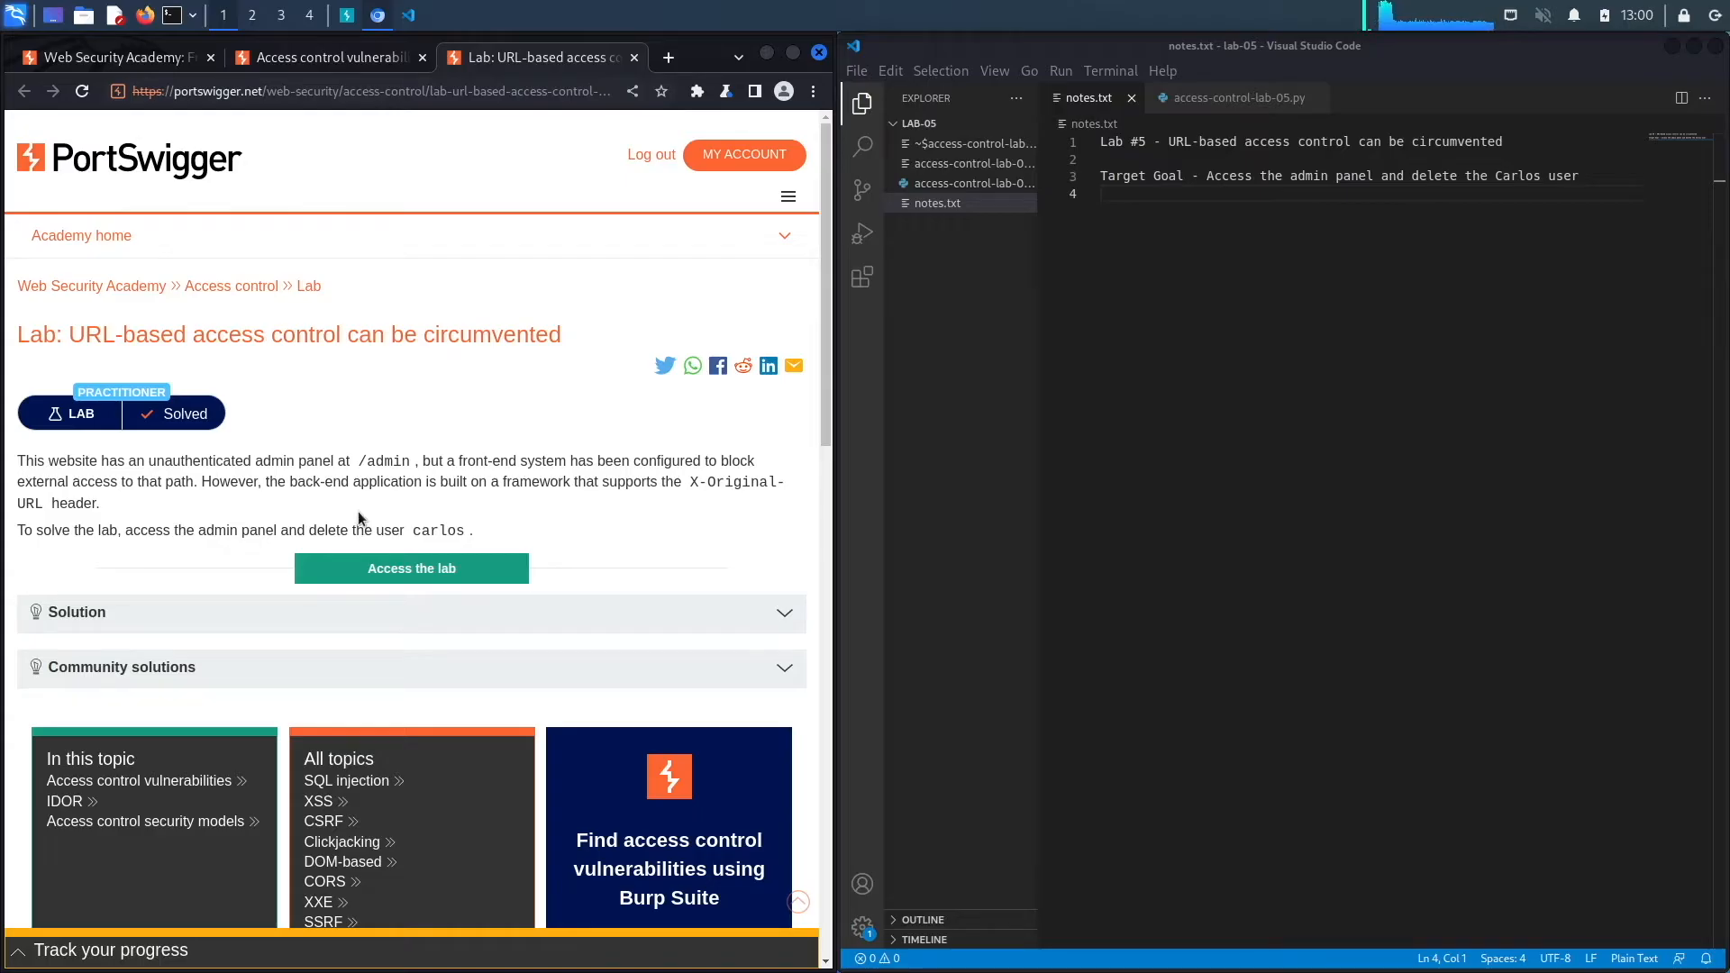
mouse_move(665, 375)
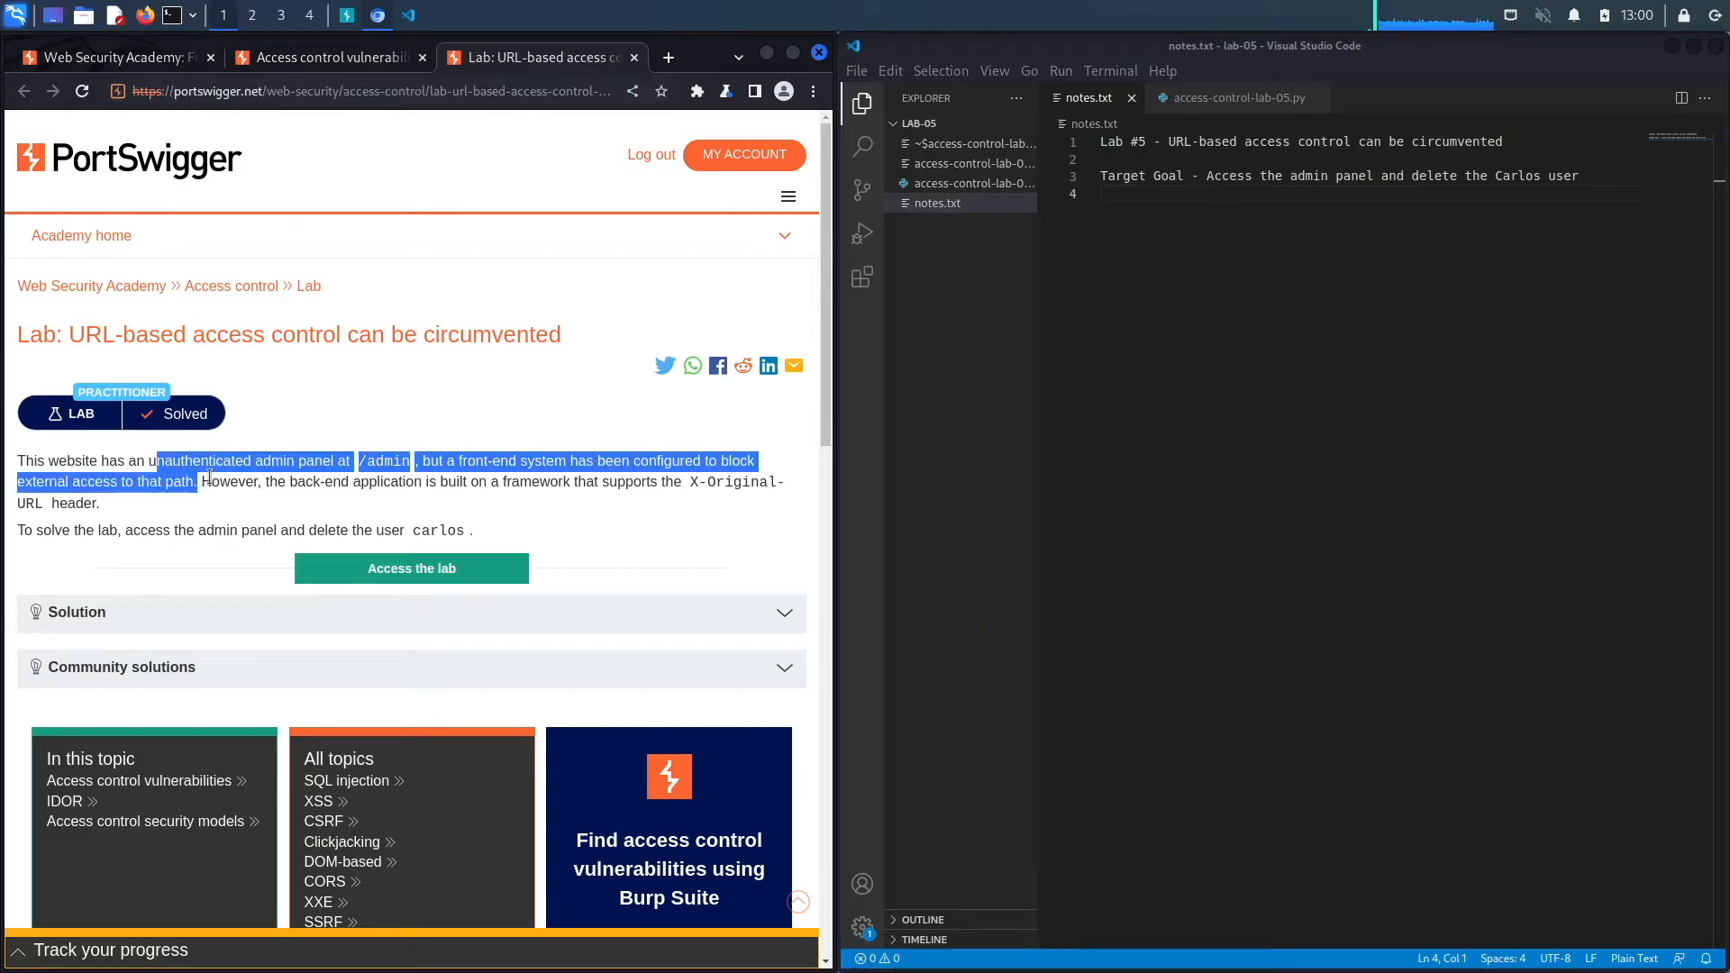
left_click(294, 550)
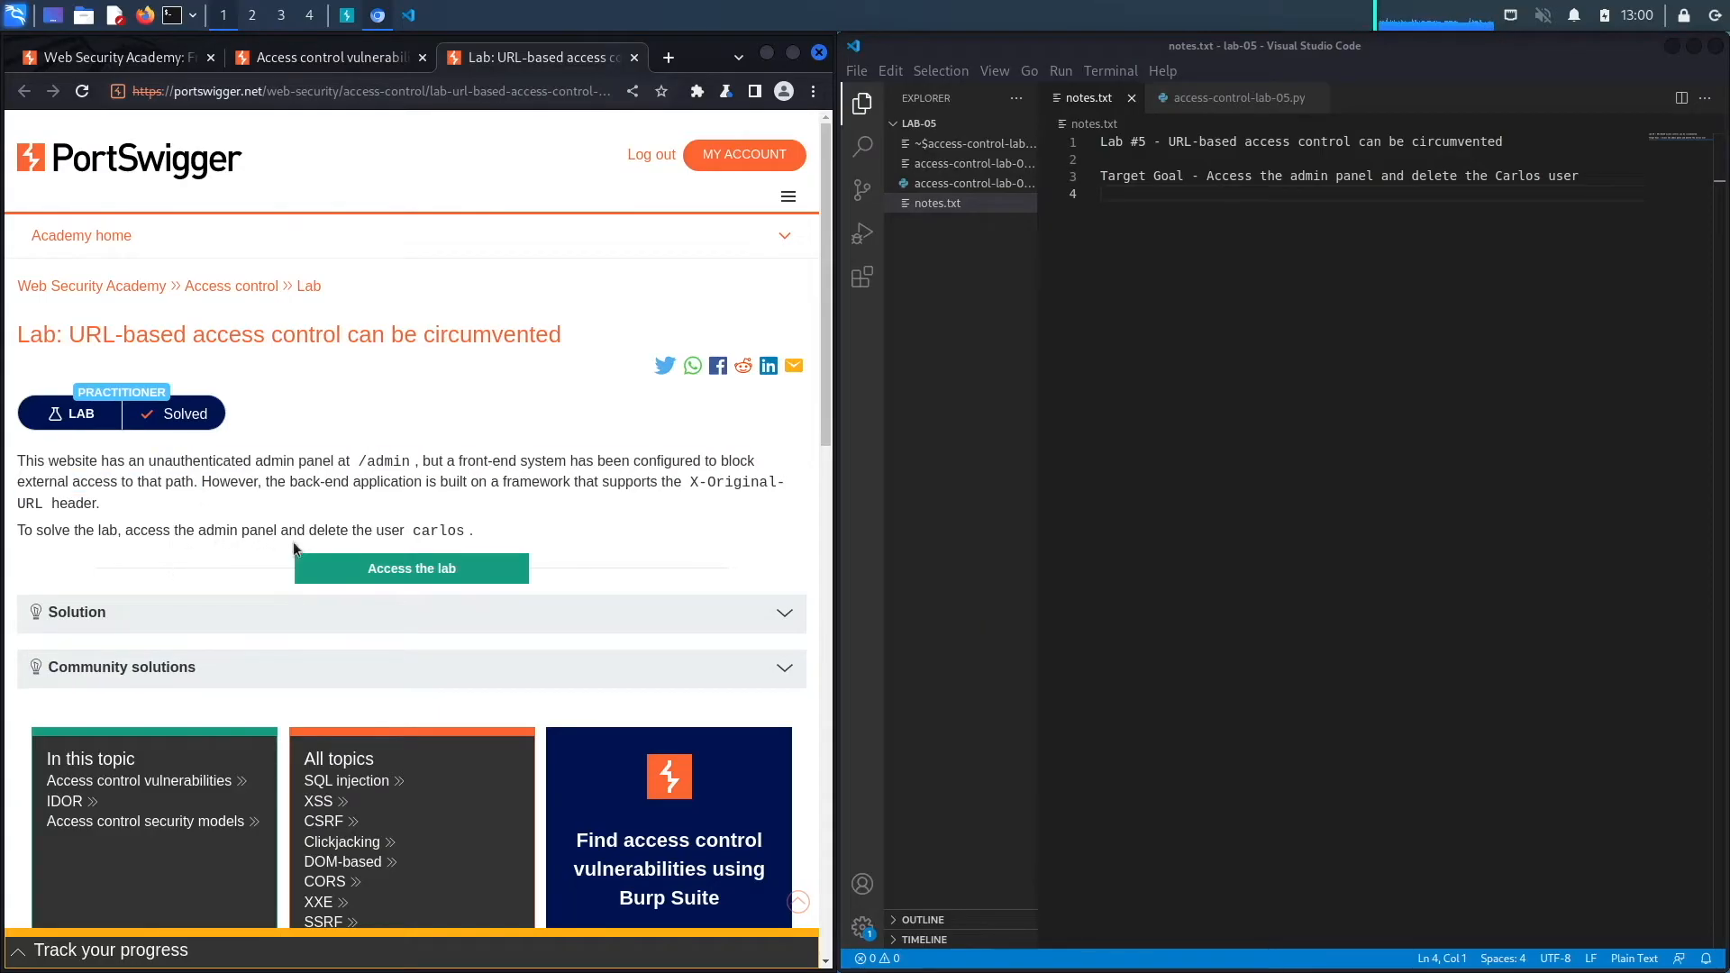
right_click(411, 569)
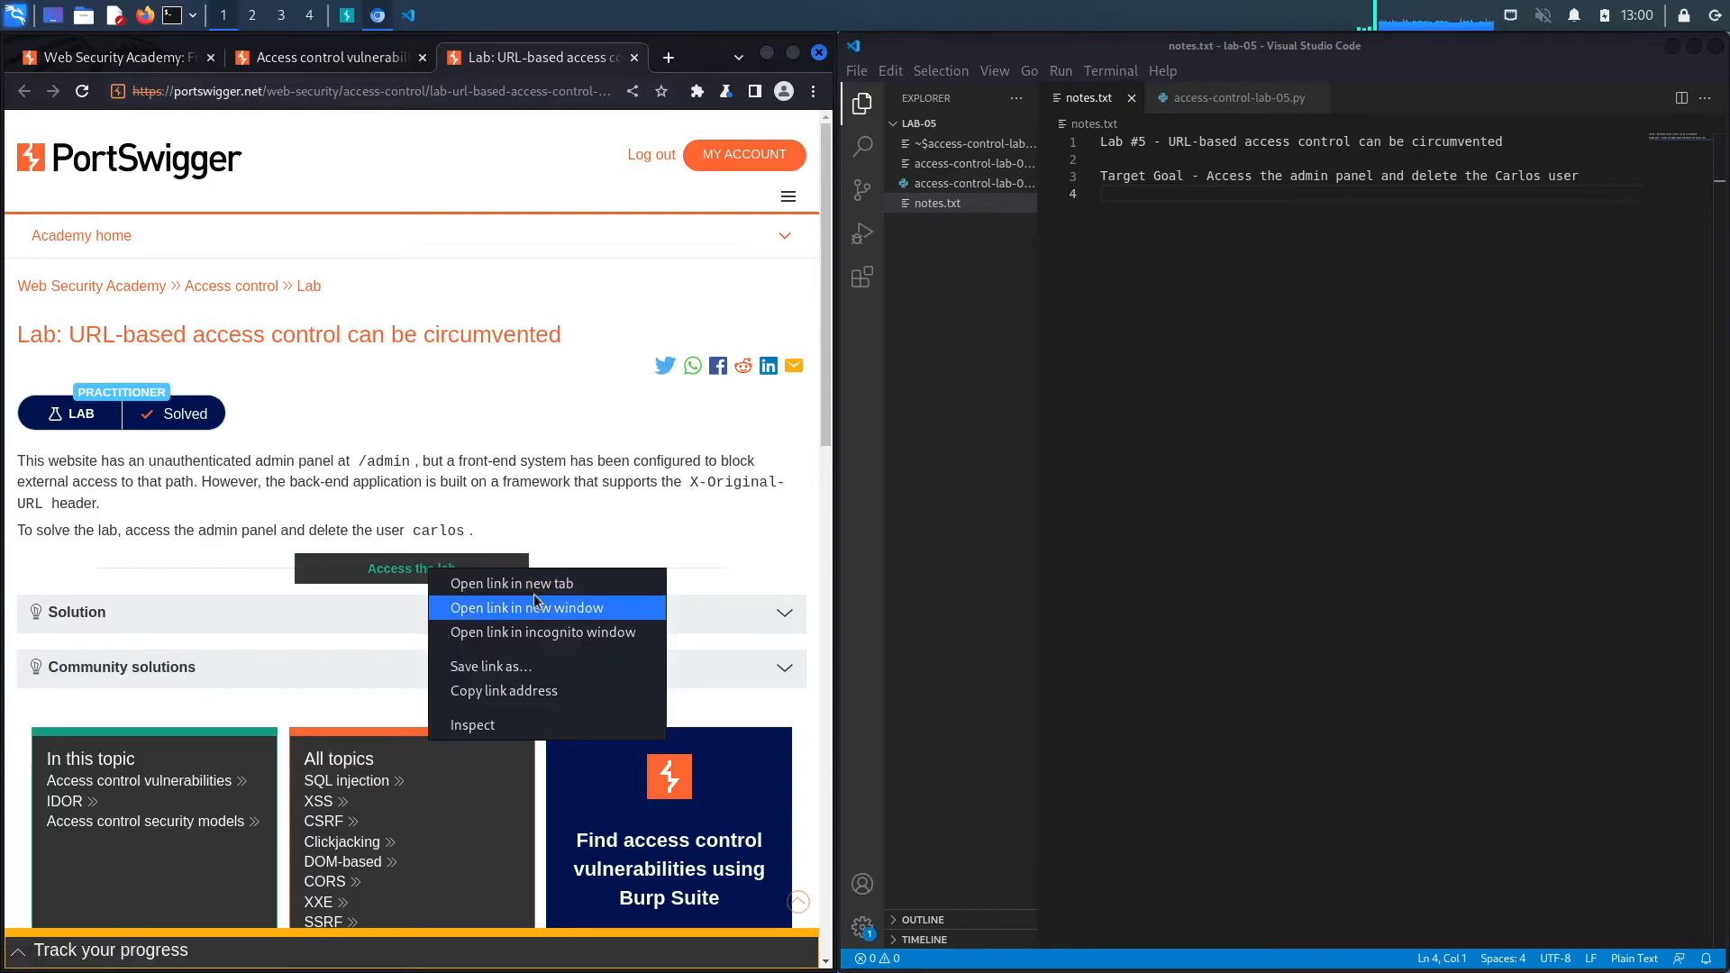
left_click(526, 607)
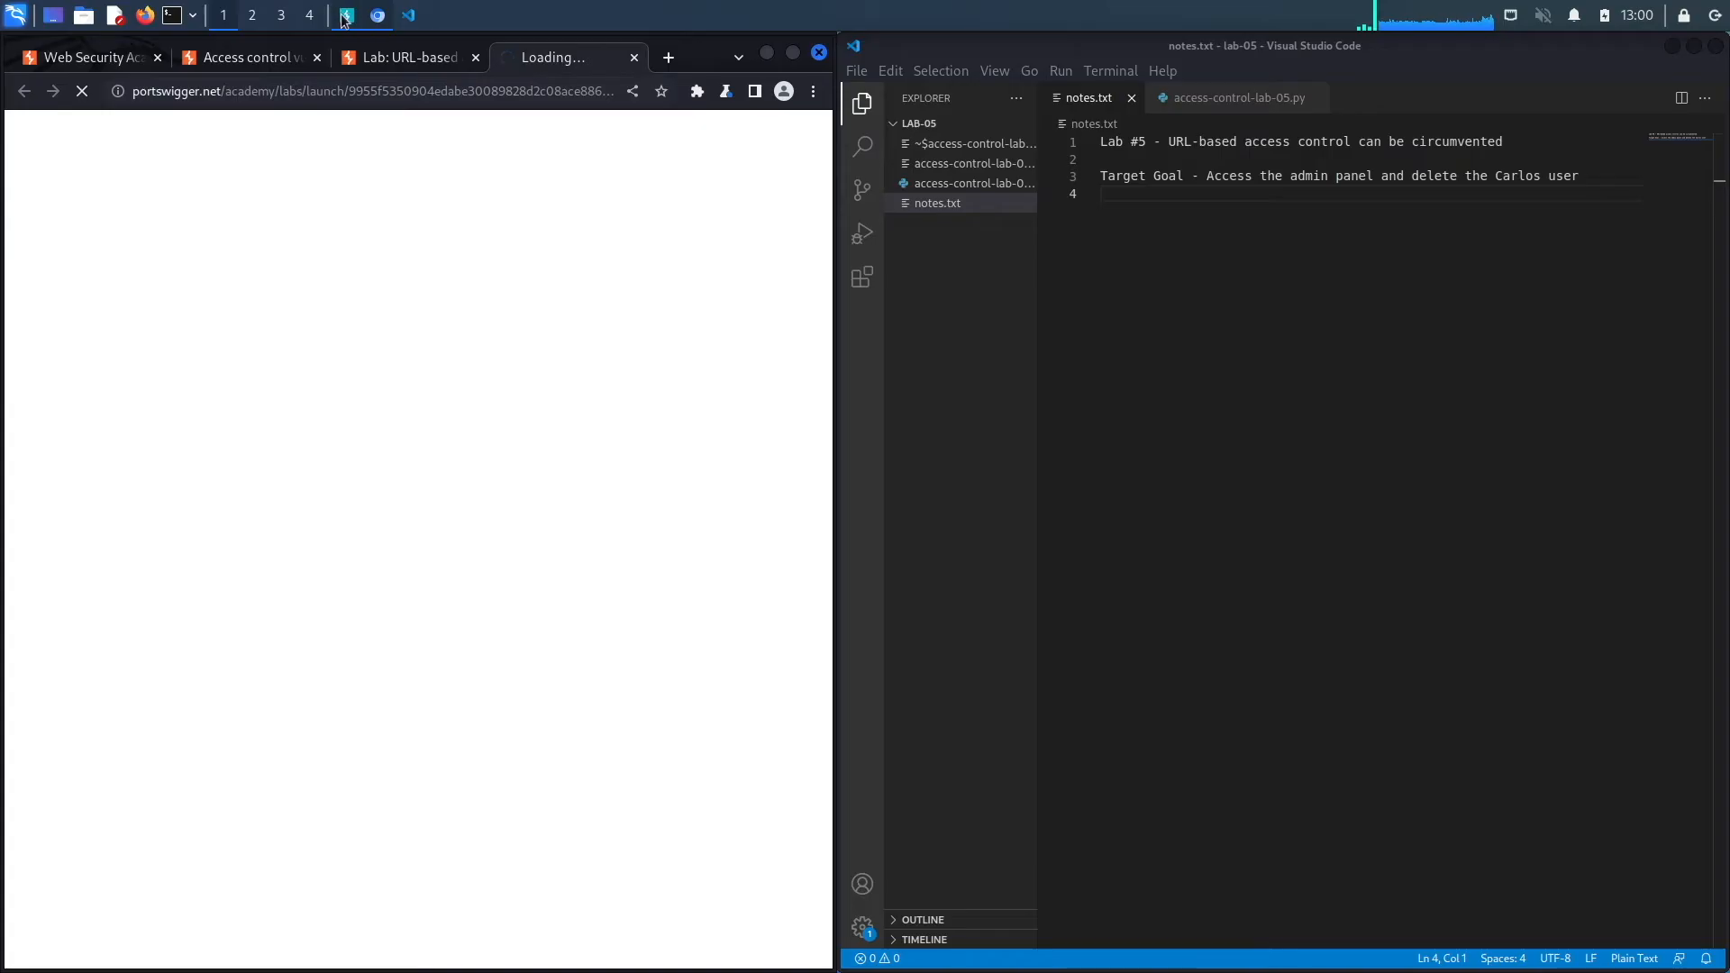
left_click(347, 15)
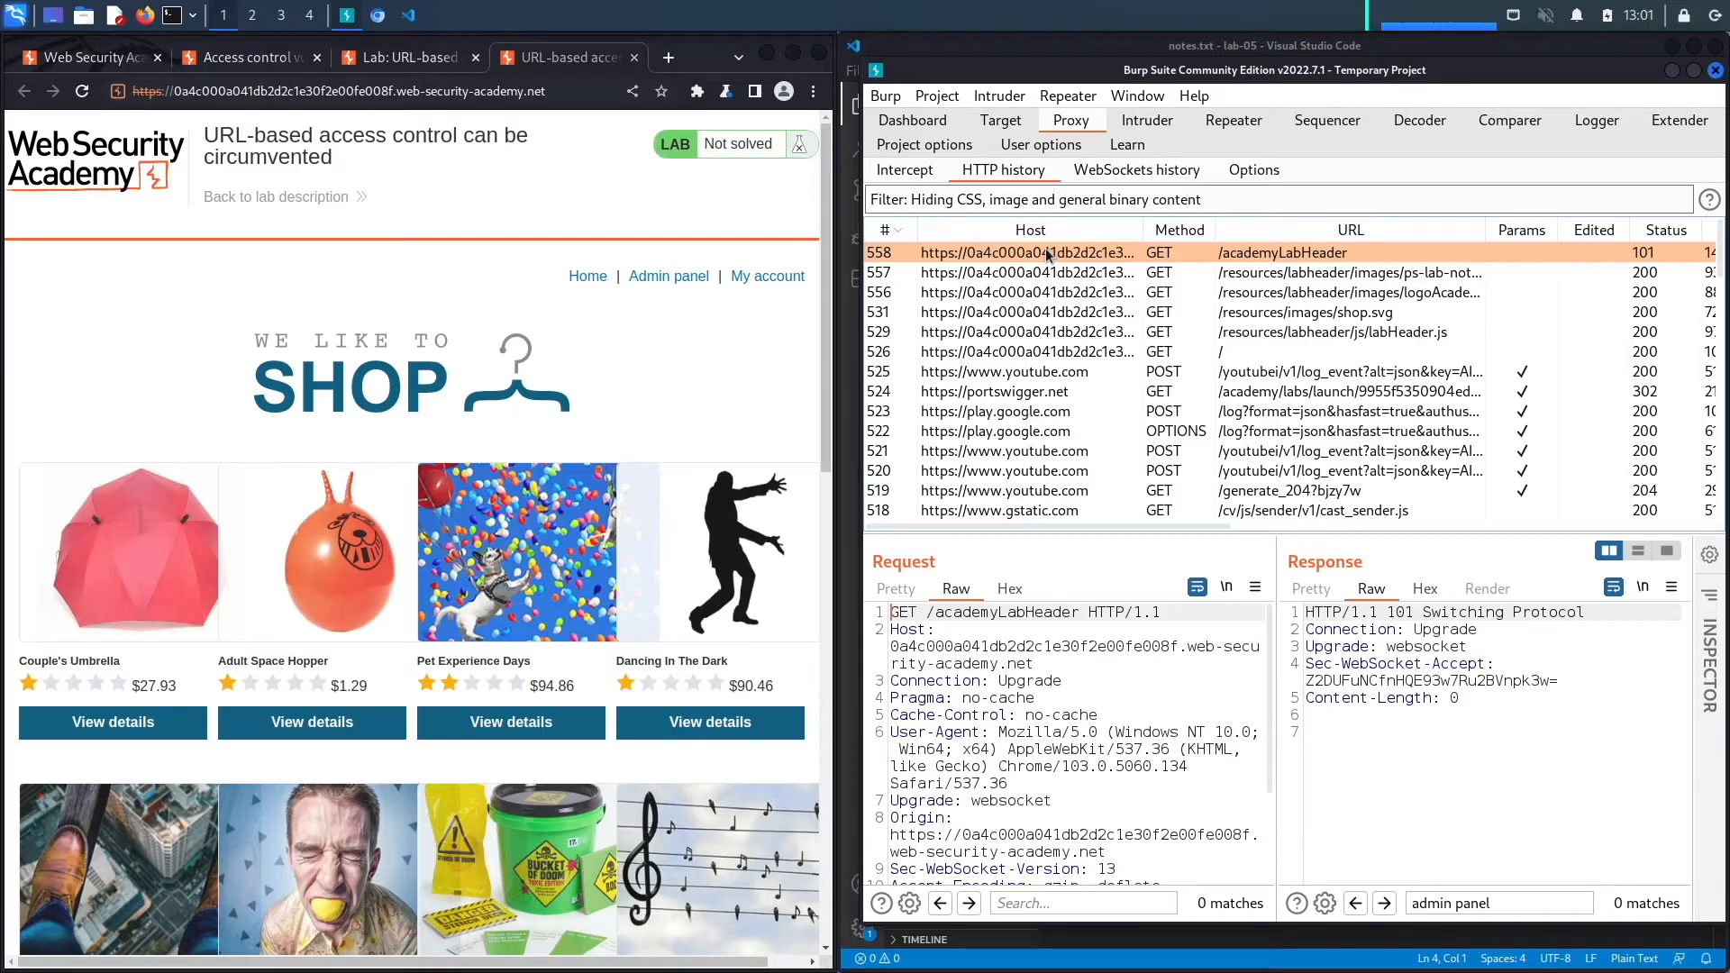
mouse_move(997, 300)
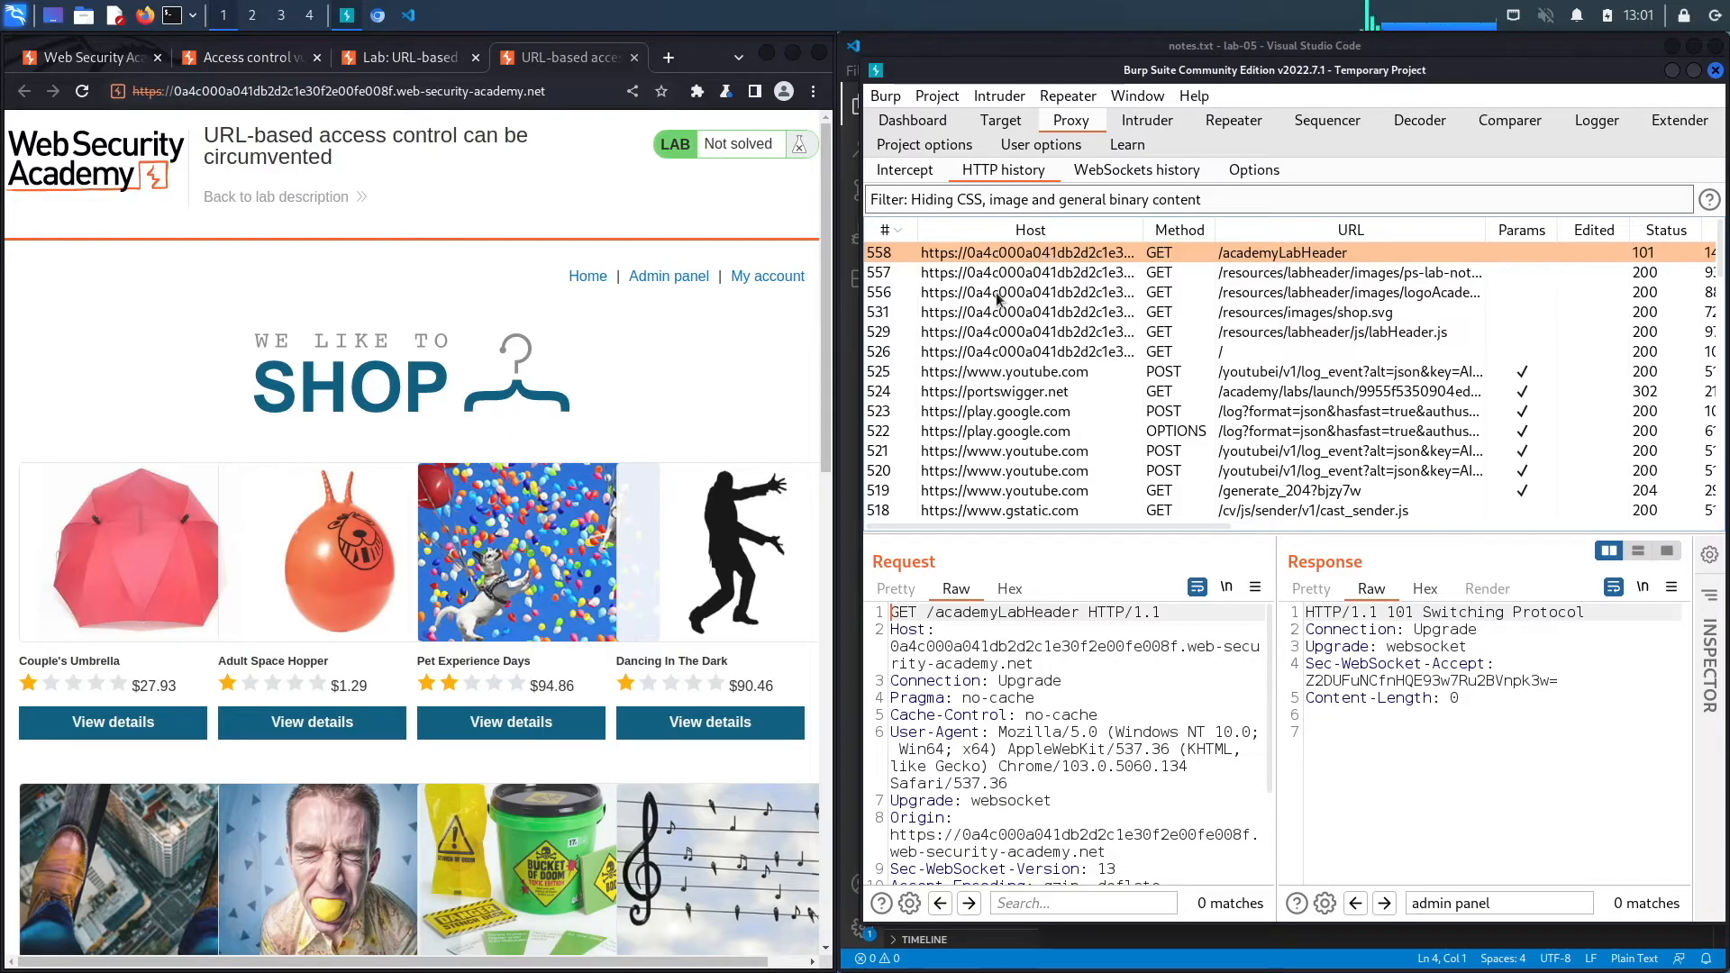
Confirm interception is off, return to HTTP history, and request the shop's Admin panel
left_click(904, 171)
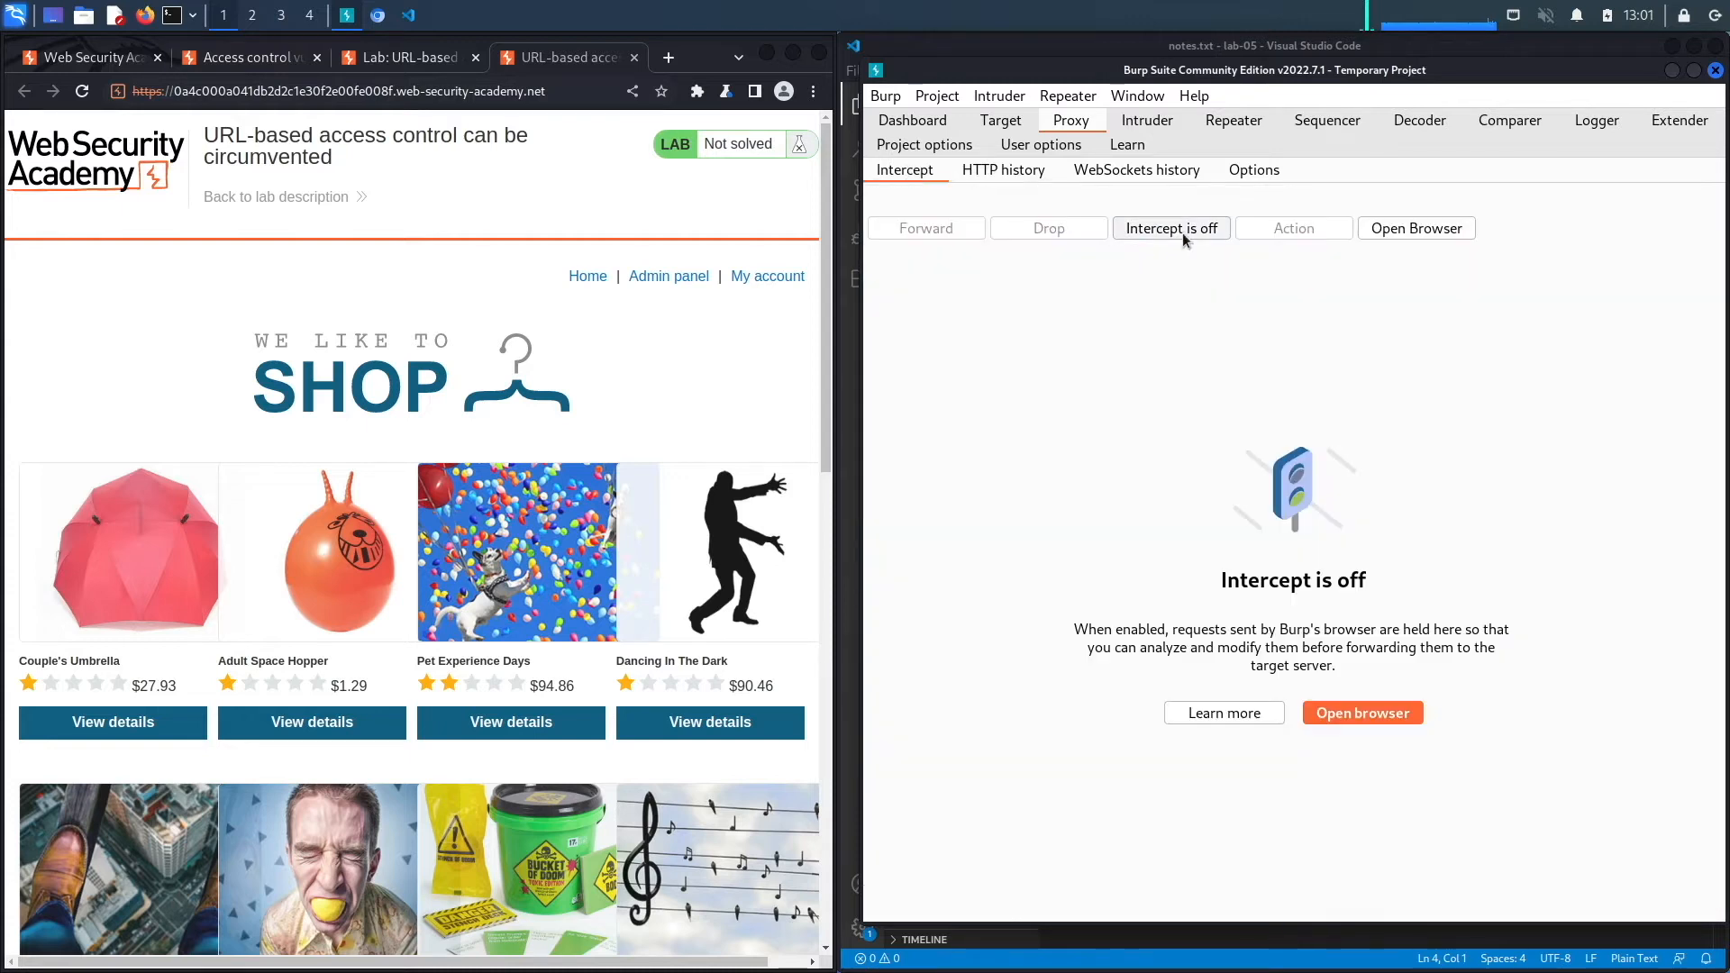
left_click(1003, 171)
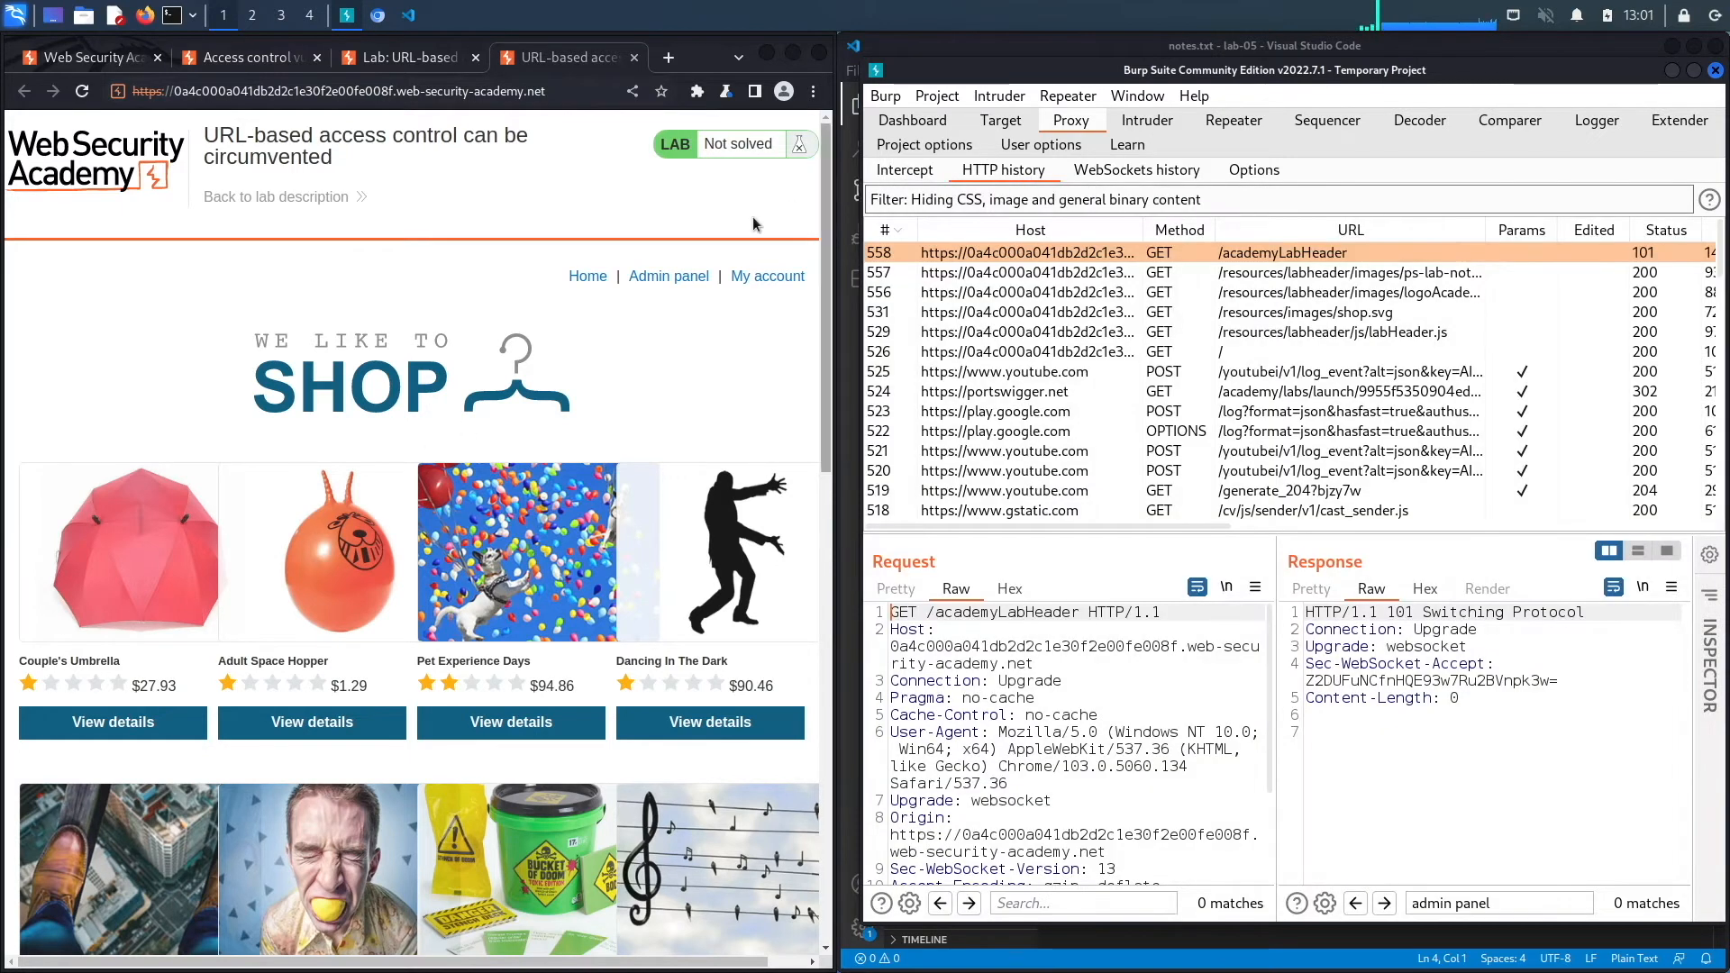
mouse_move(668, 275)
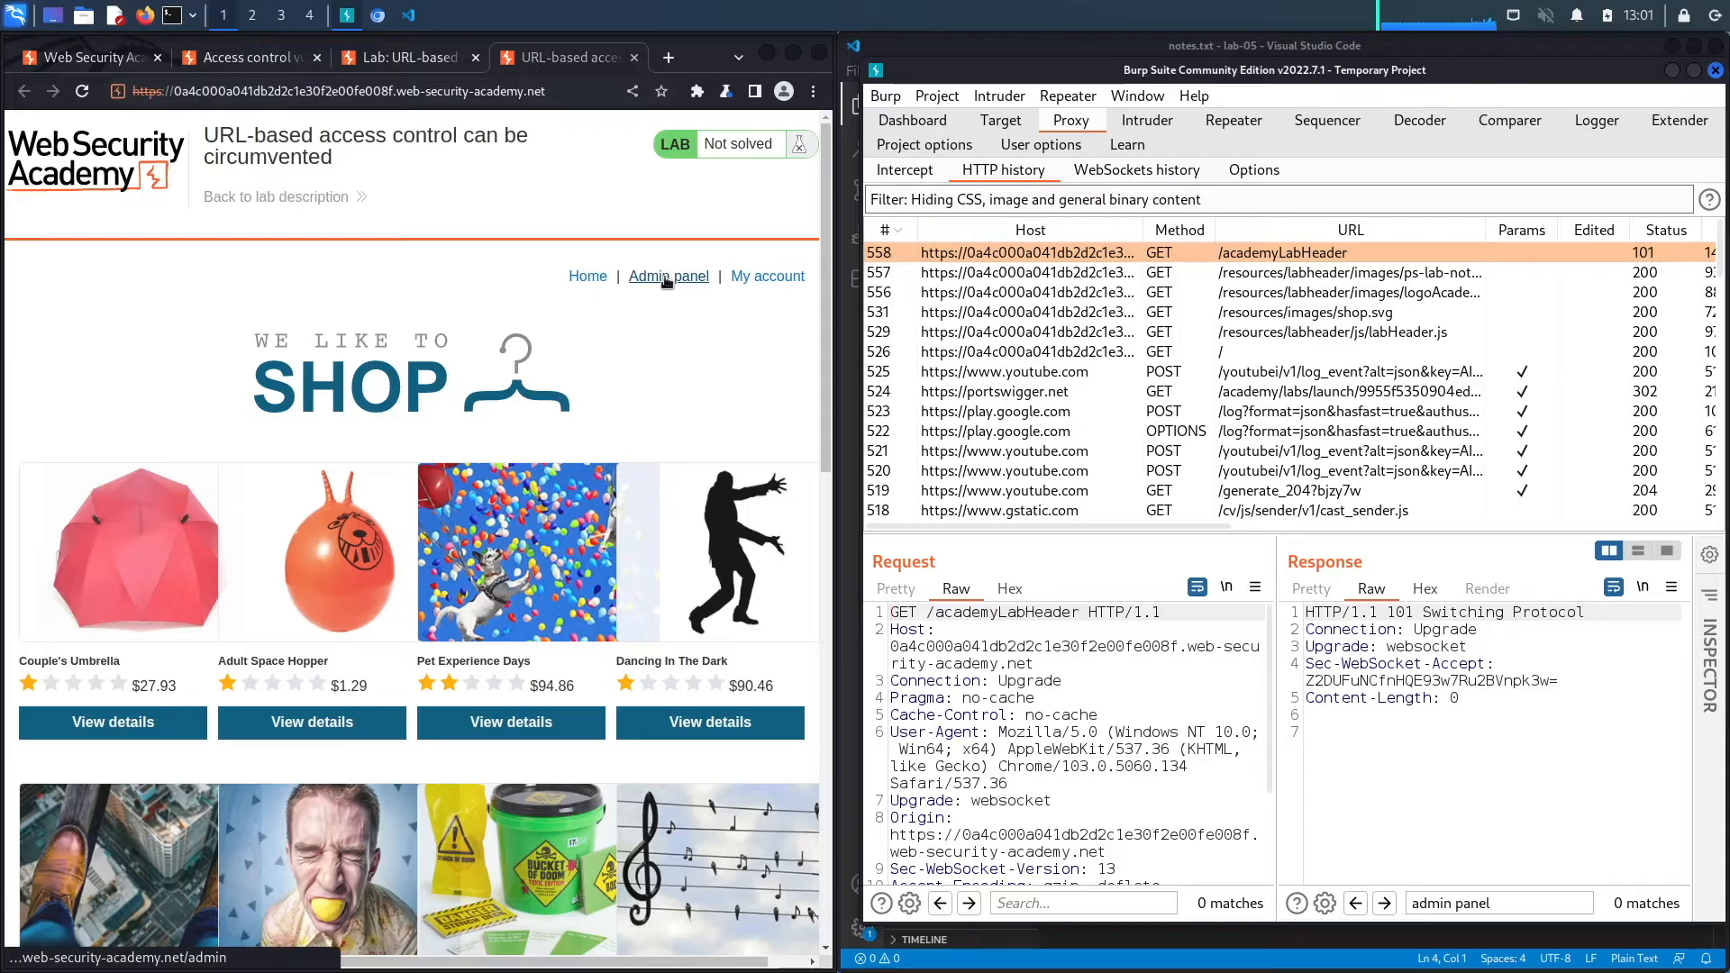
left_click(667, 276)
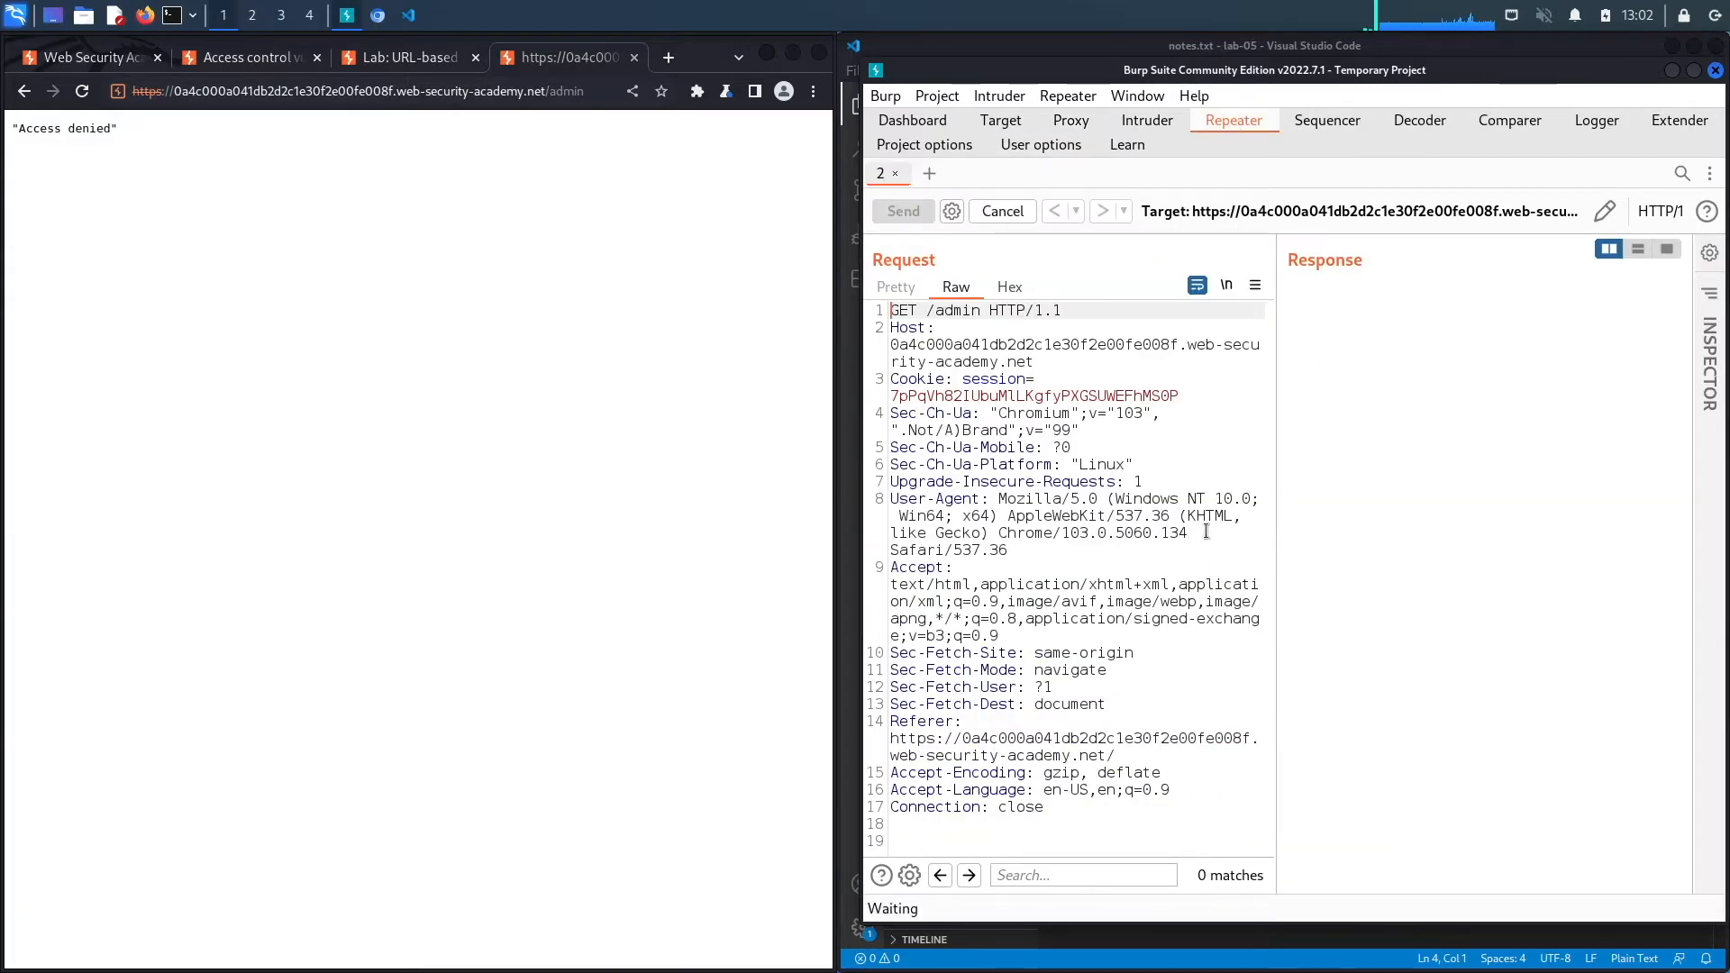
Send GET /admin (403), then add 'X-Original-URL: /doesnotexit43243' and change the path to /
left_click(903, 211)
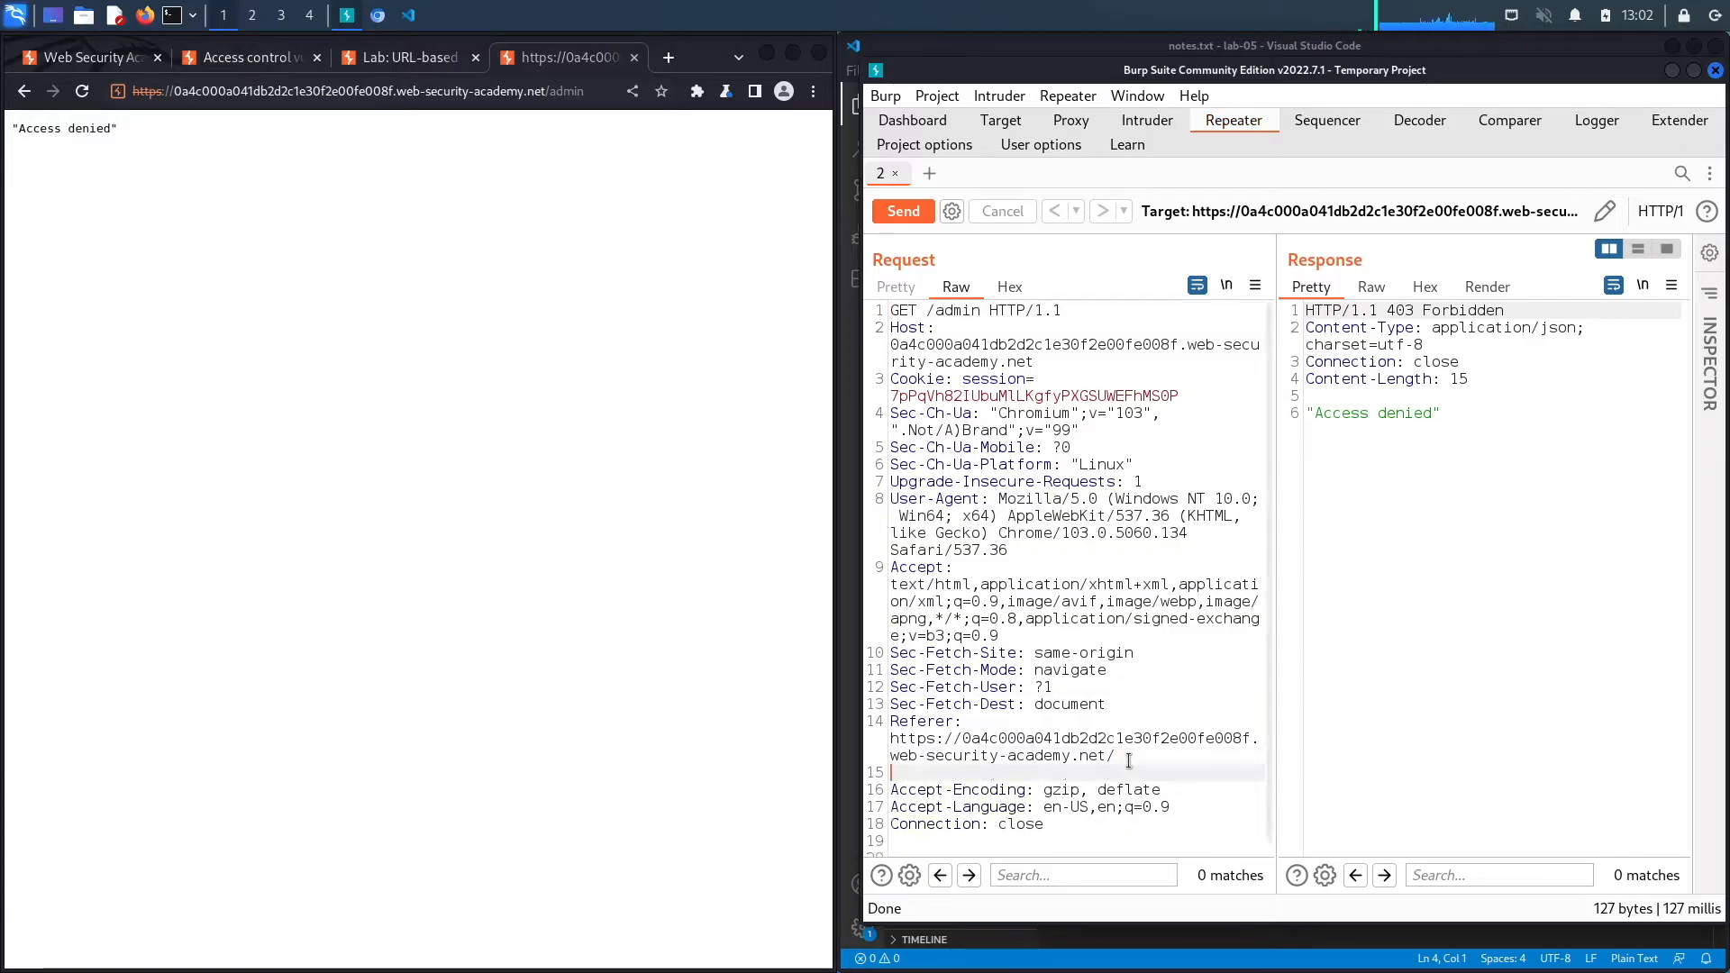
type("X-Original")
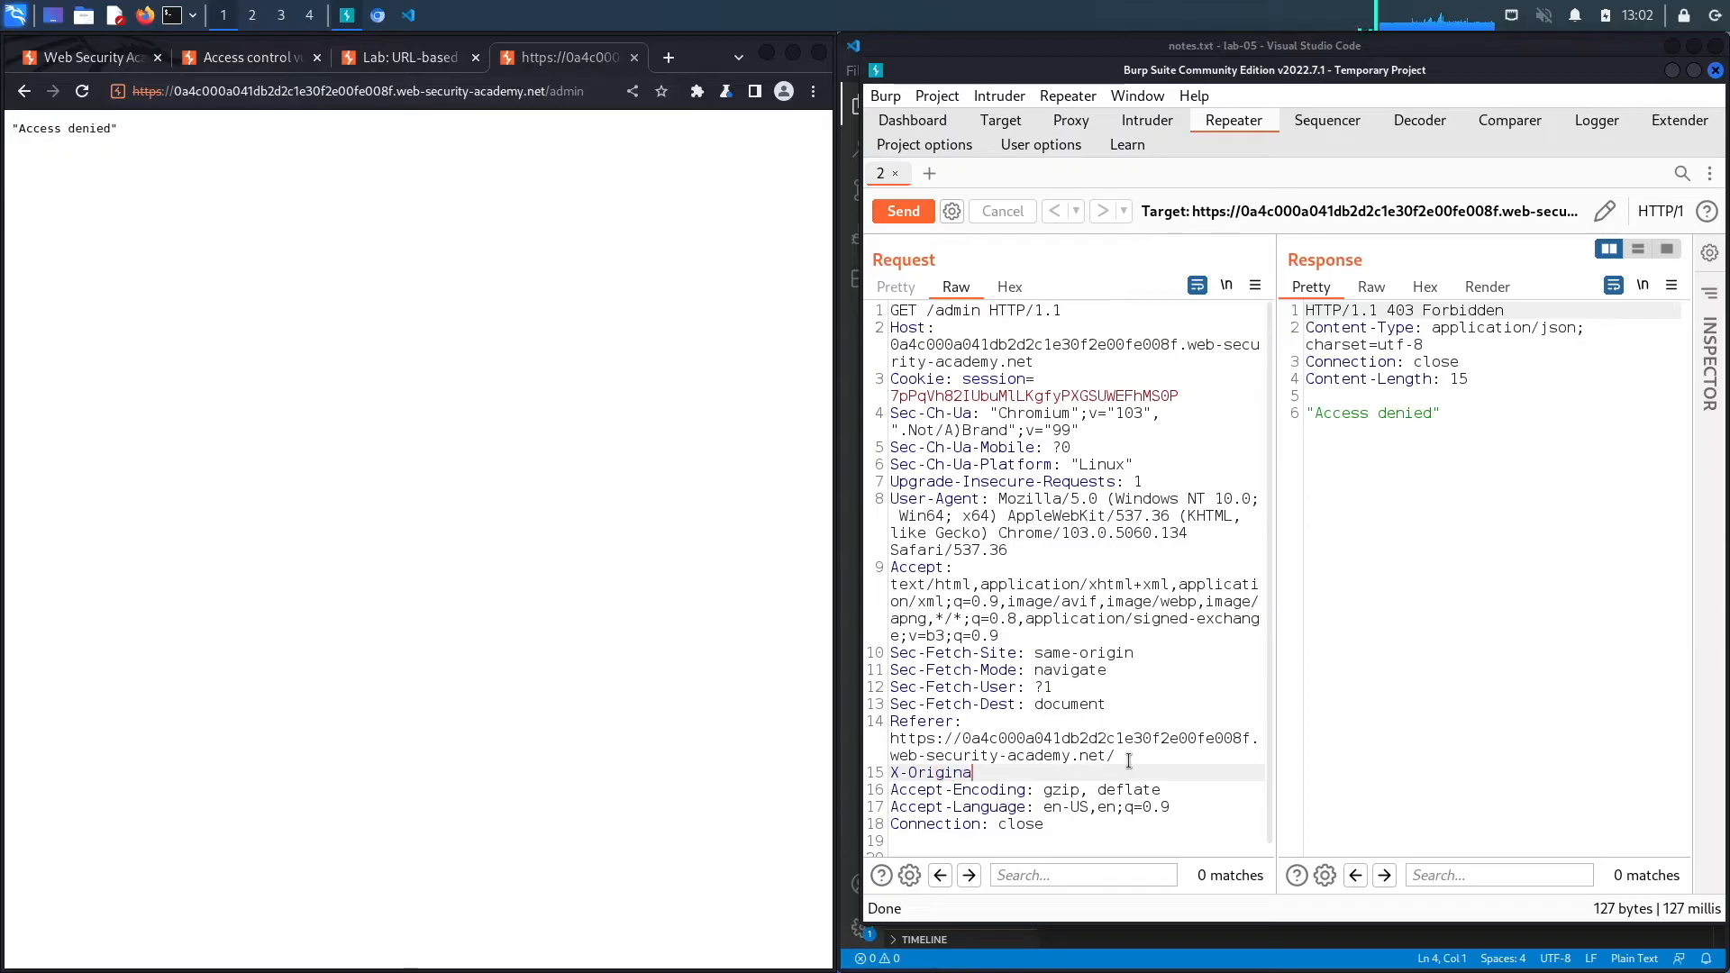
type("l-URL:")
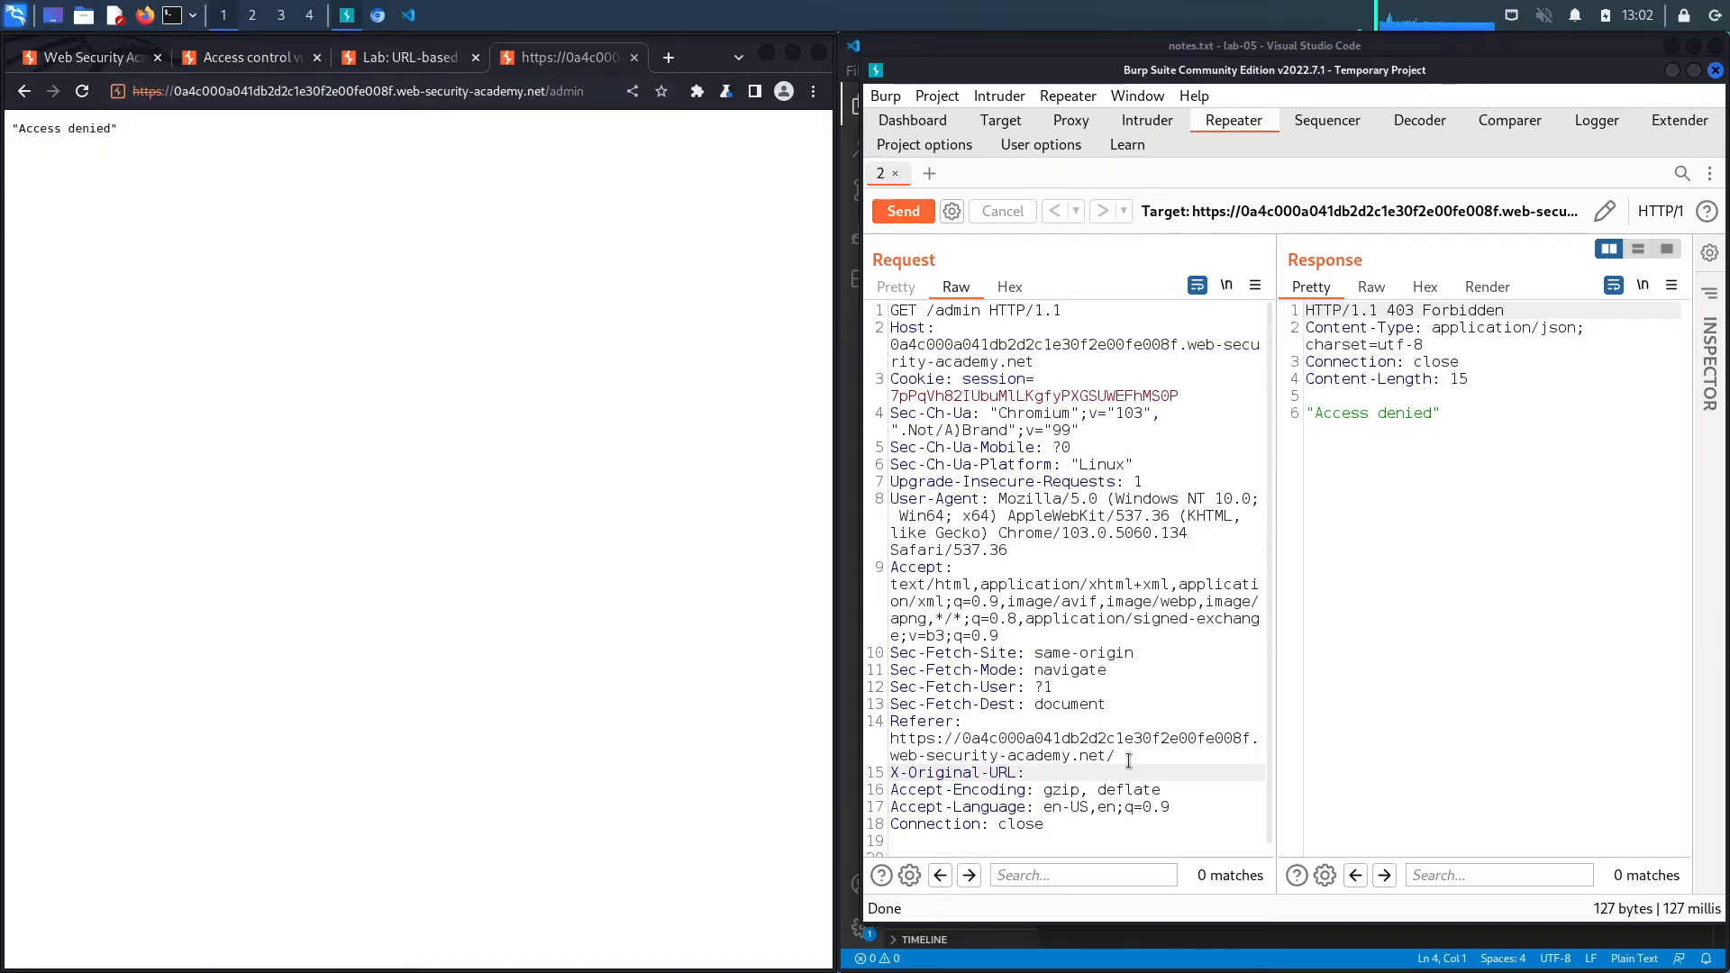
type("/")
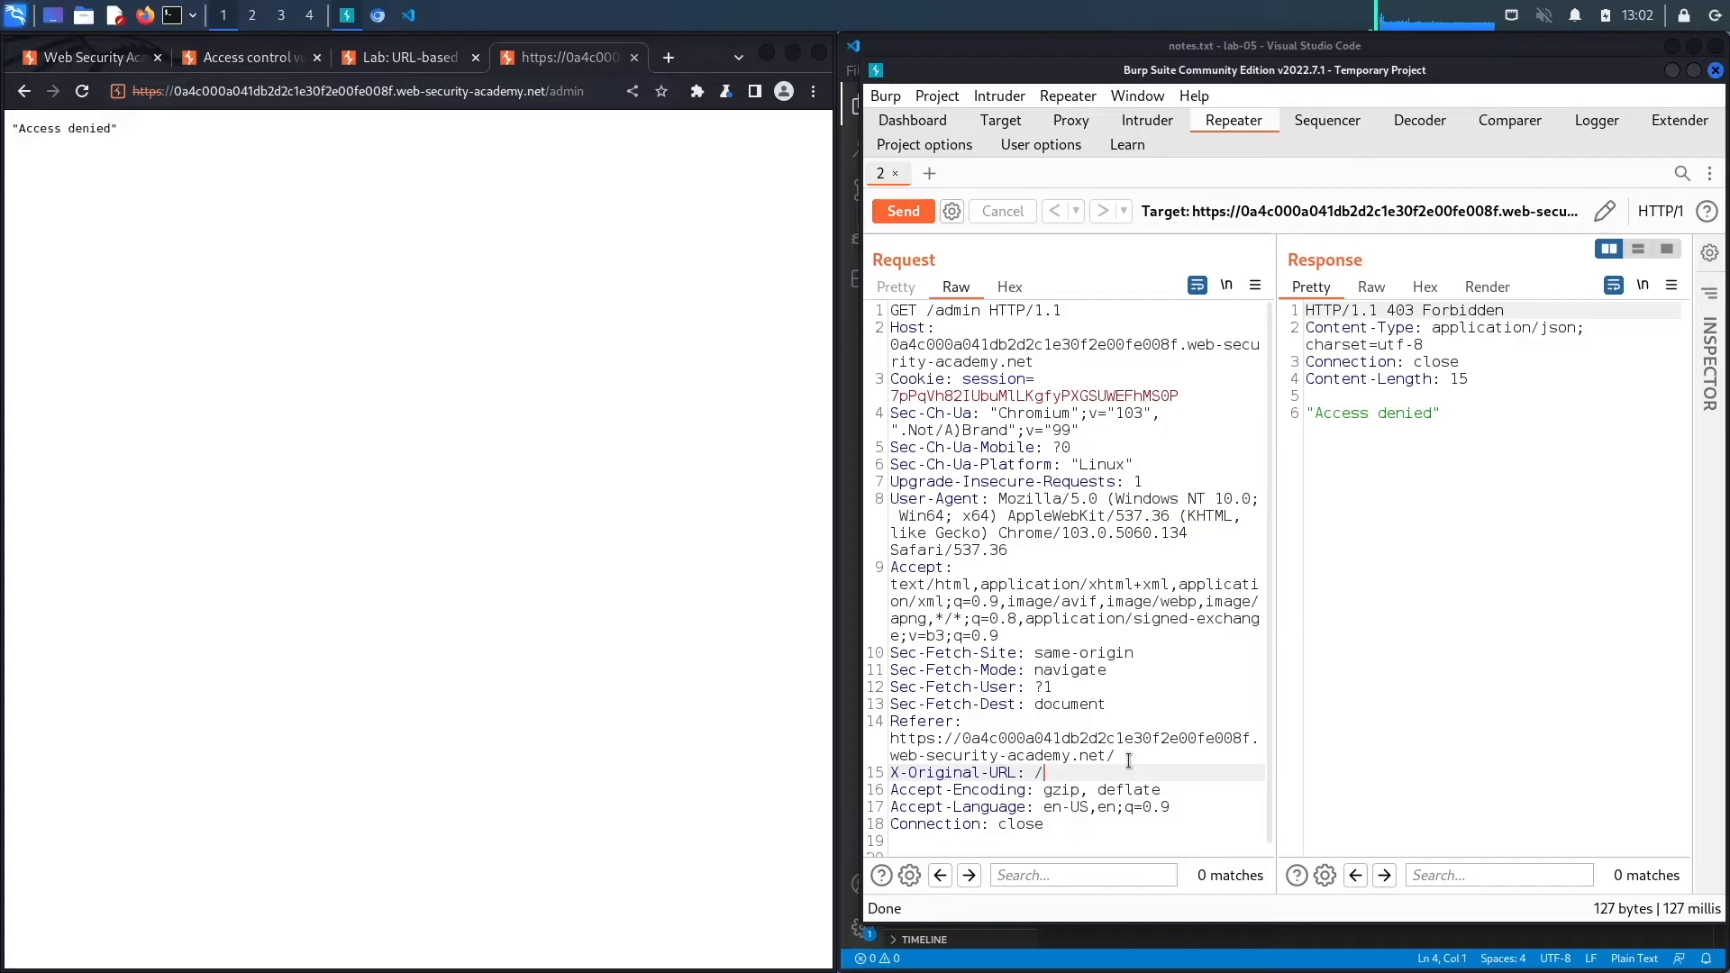
type("doesnotexit43243")
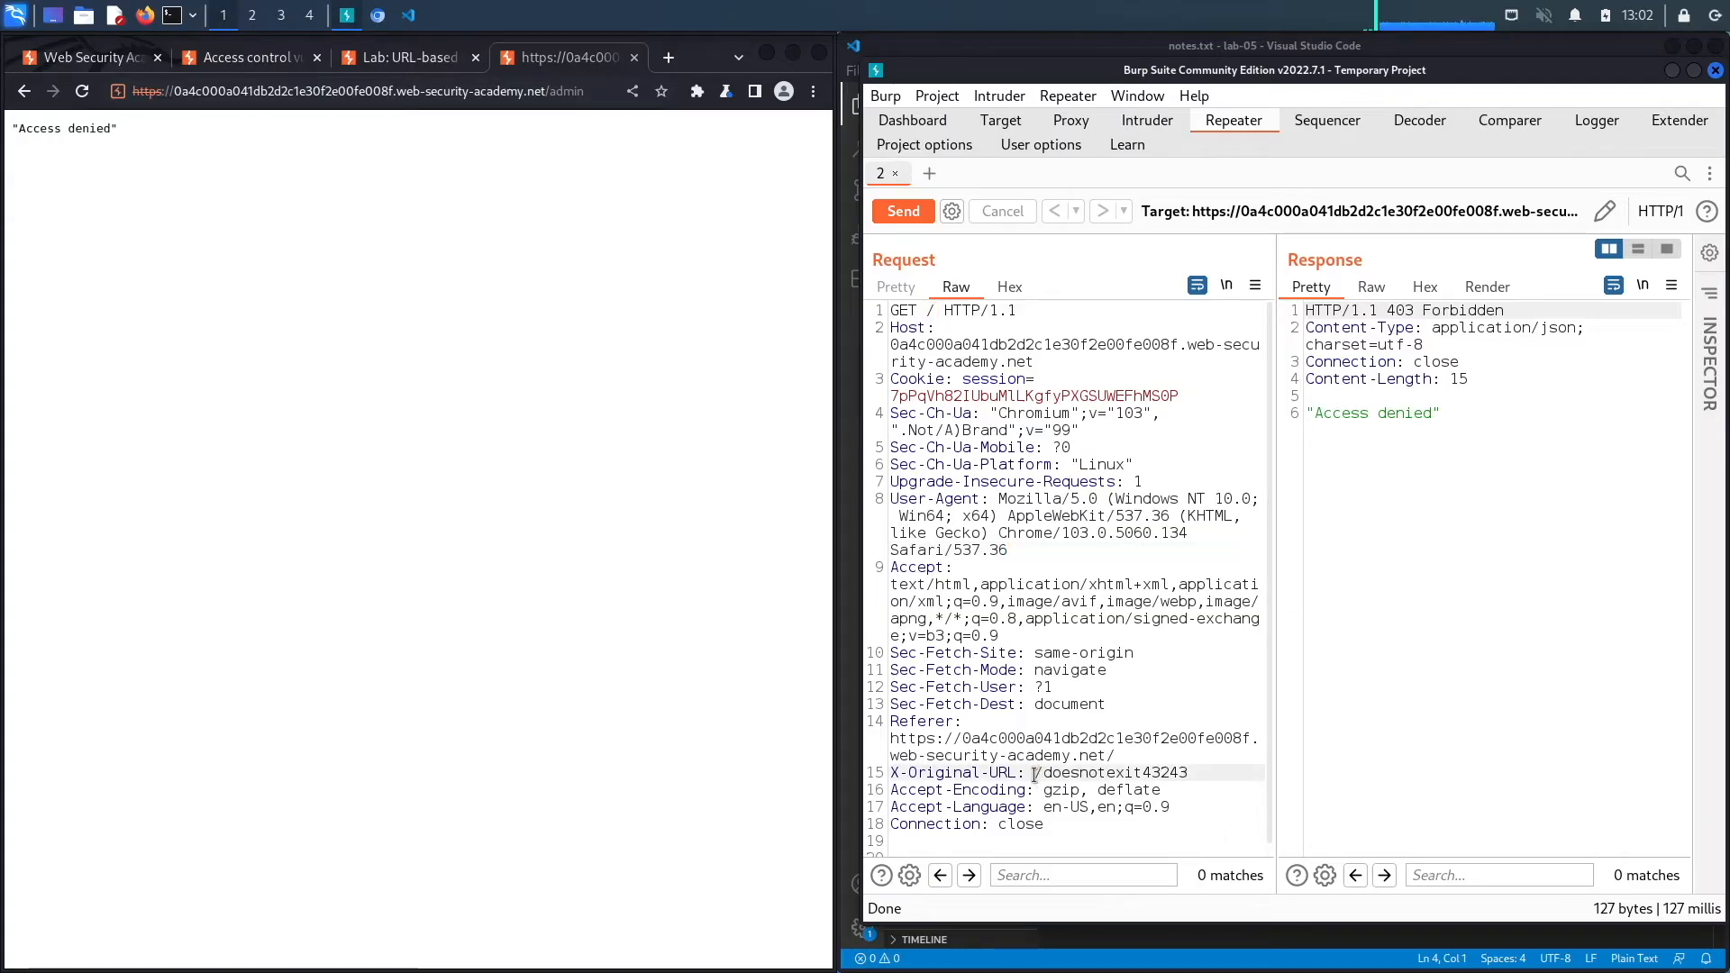
double_click(1109, 773)
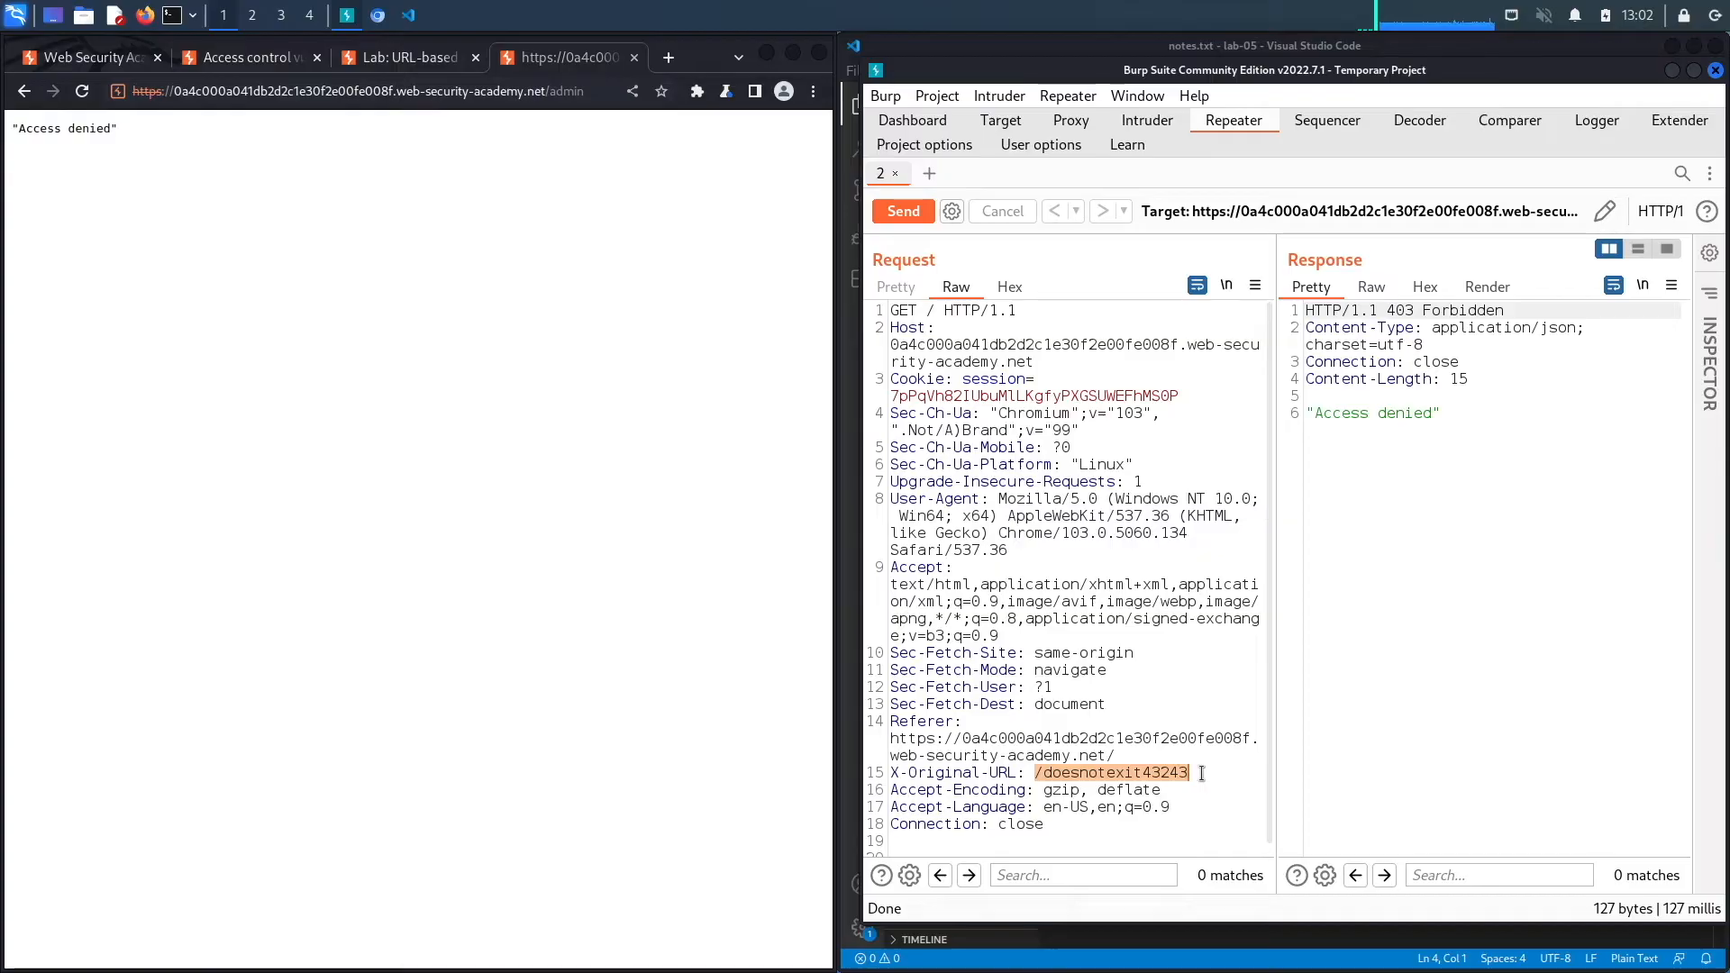
left_click(1055, 670)
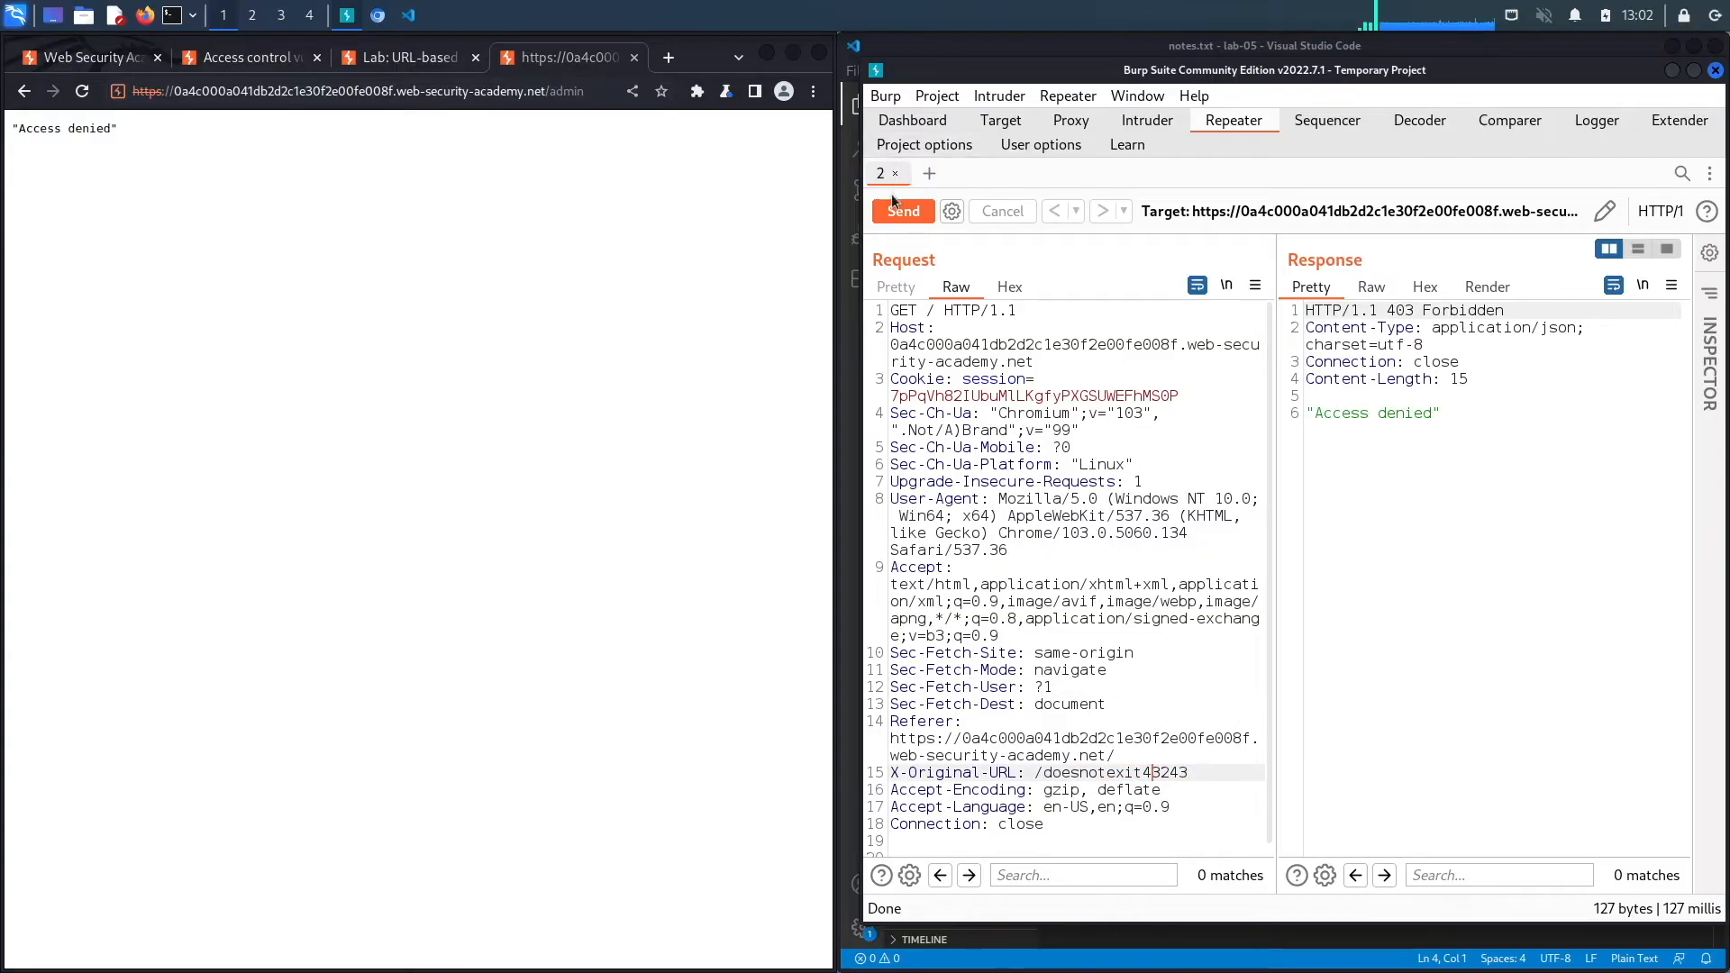
Send GET / with X-Original-URL /doesnotexit43243 and inspect the 404 Not Found response
left_click(903, 211)
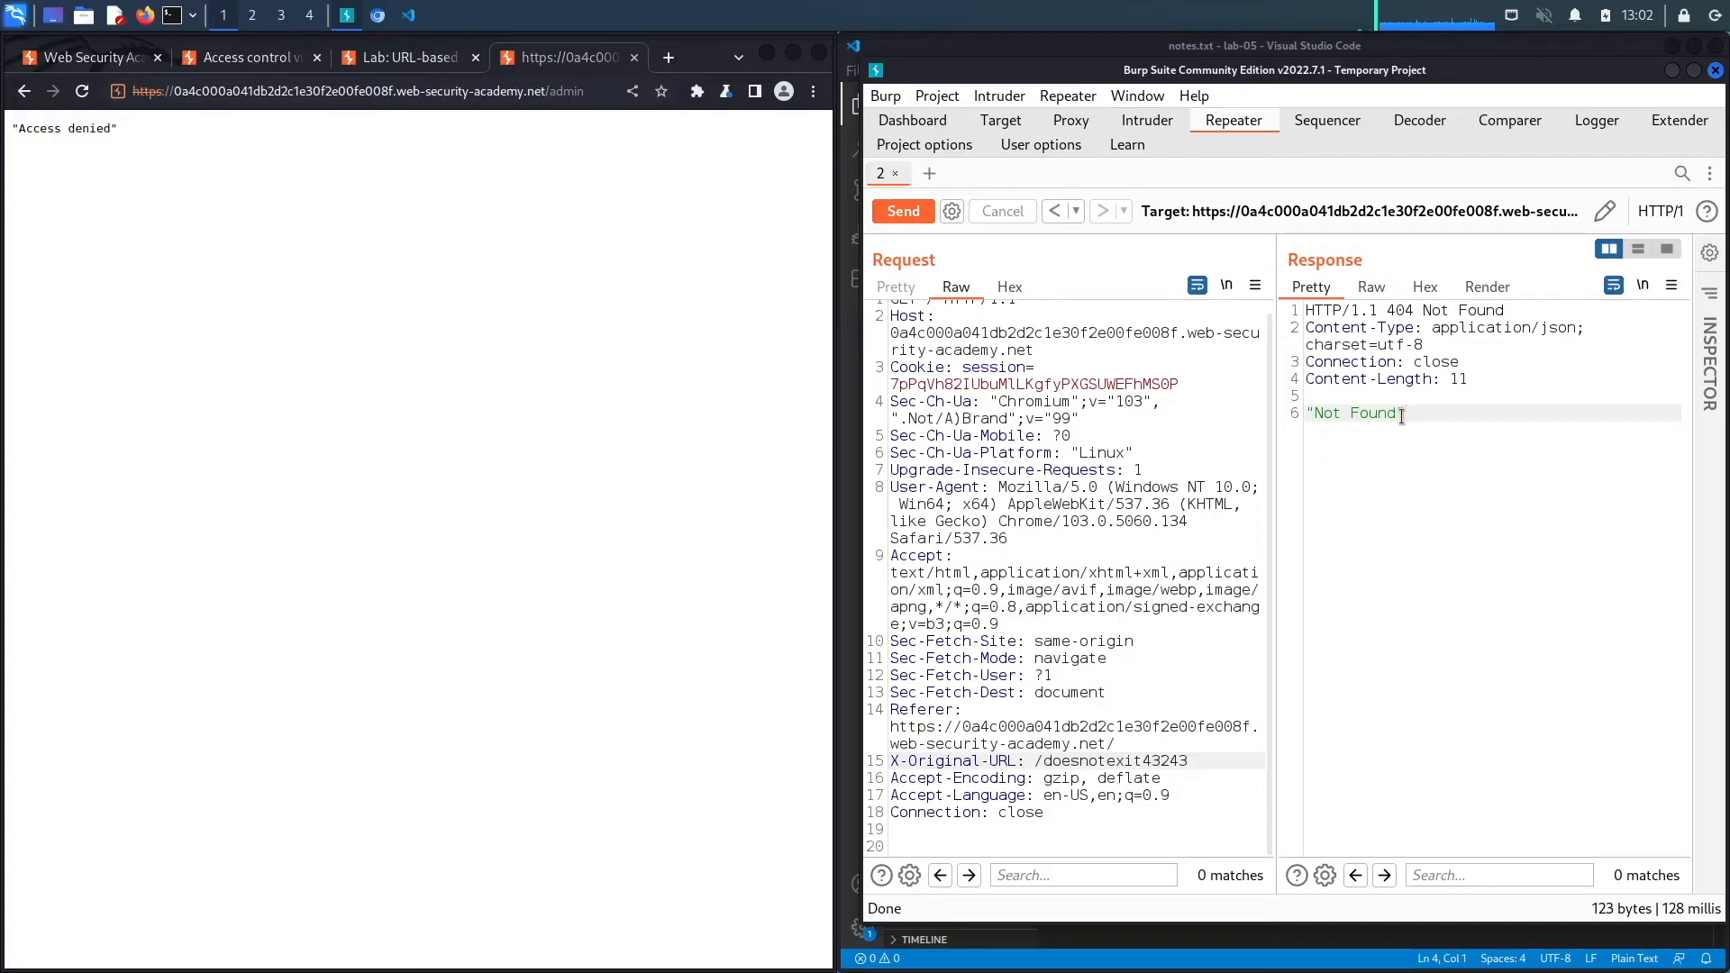
double_click(1352, 412)
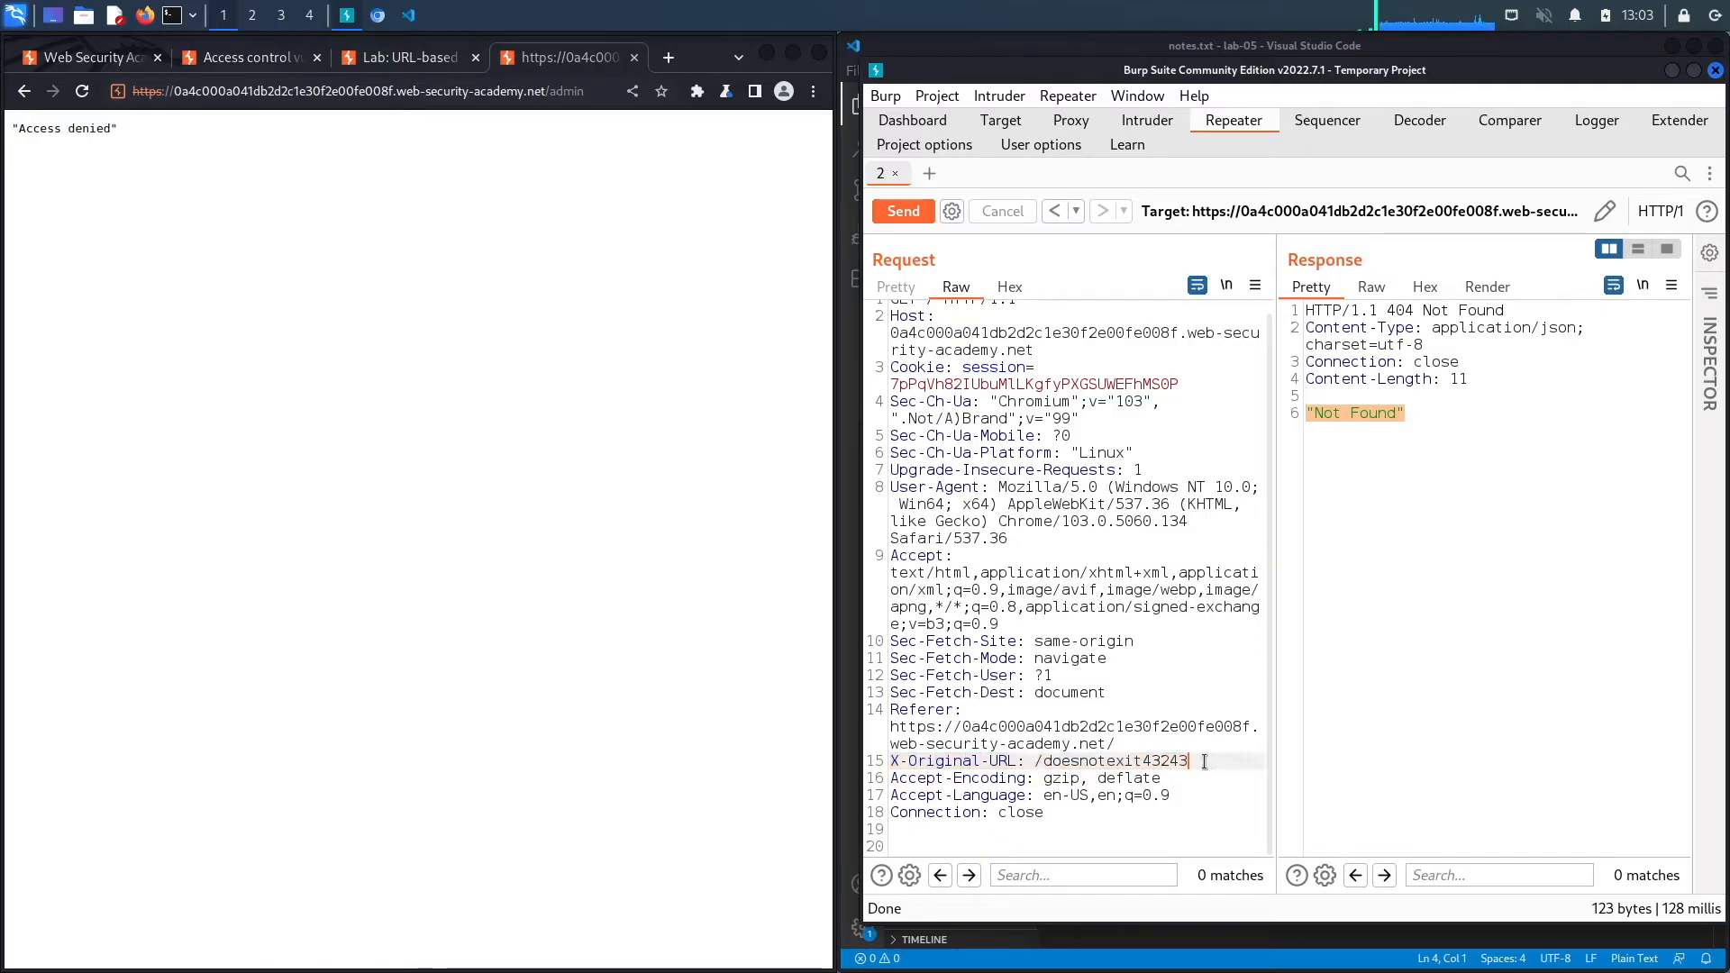
double_click(1037, 761)
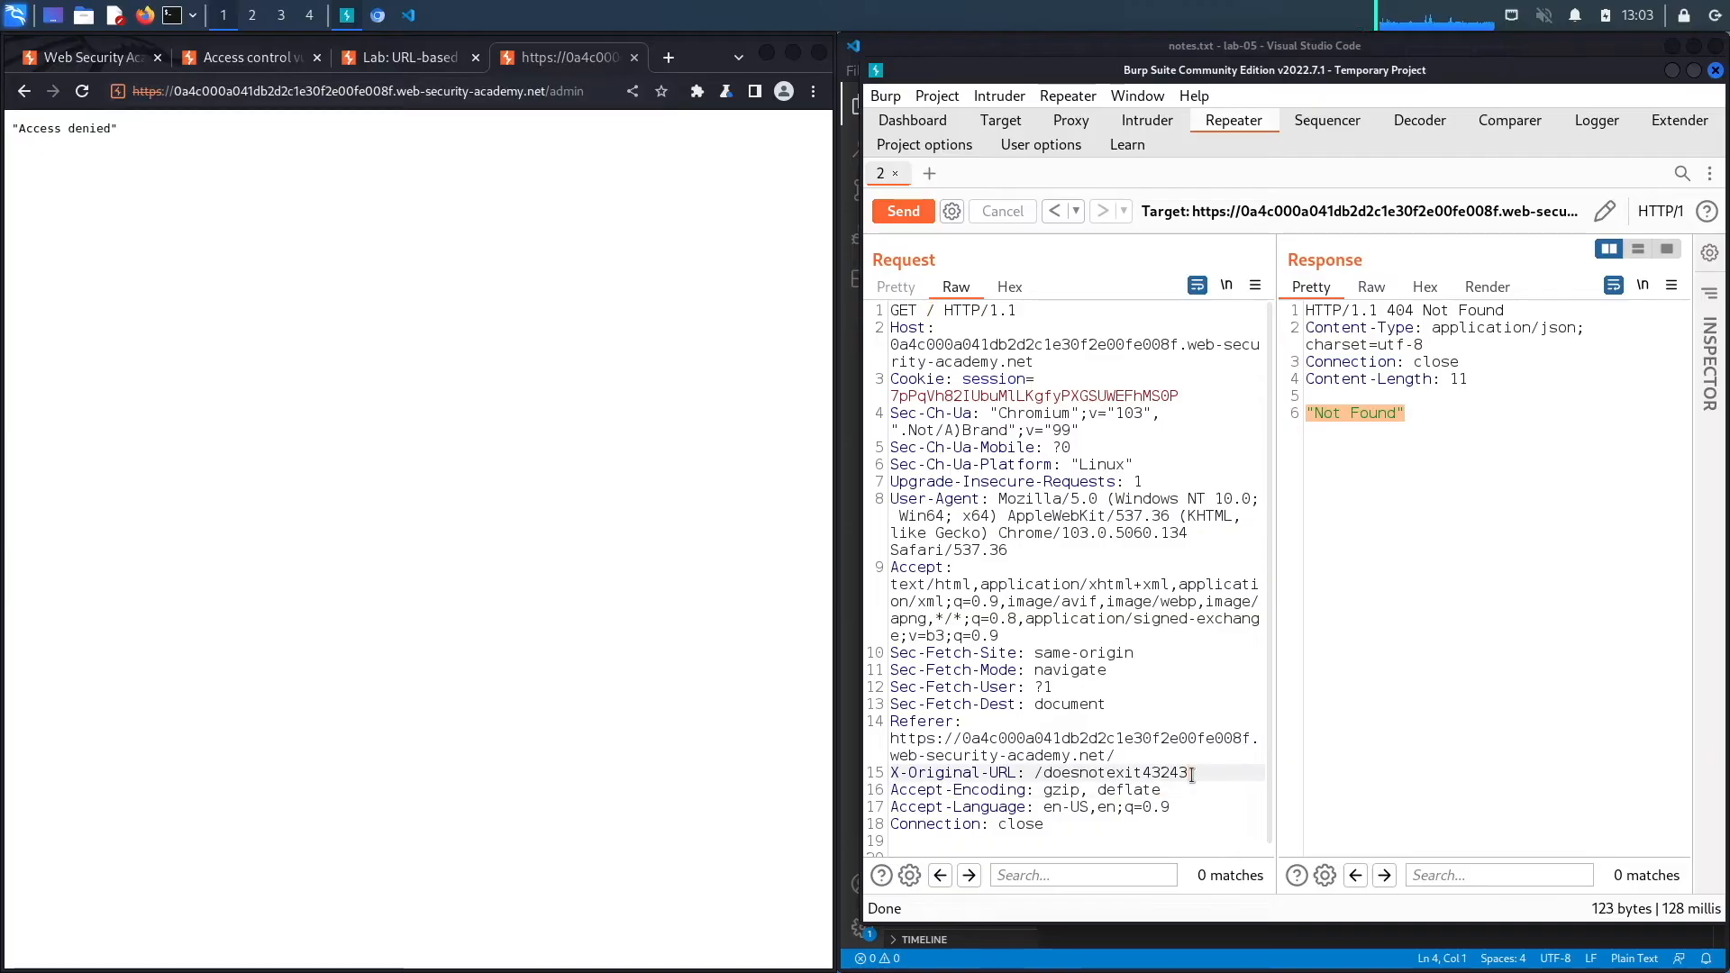
Remove the X-Original-URL header, set the request path to /admin, and resend it
key("BackSpace")
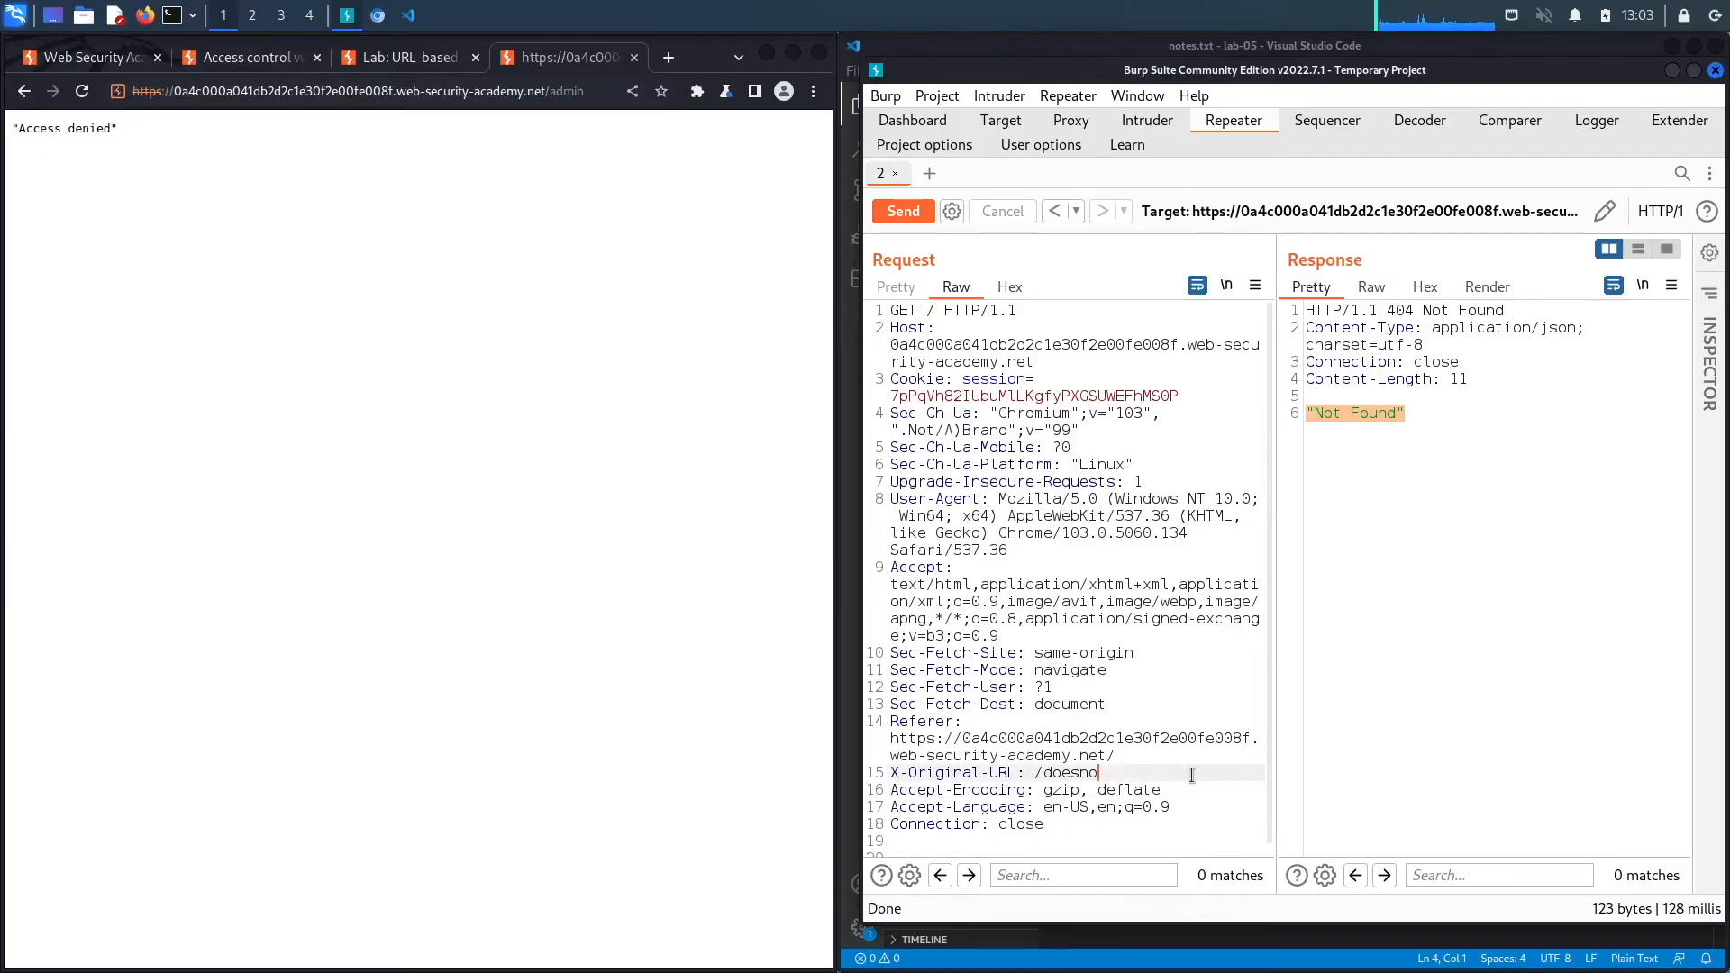
key("BackSpace")
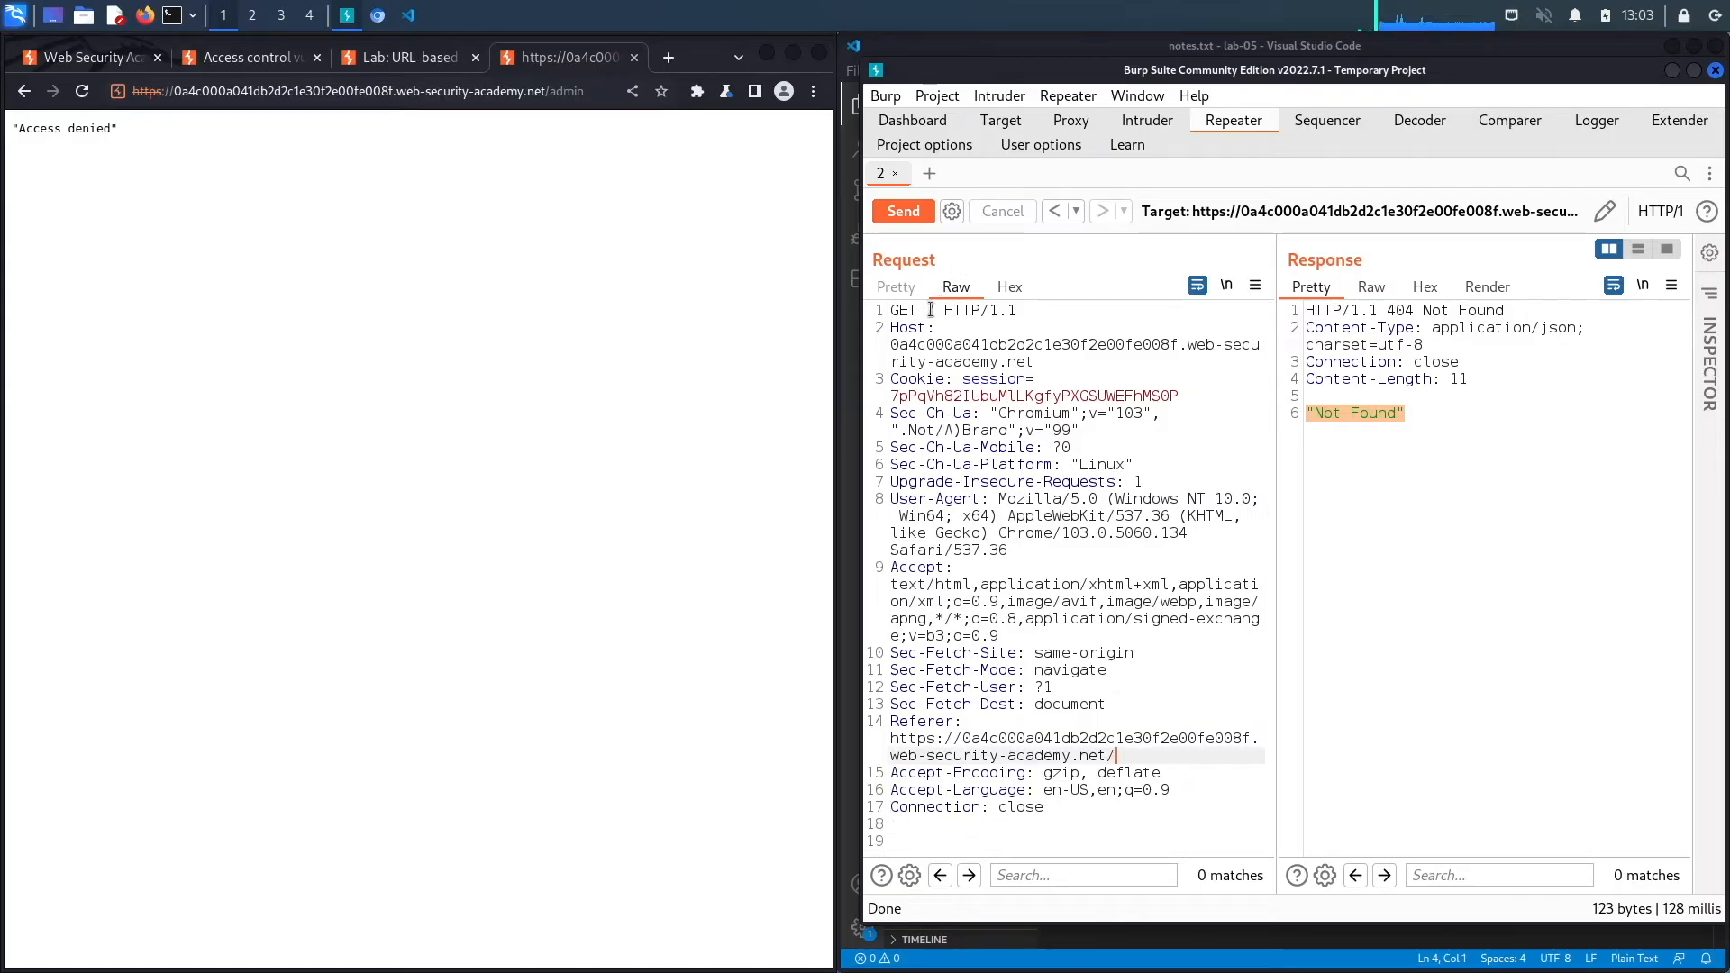
type("/admin")
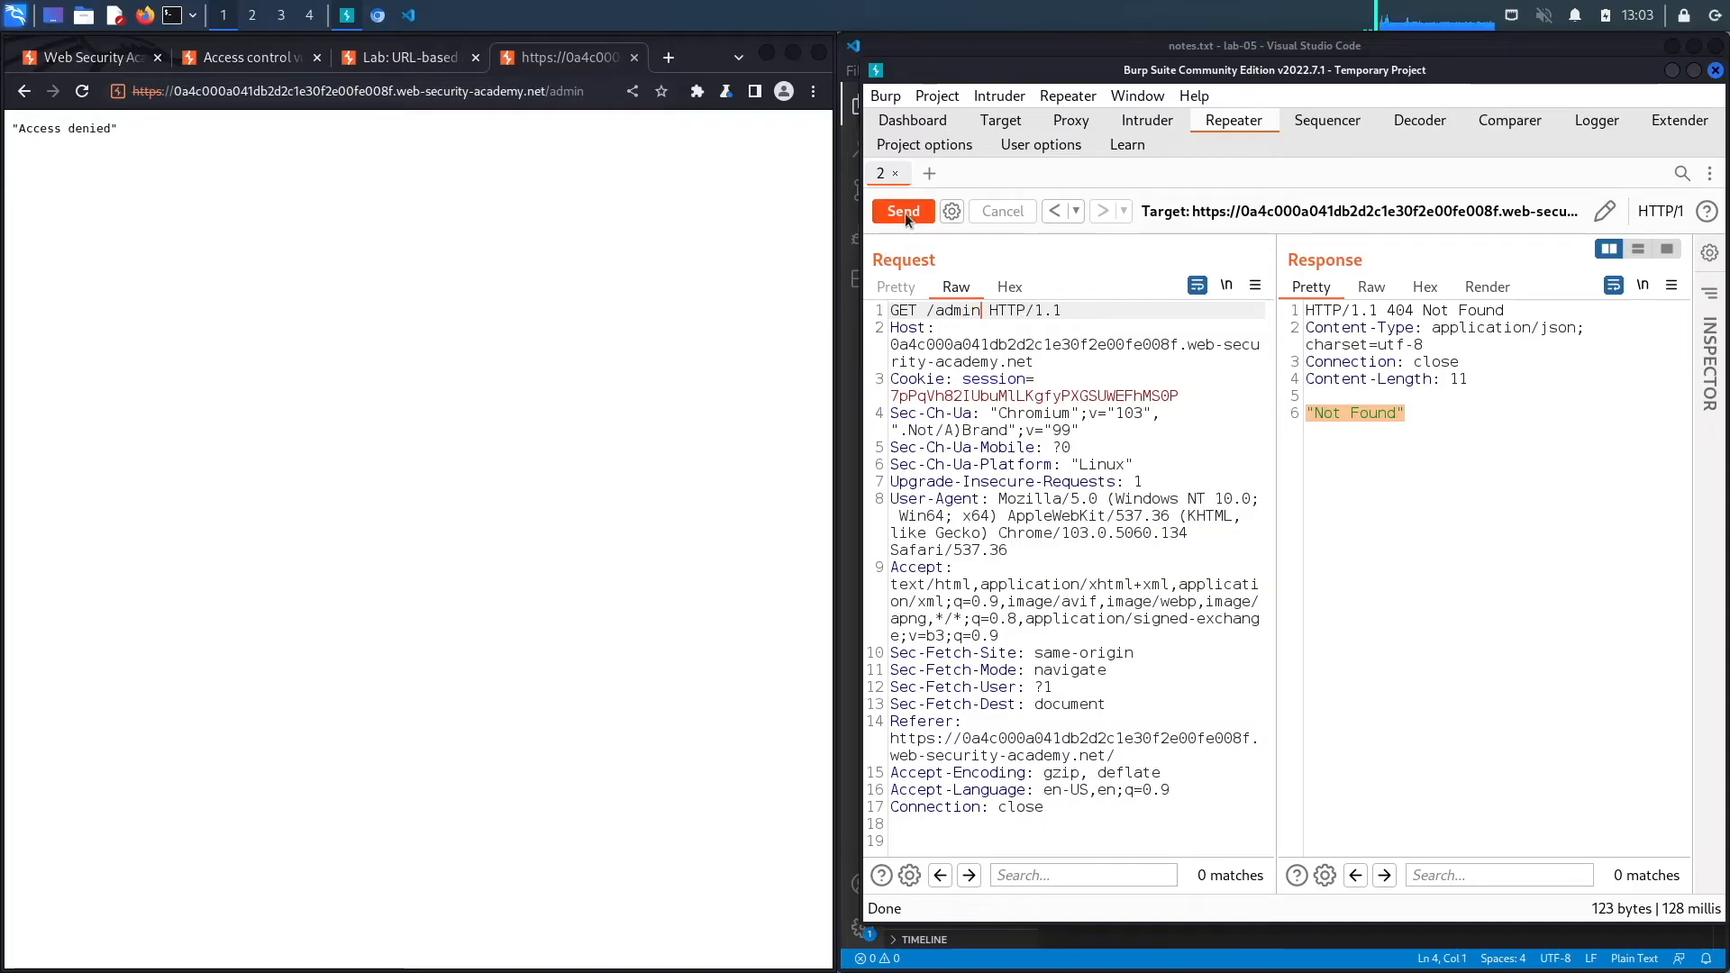
left_click(901, 211)
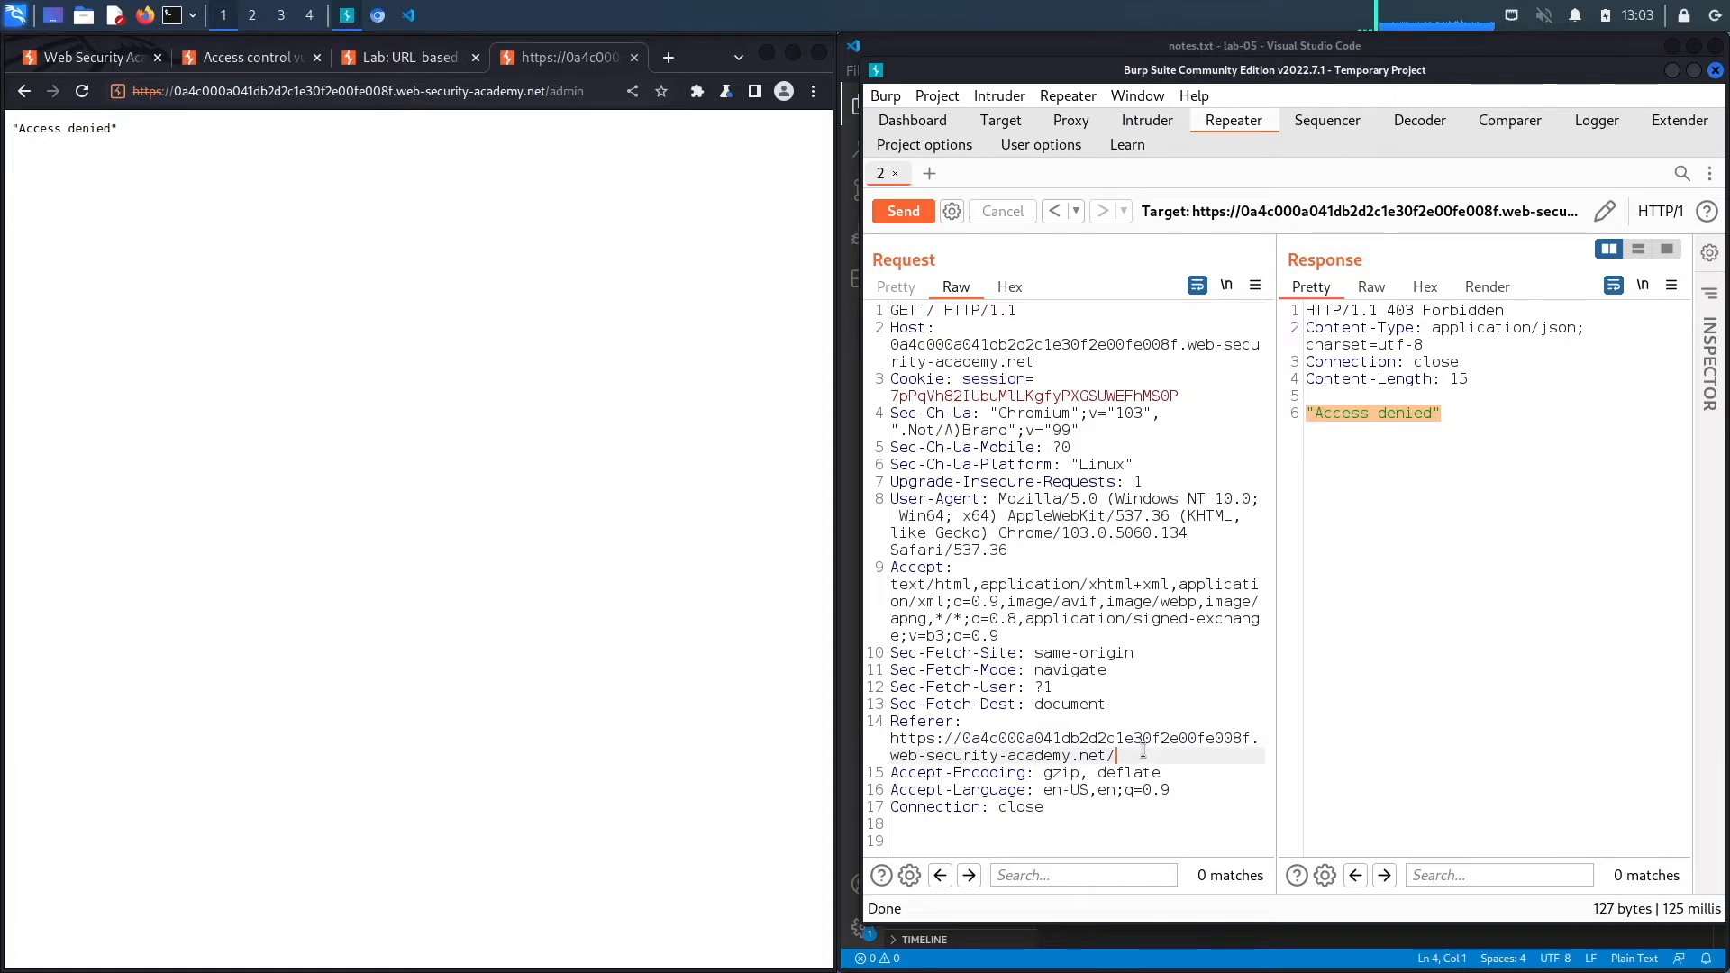
Add the header 'X-Original-URL: /admin' to the request
type("X")
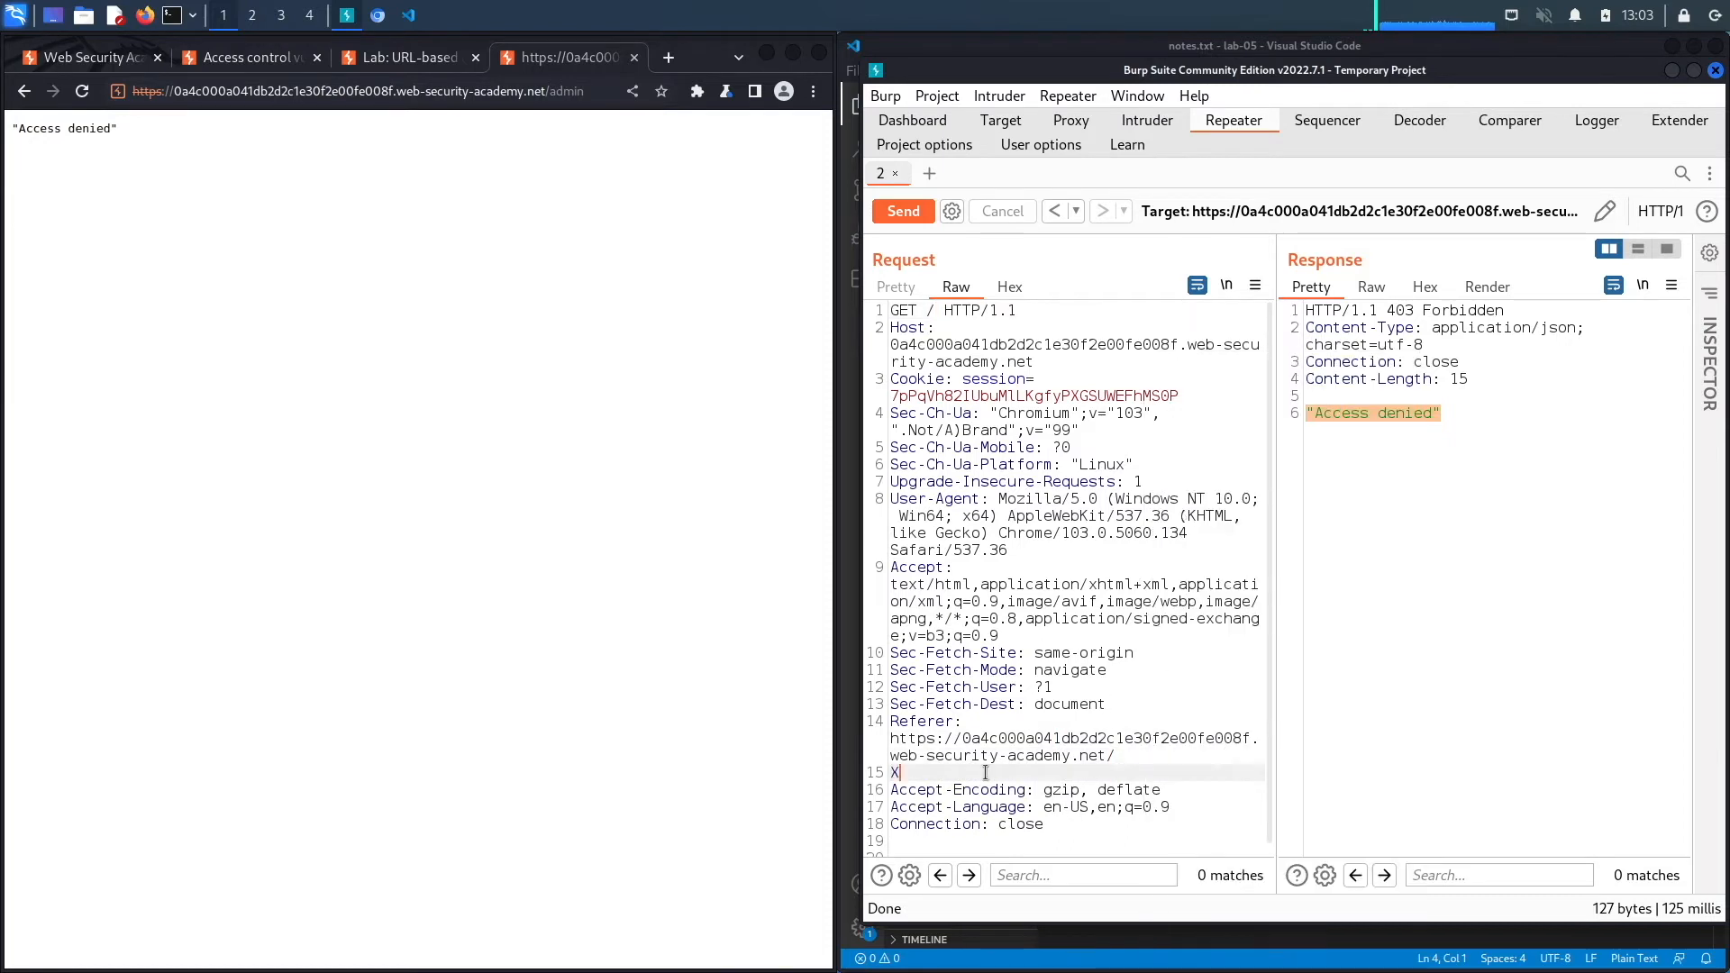
type("-Orig")
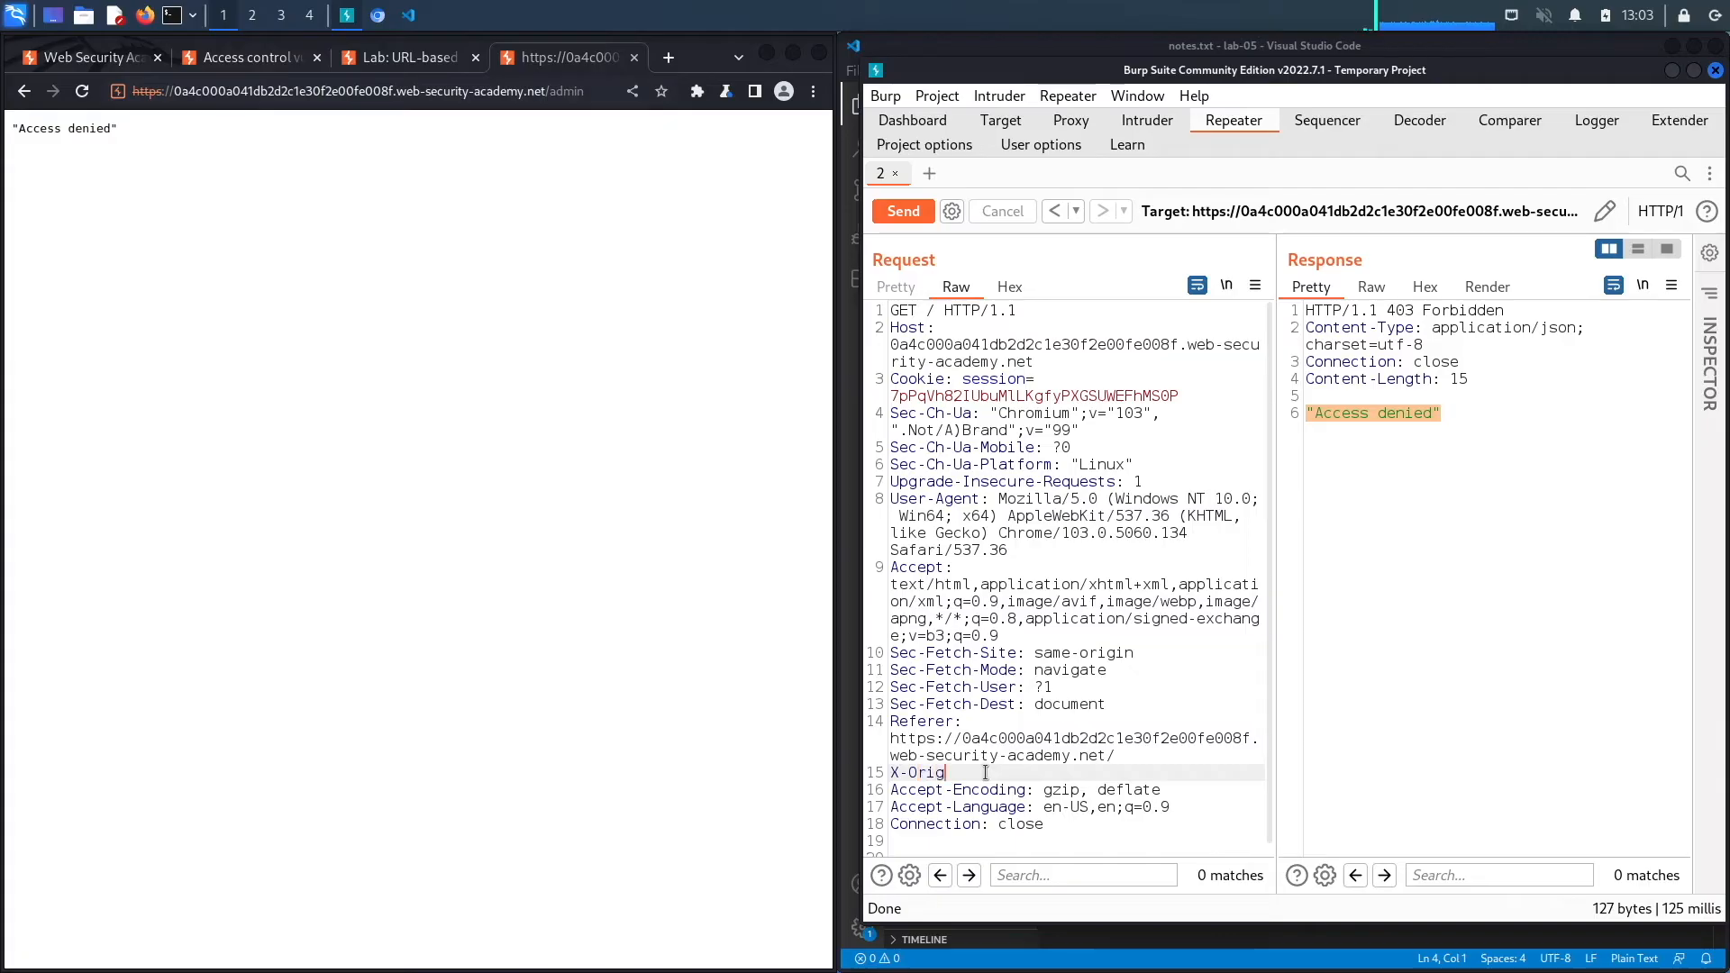
type("inal URL")
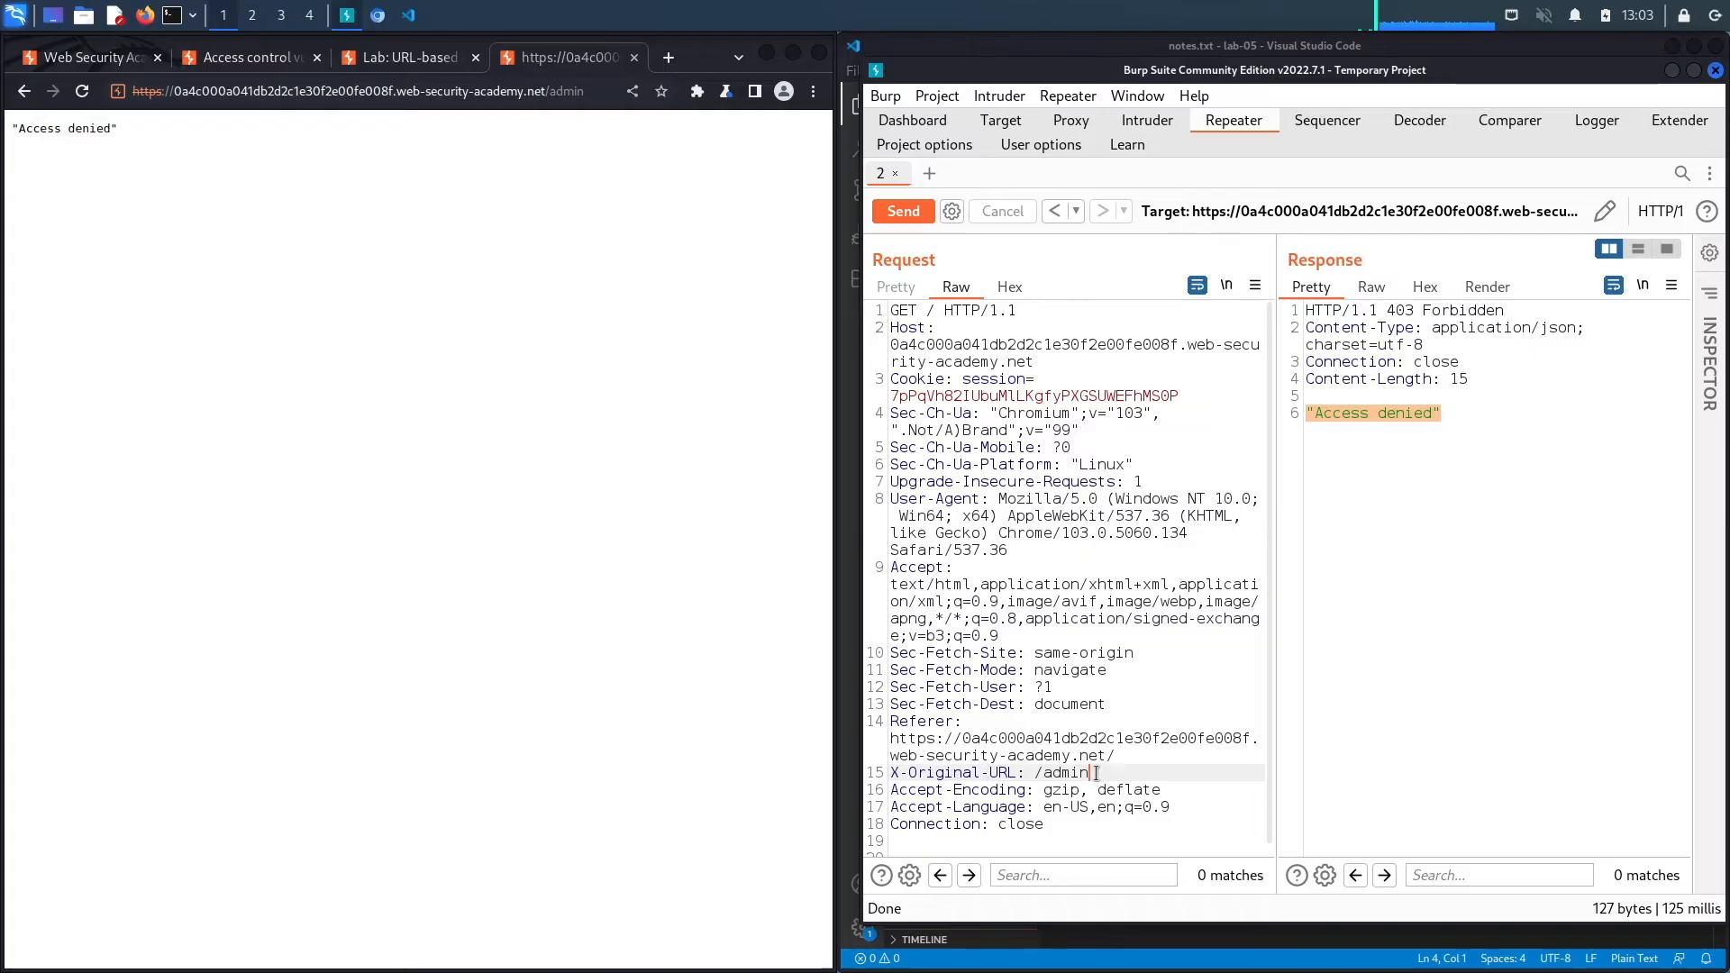
double_click(1062, 773)
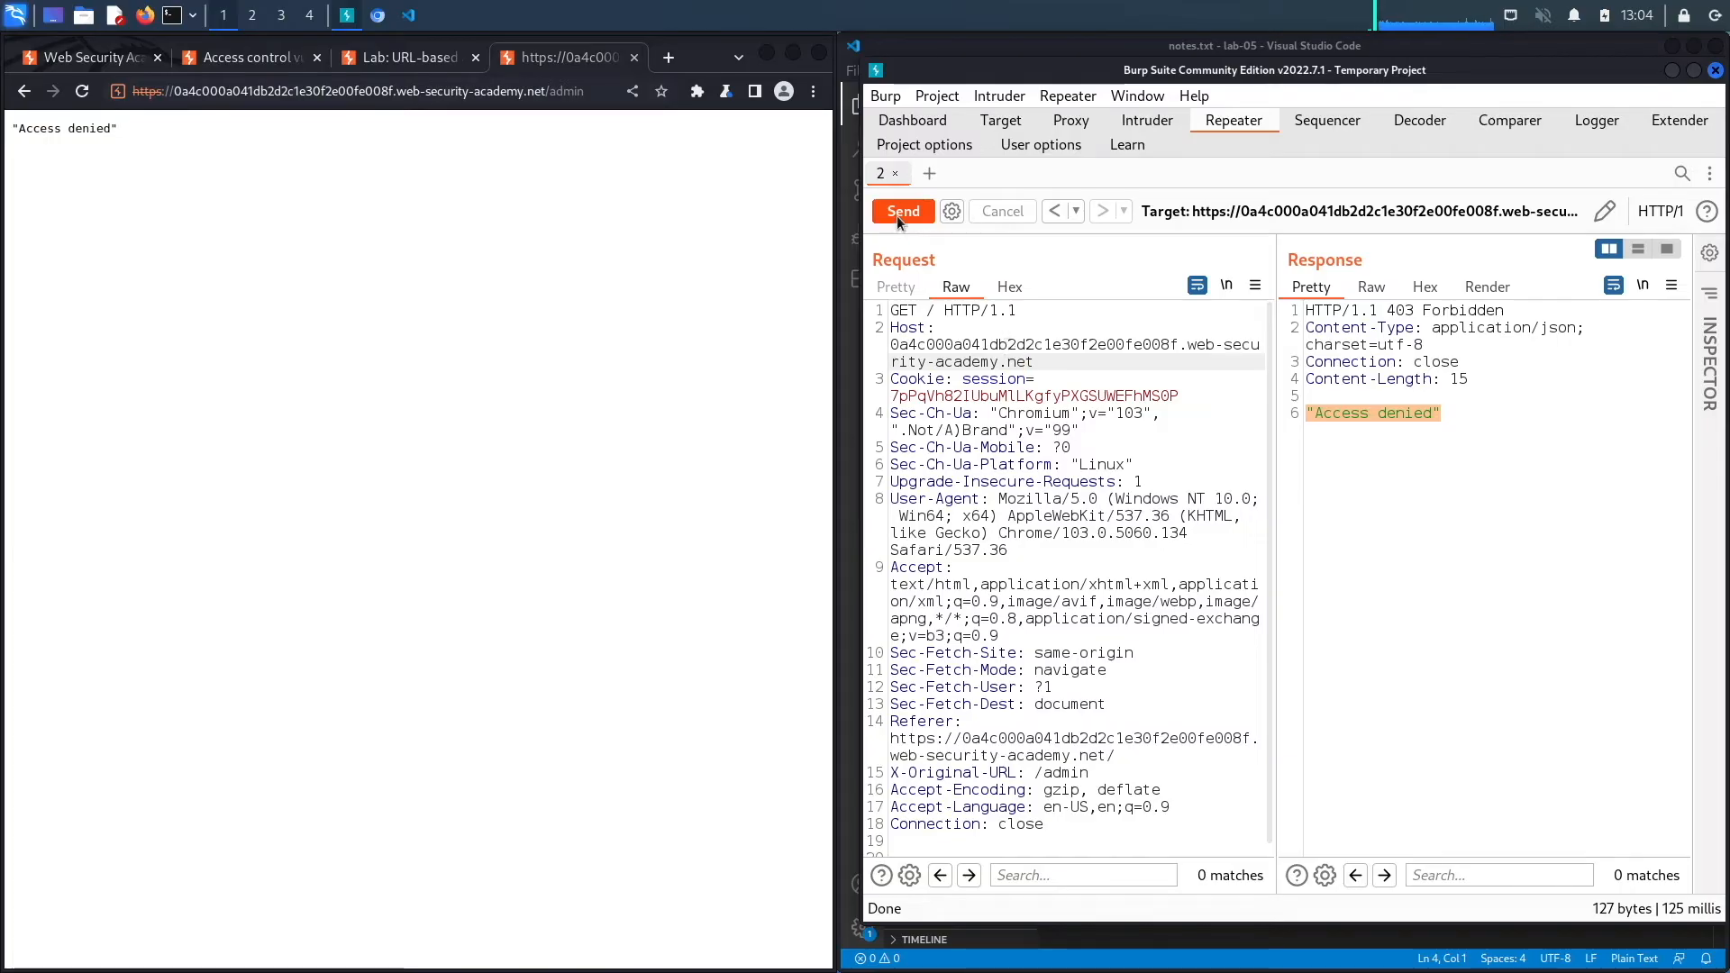
Send the /admin override, search the 200 OK response for 'admin', and scroll to the Users delete links
left_click(903, 211)
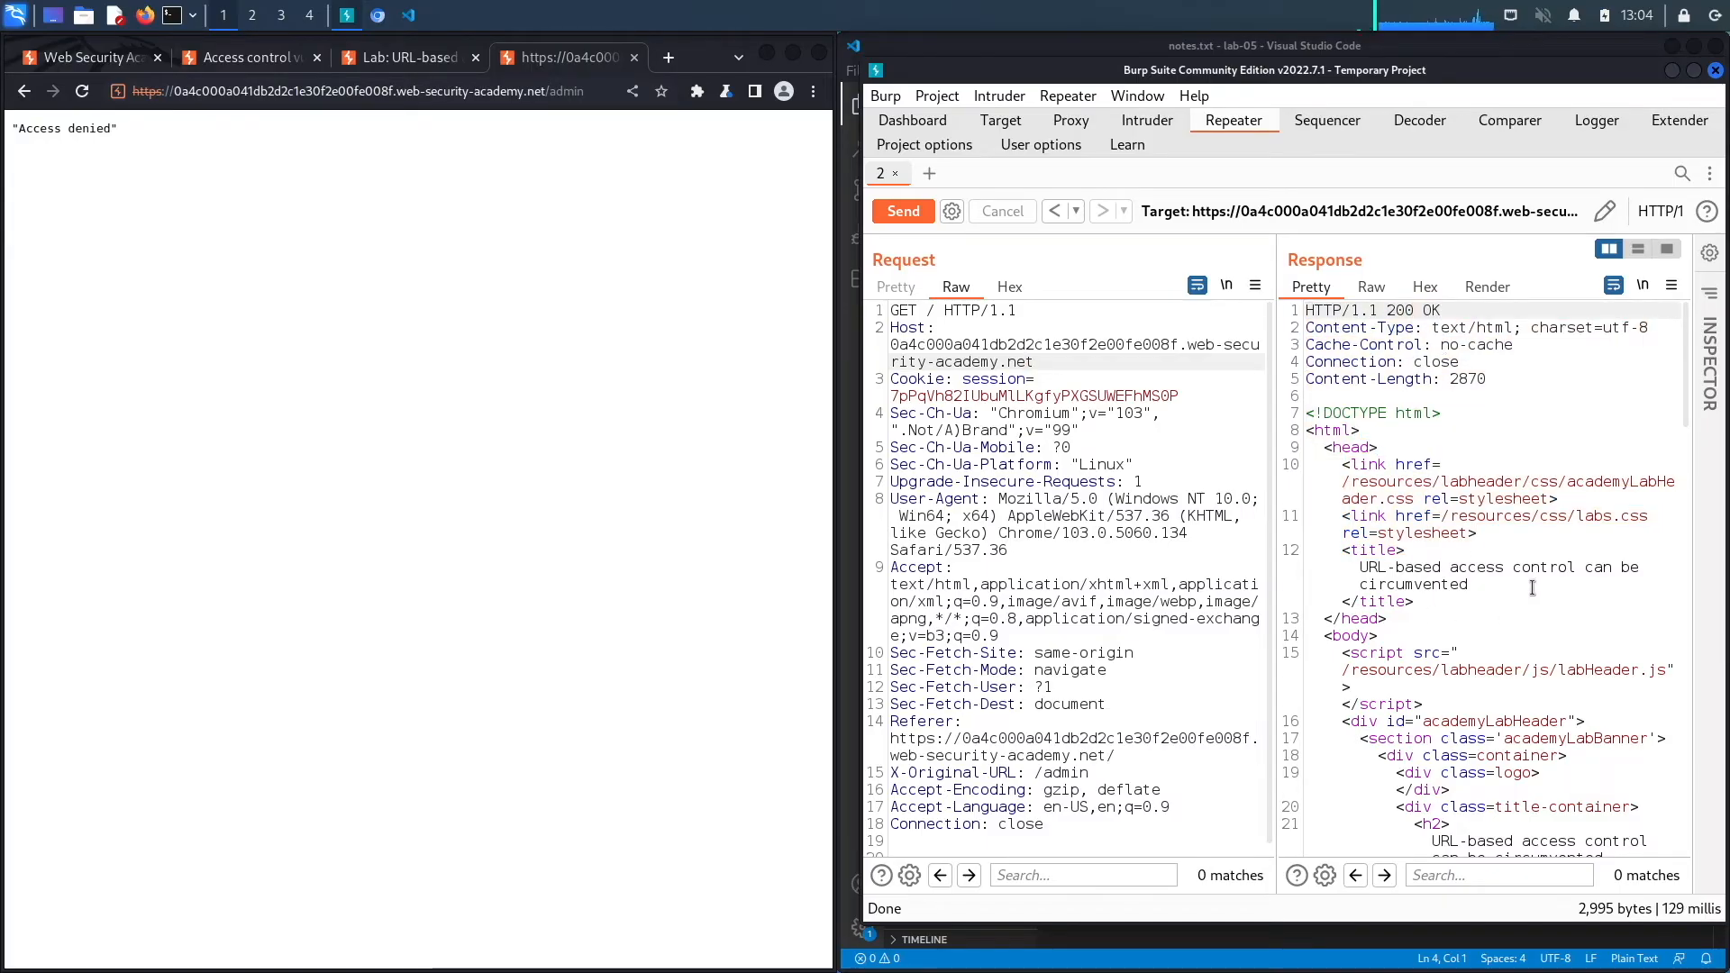
left_click(1498, 875)
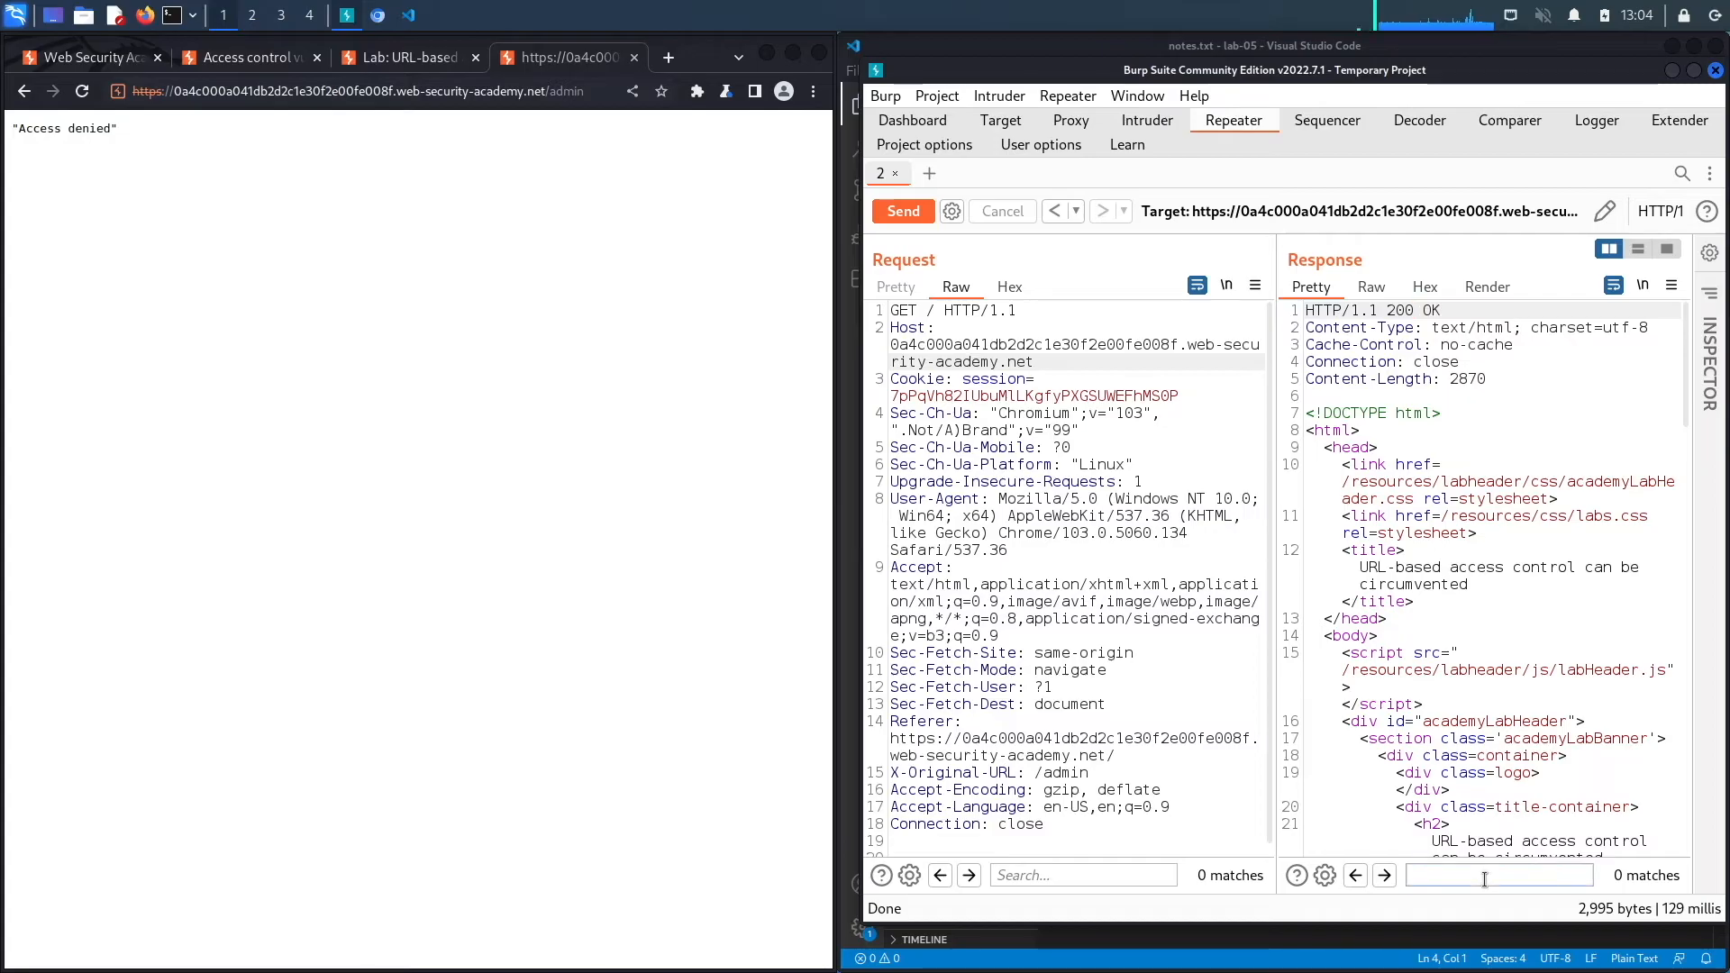
type("adm")
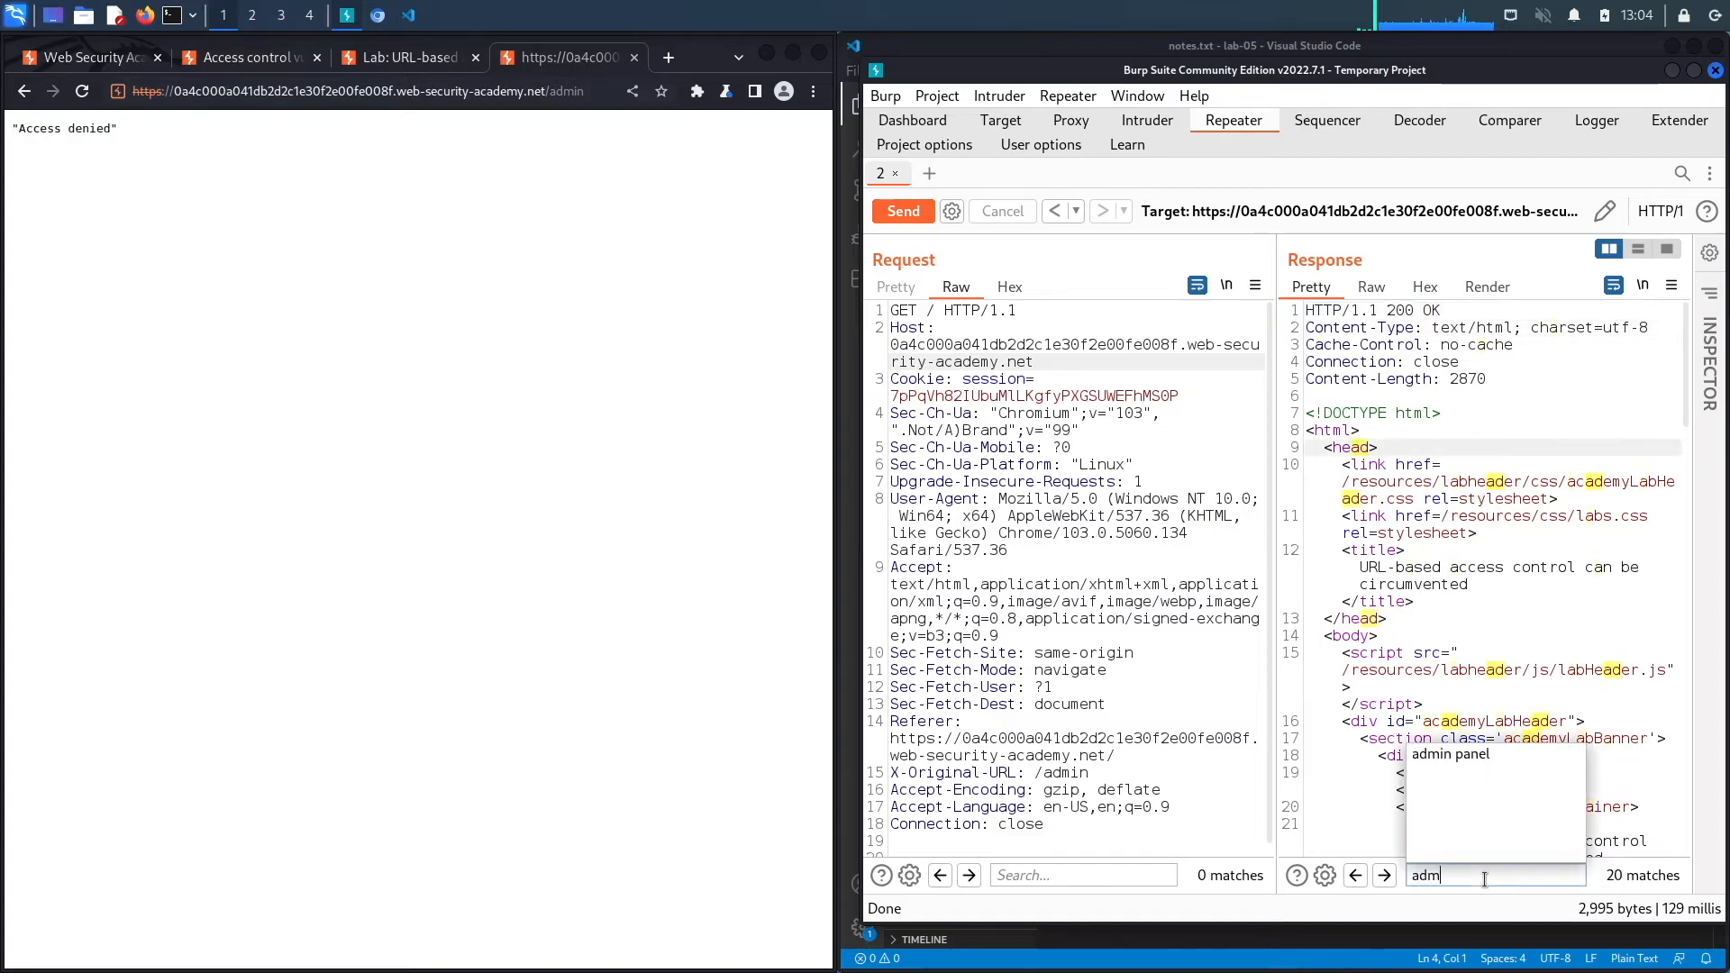
type("in")
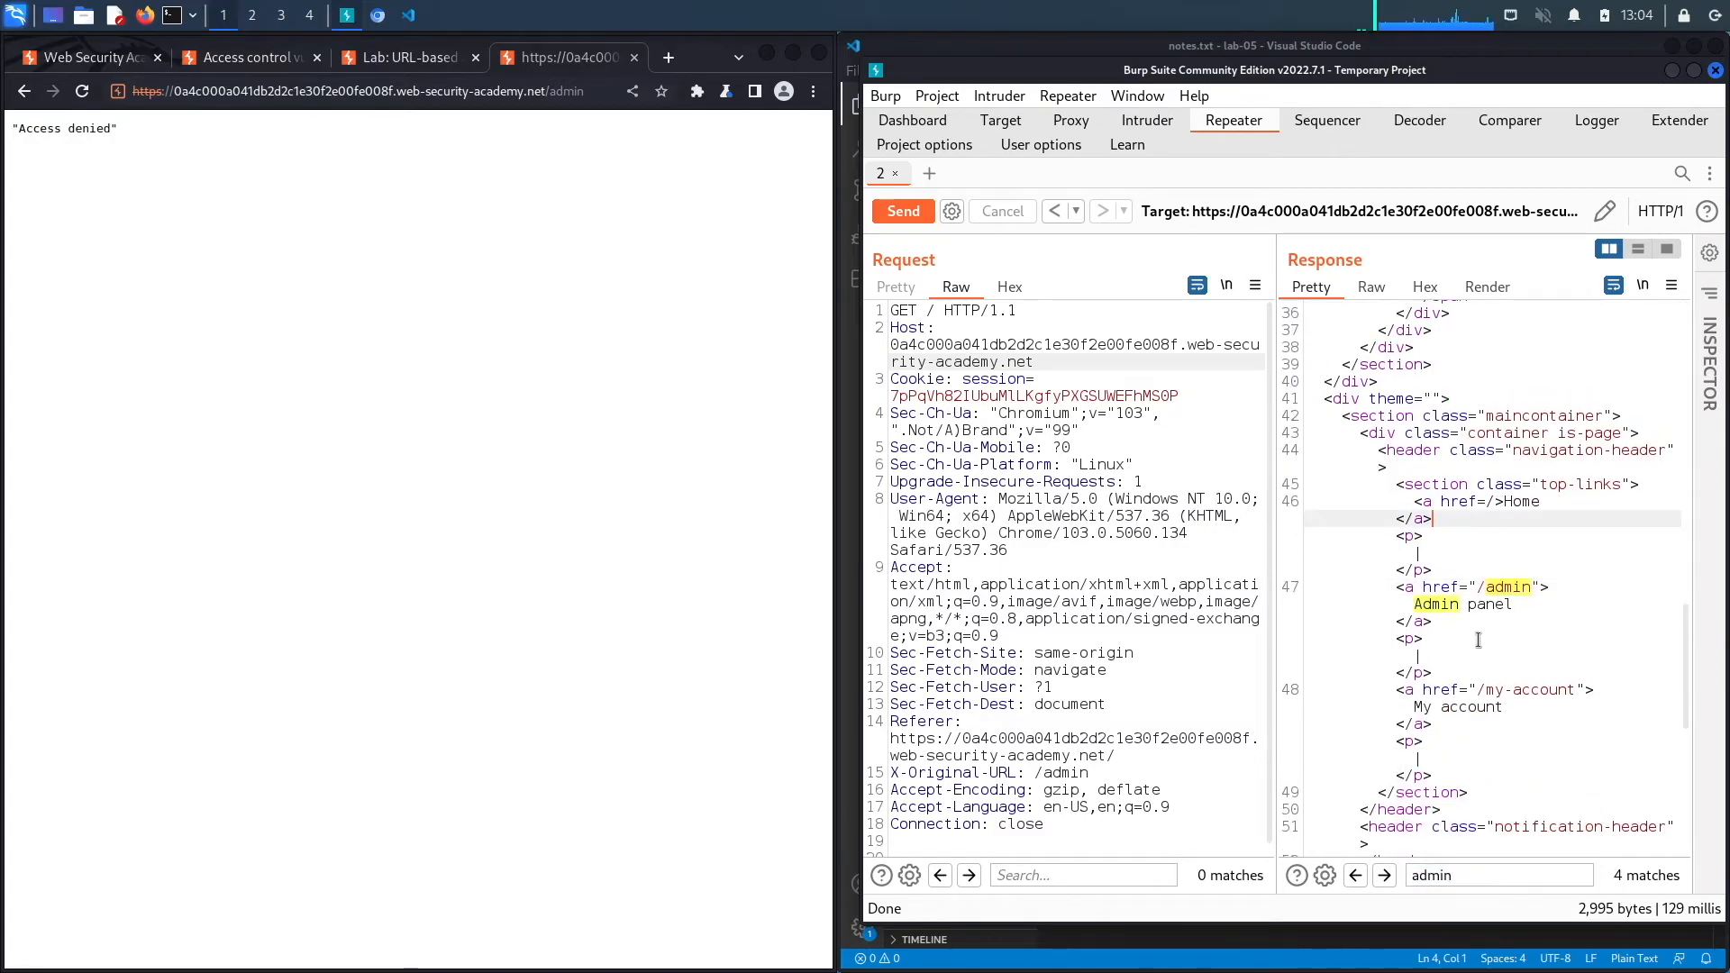
scroll("down", 3)
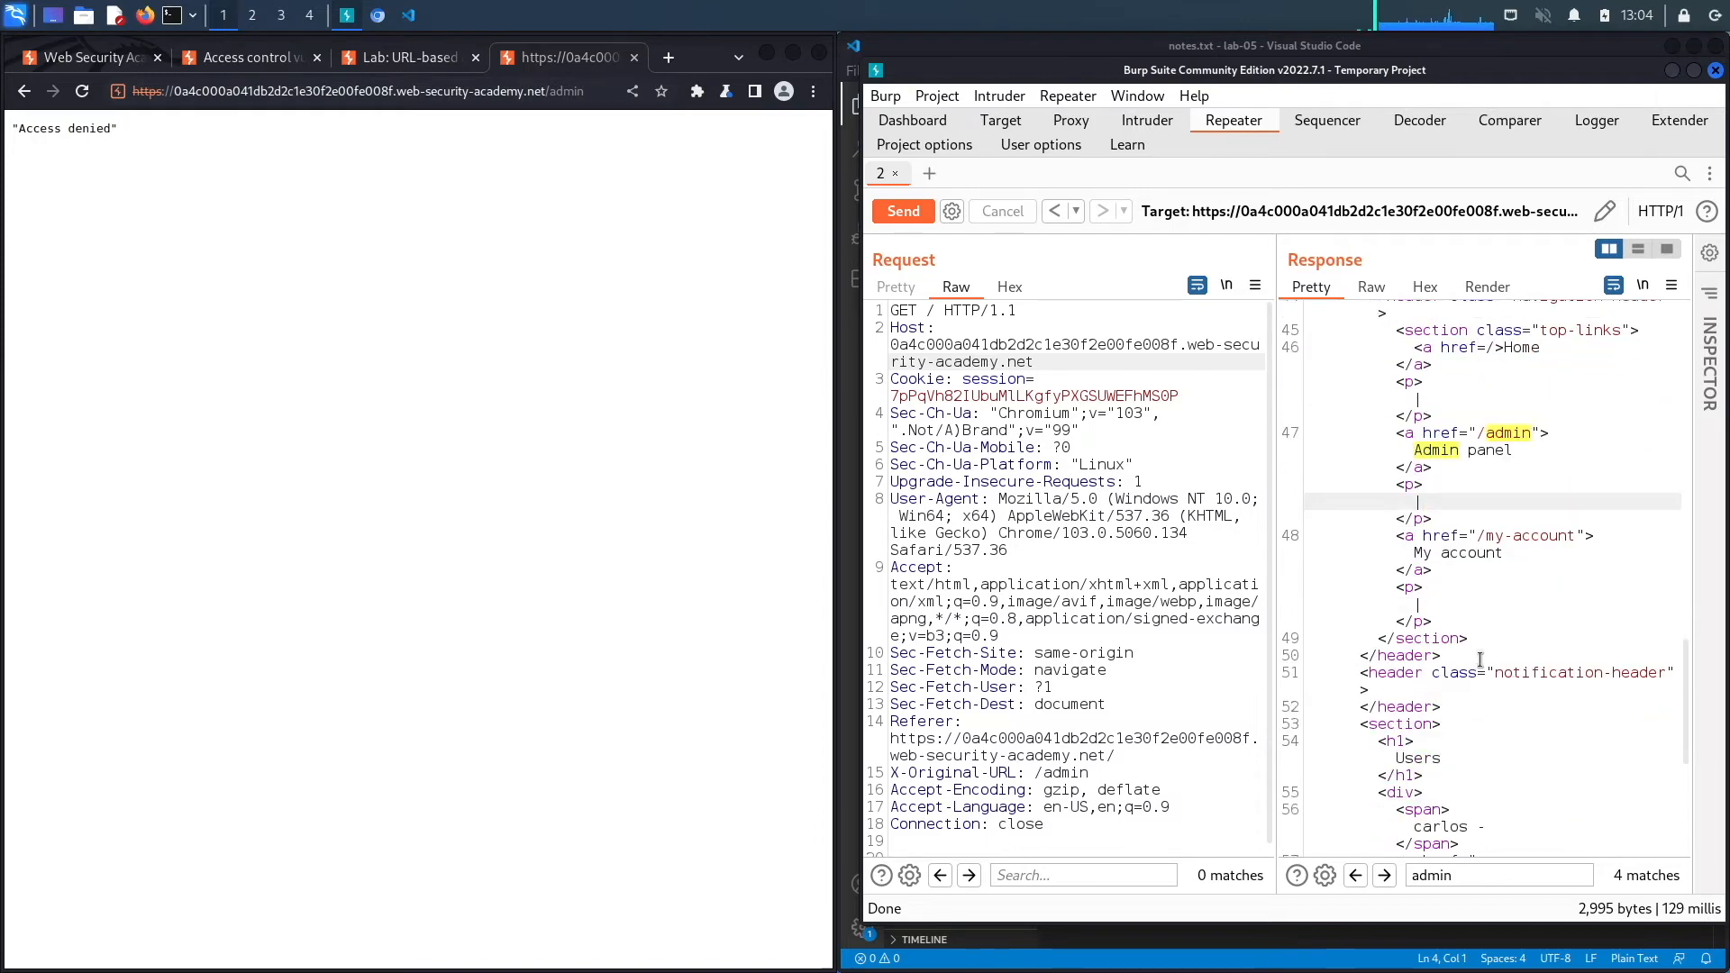
scroll("down", 3)
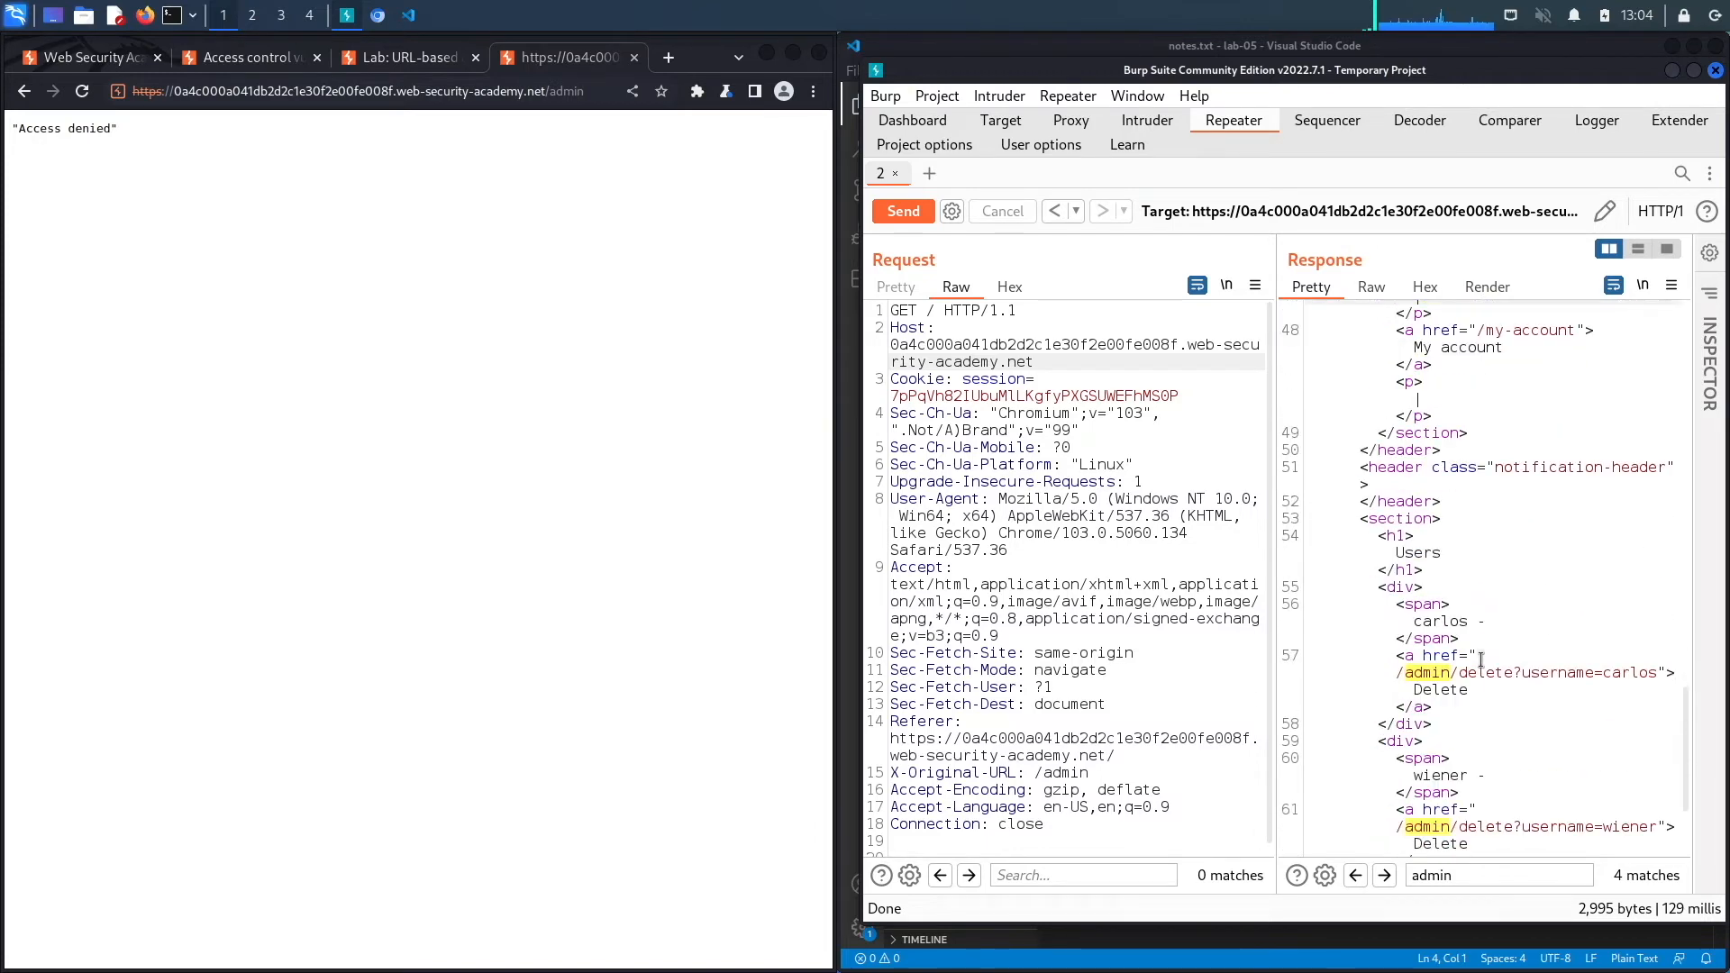
double_click(1417, 552)
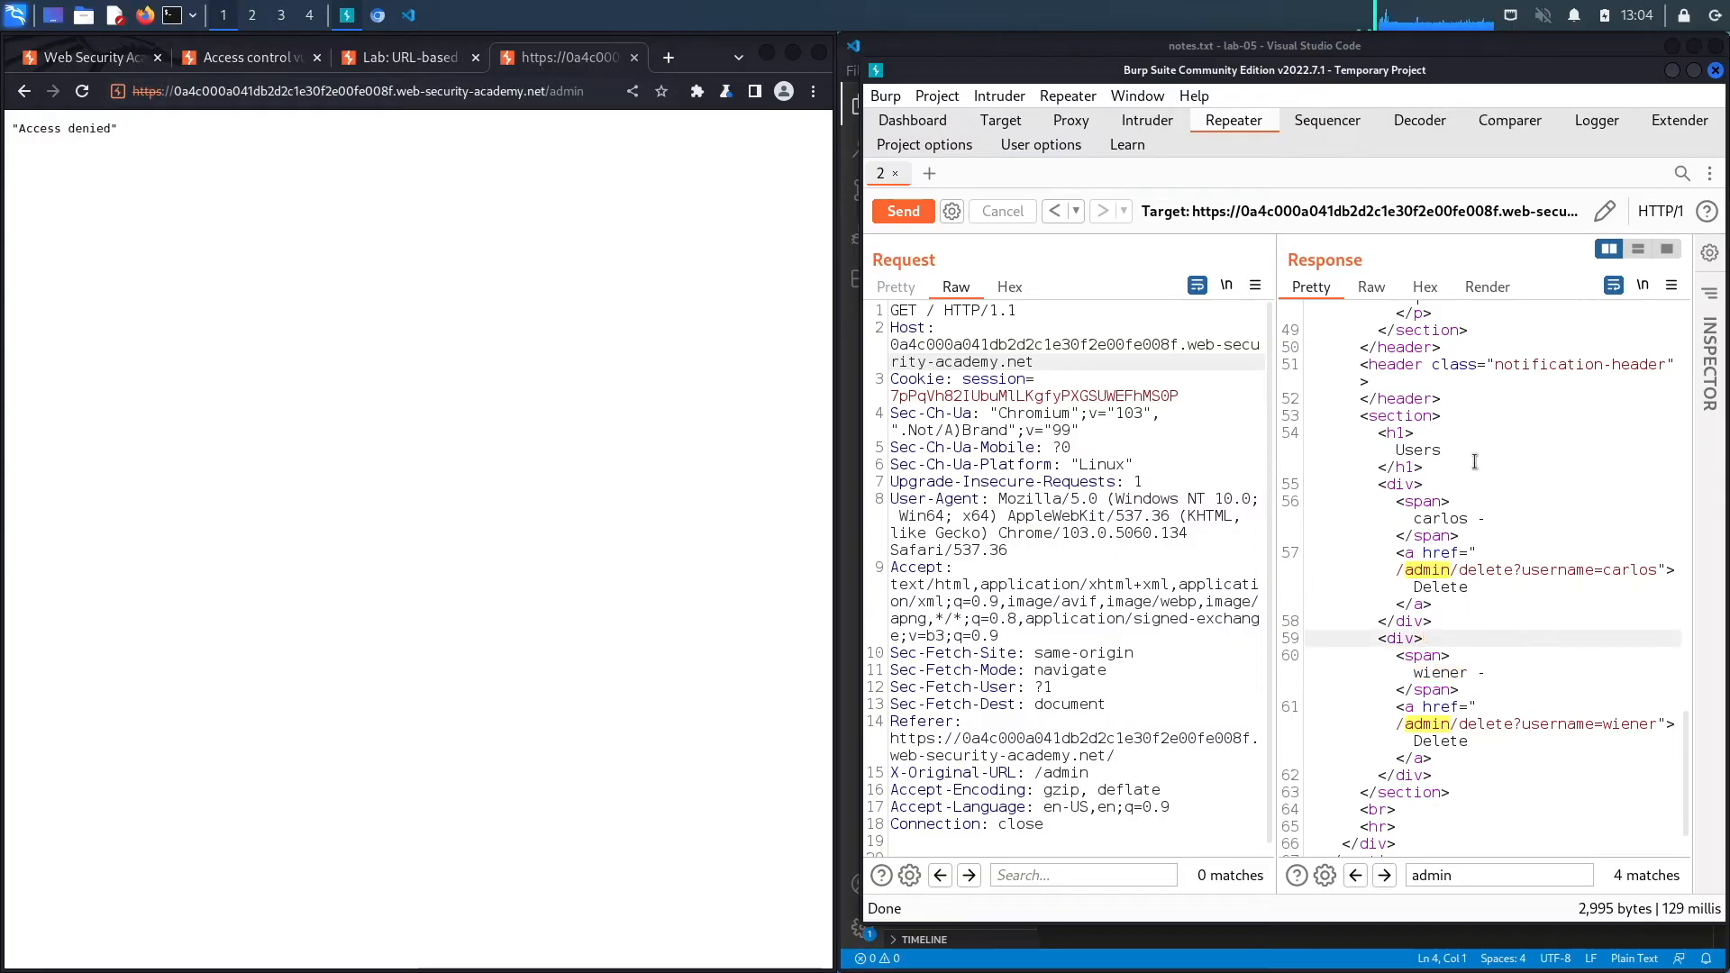
Show the admin panel response in the browser and click Delete next to carlos
right_click(1490, 552)
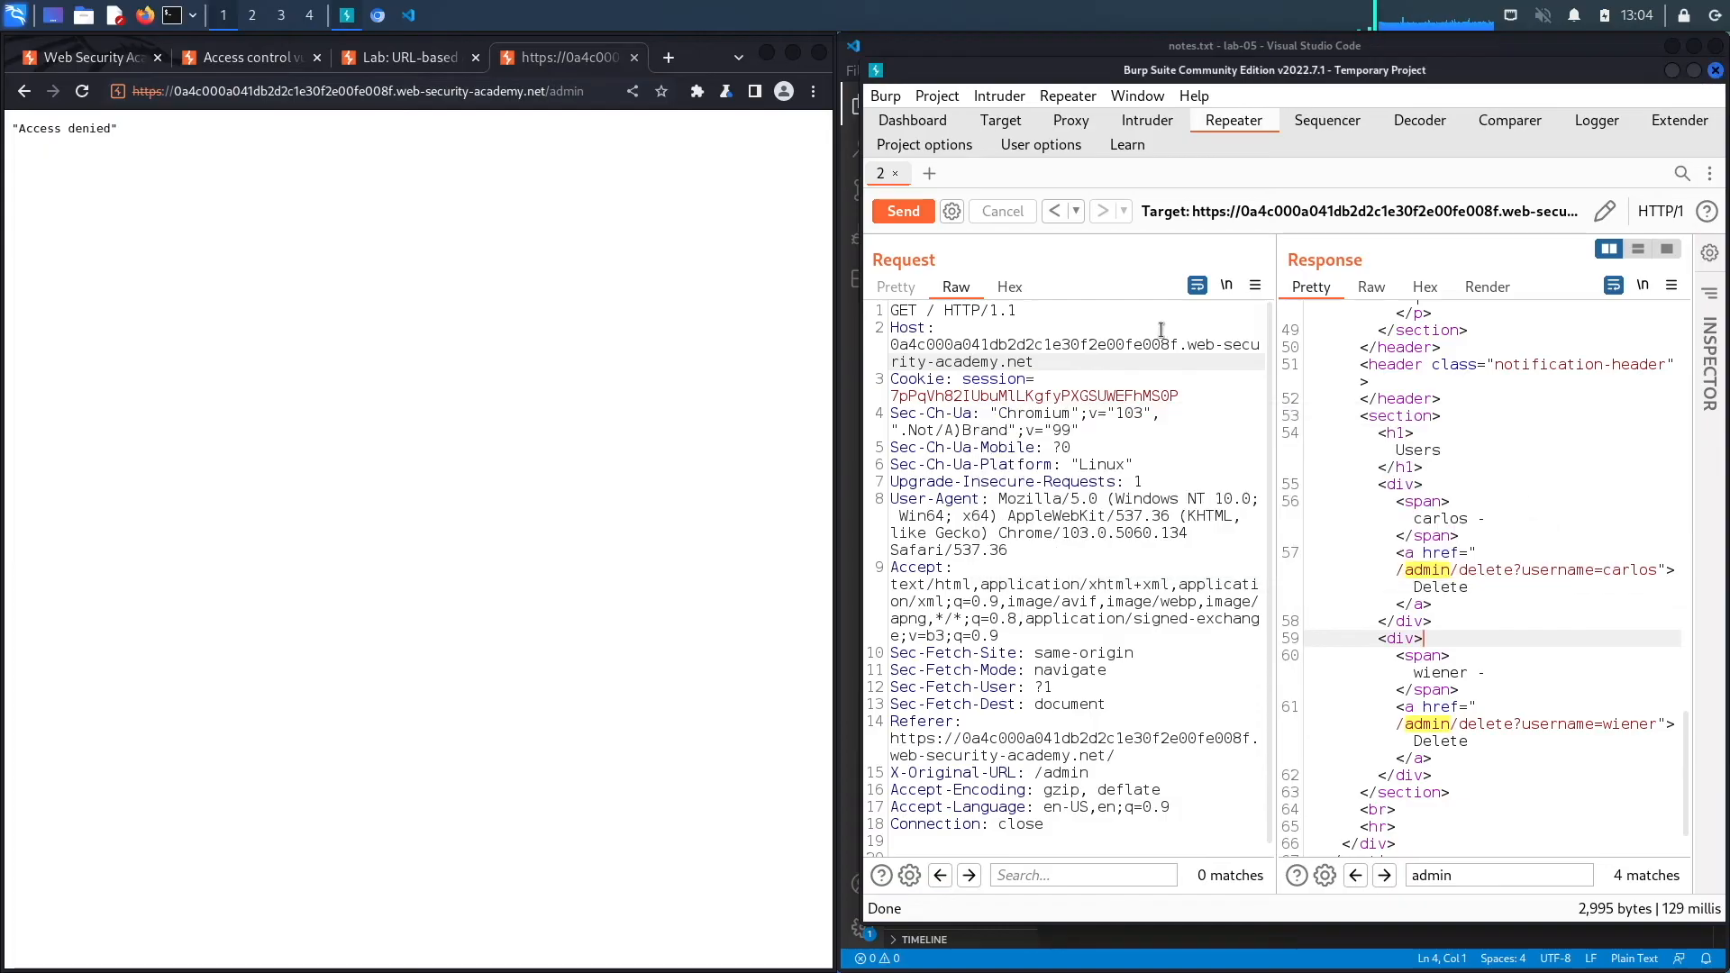
left_click(668, 56)
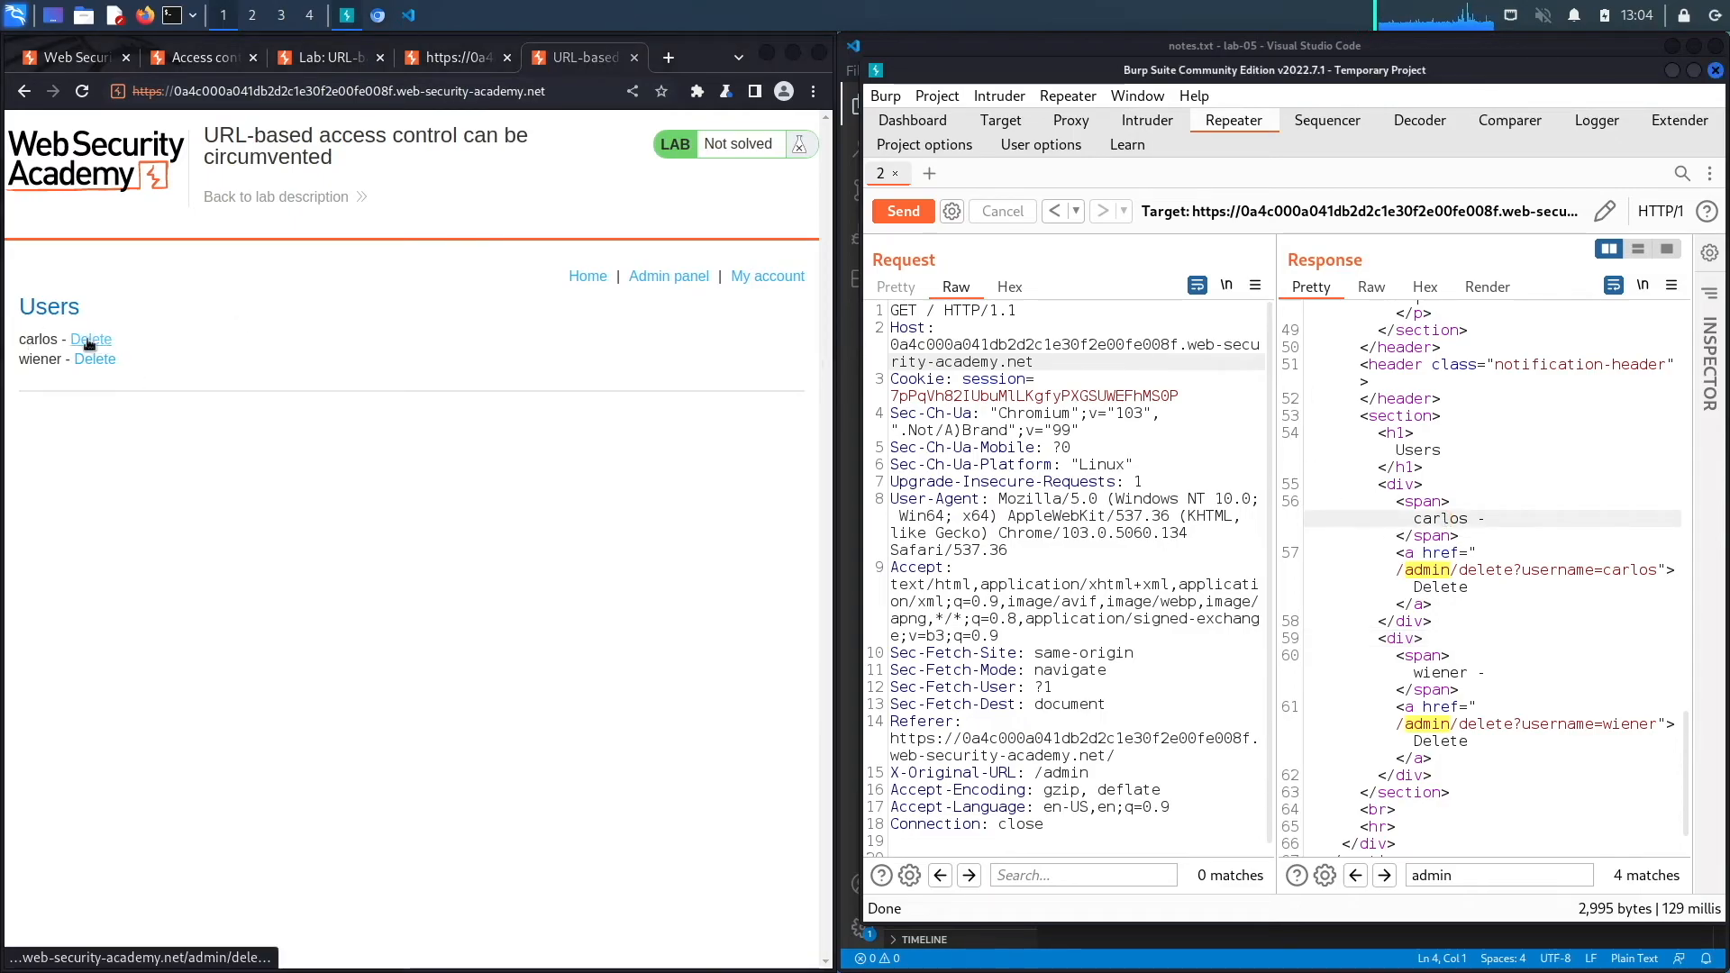
left_click(90, 339)
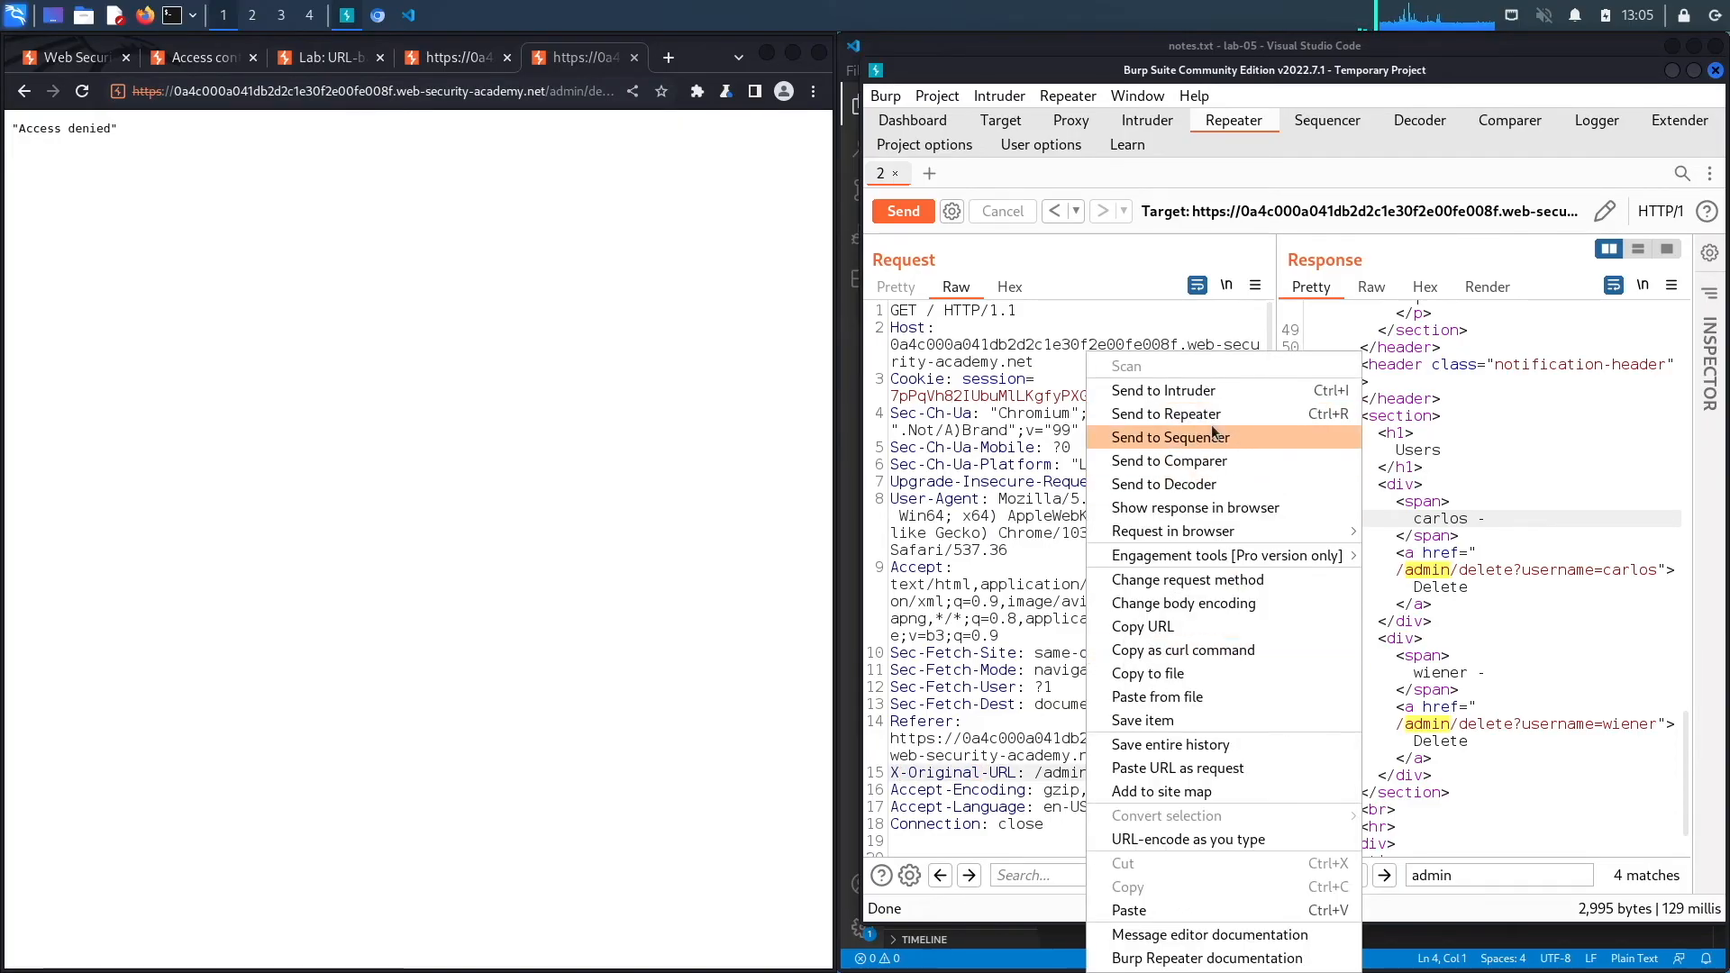
Copy the request to a new Repeater tab and start editing its X-Original-URL value
left_click(1160, 414)
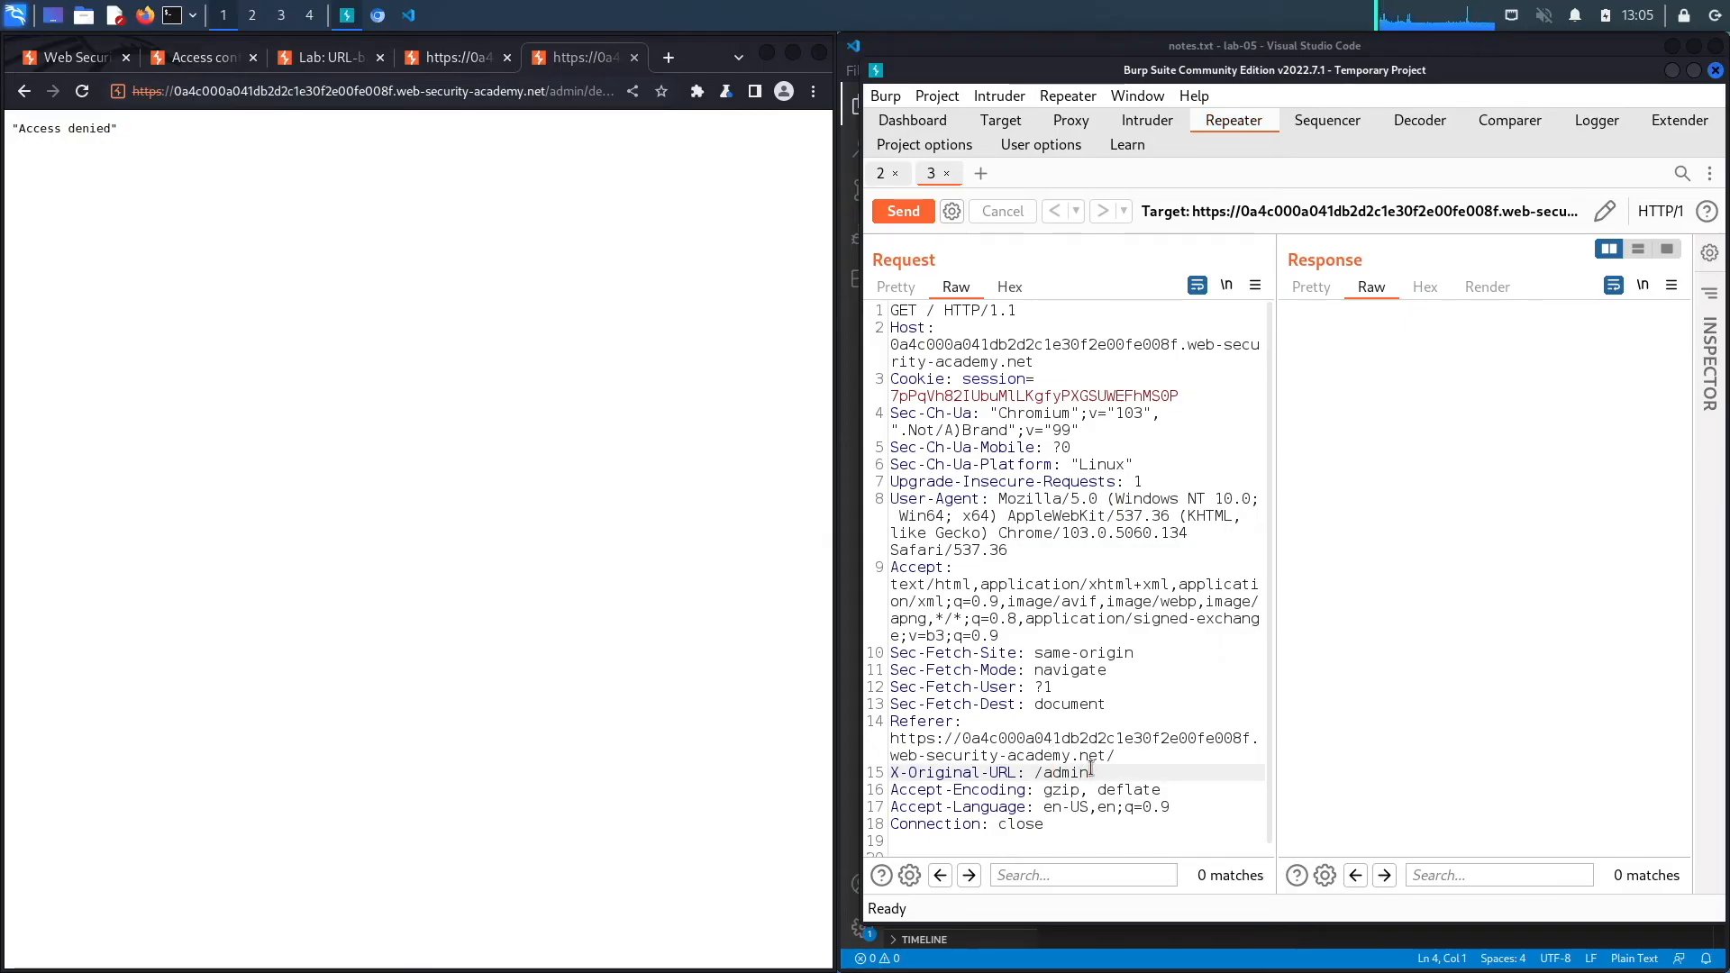
left_click(901, 211)
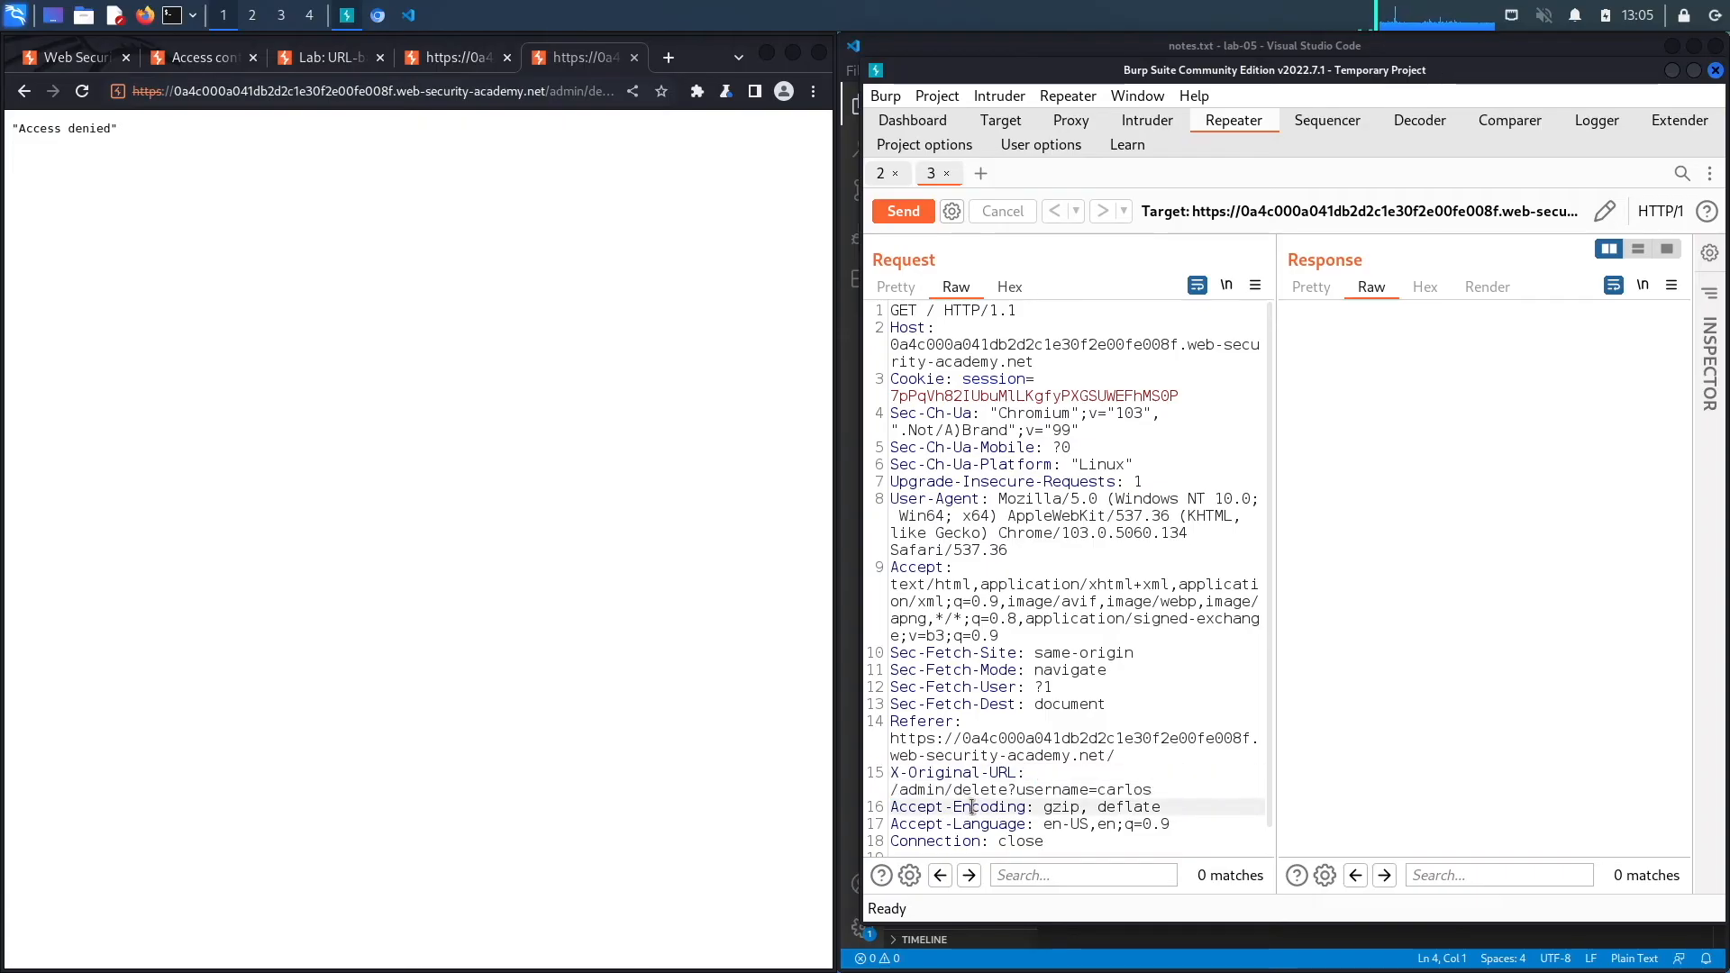
Send GET /?username=carlos with X-Original-URL /admin/delete, getting 302 Found to /admin
double_click(1092, 789)
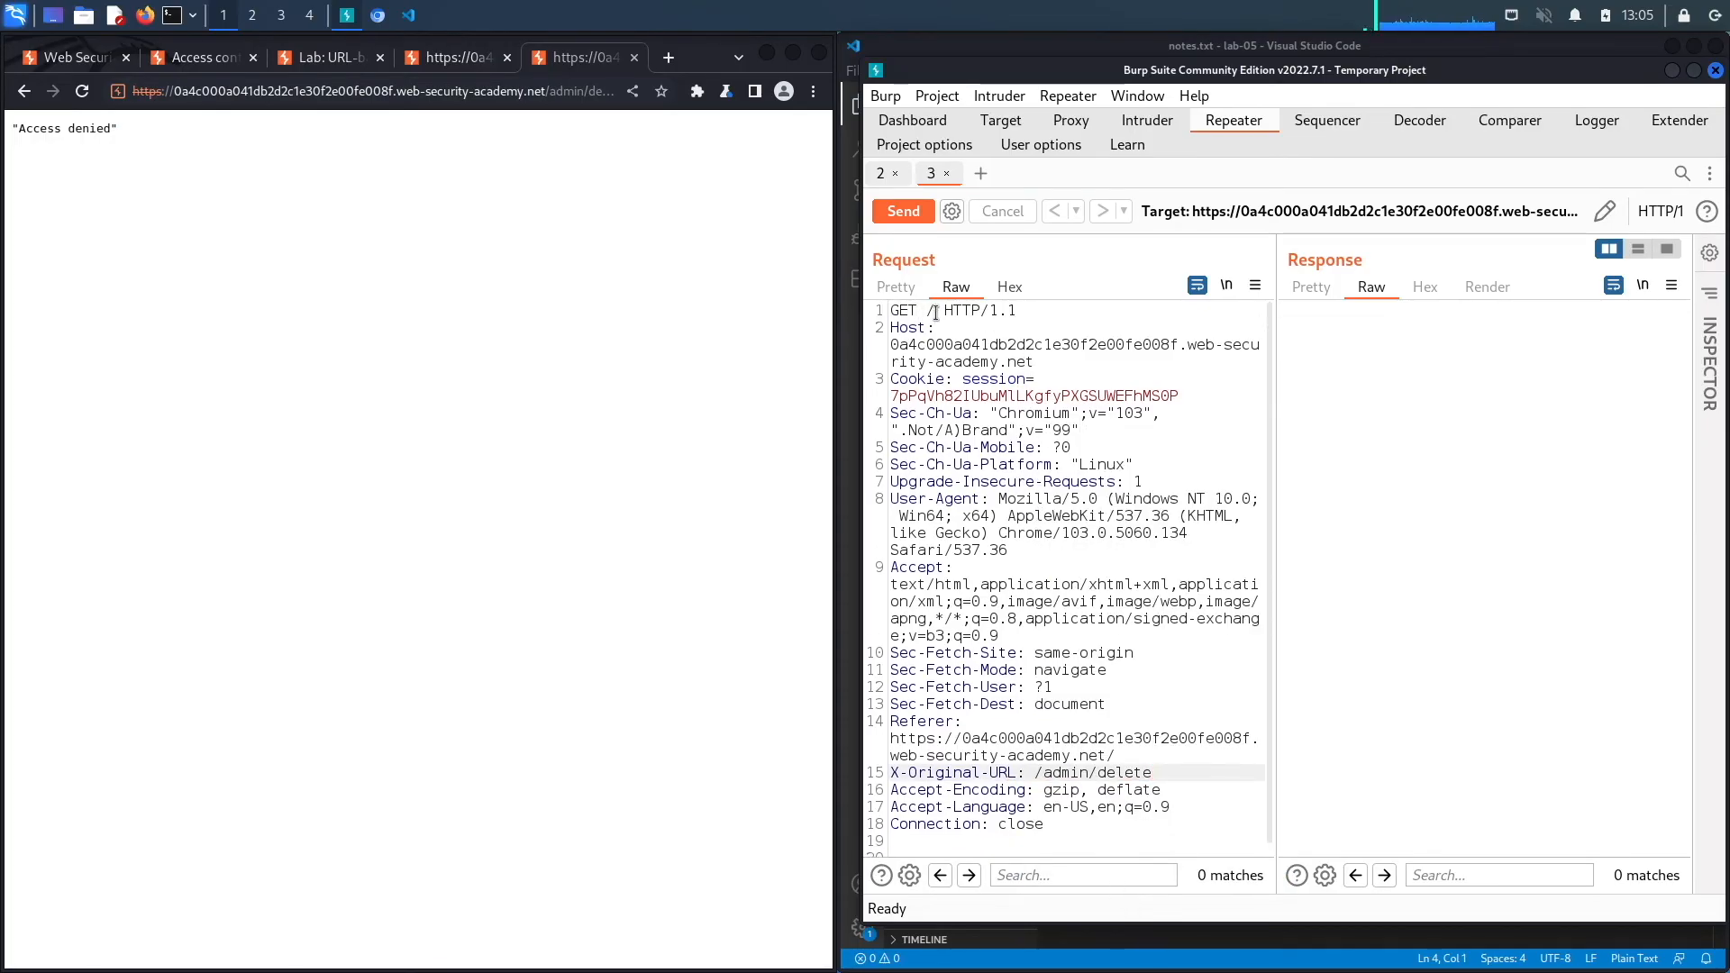
type("?username=carlos")
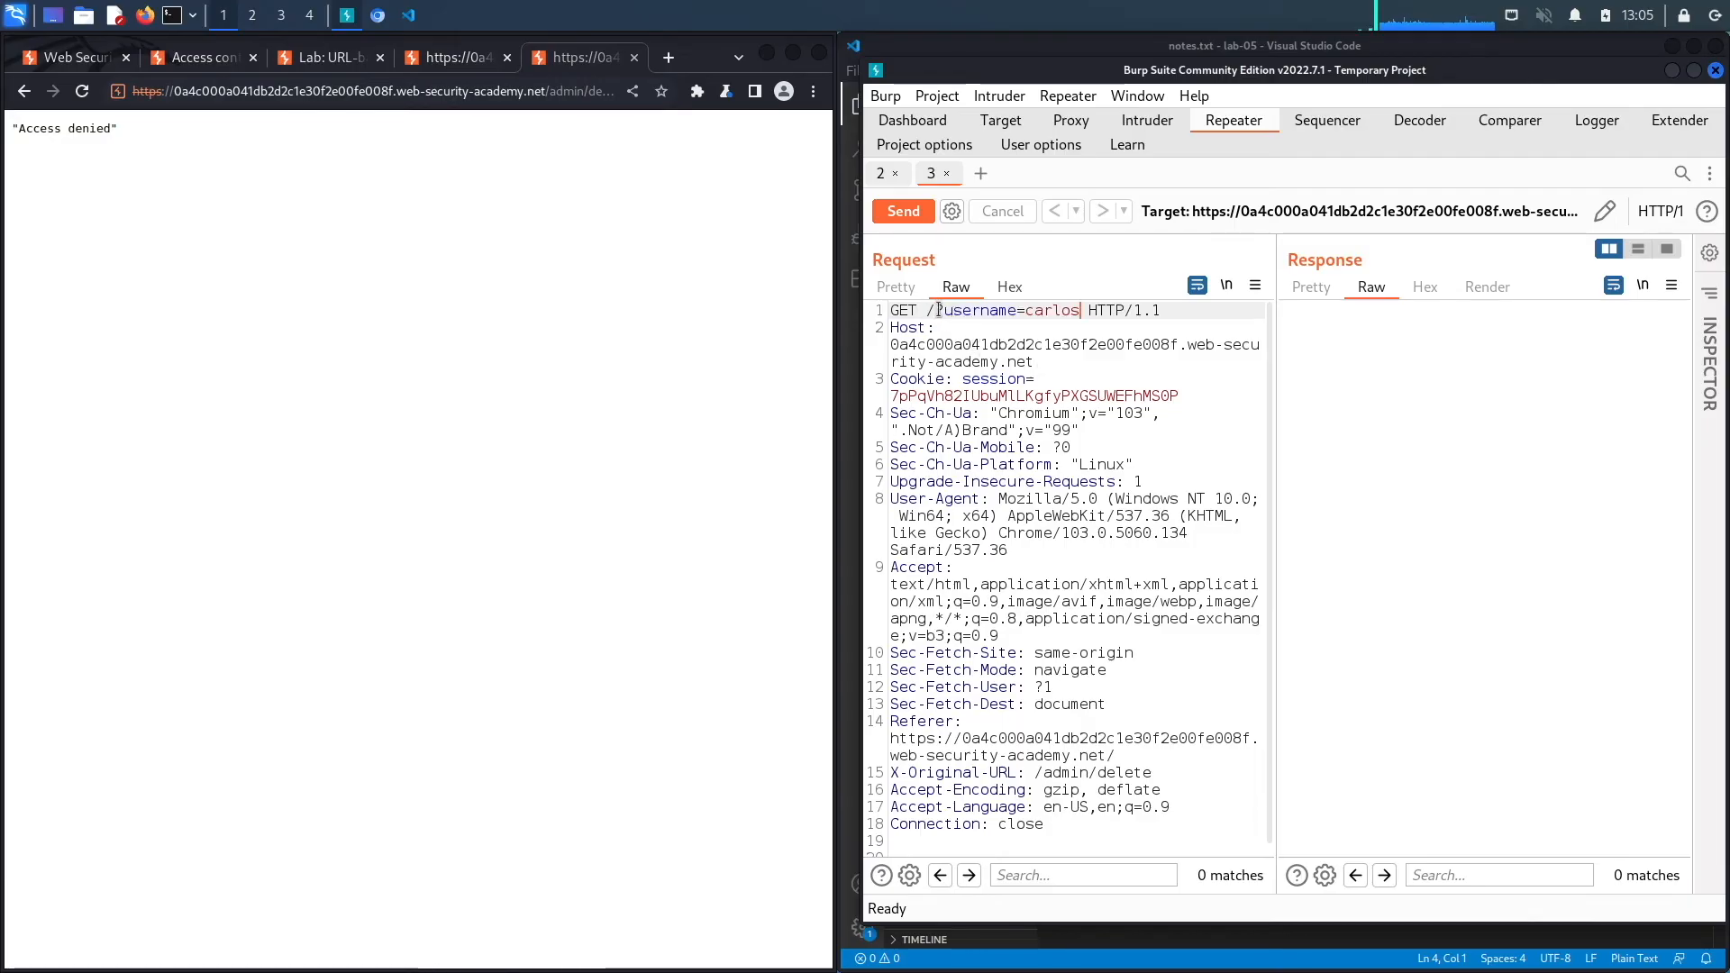
double_click(1087, 773)
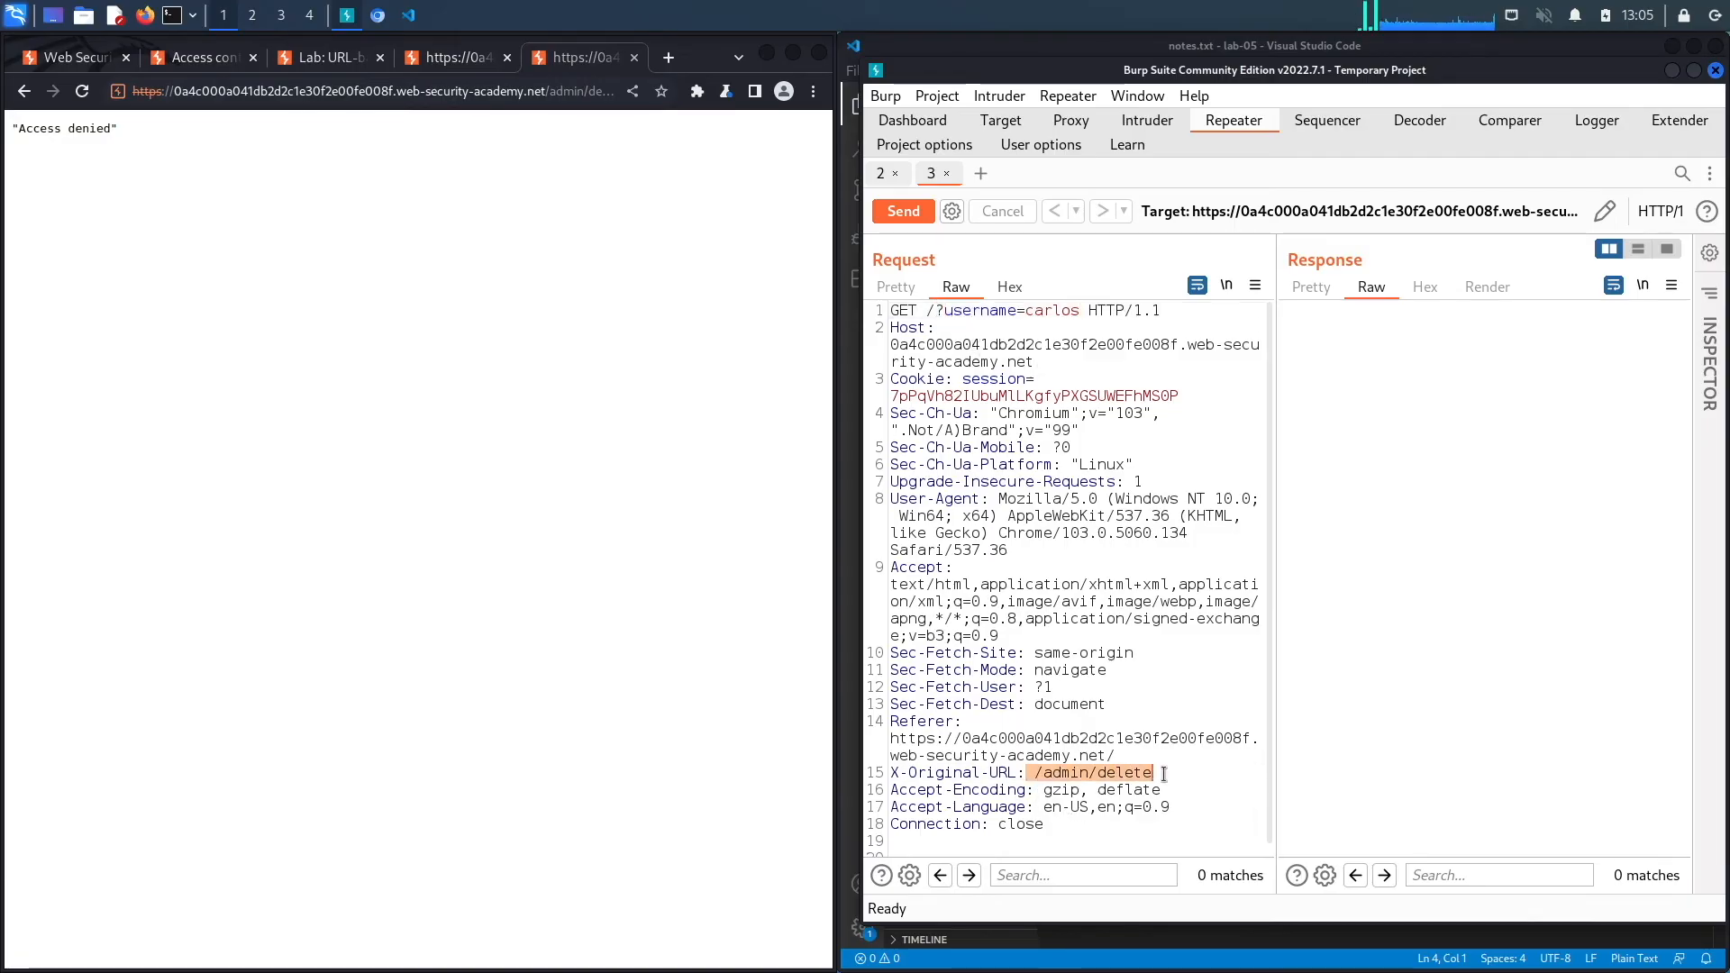
left_click(901, 211)
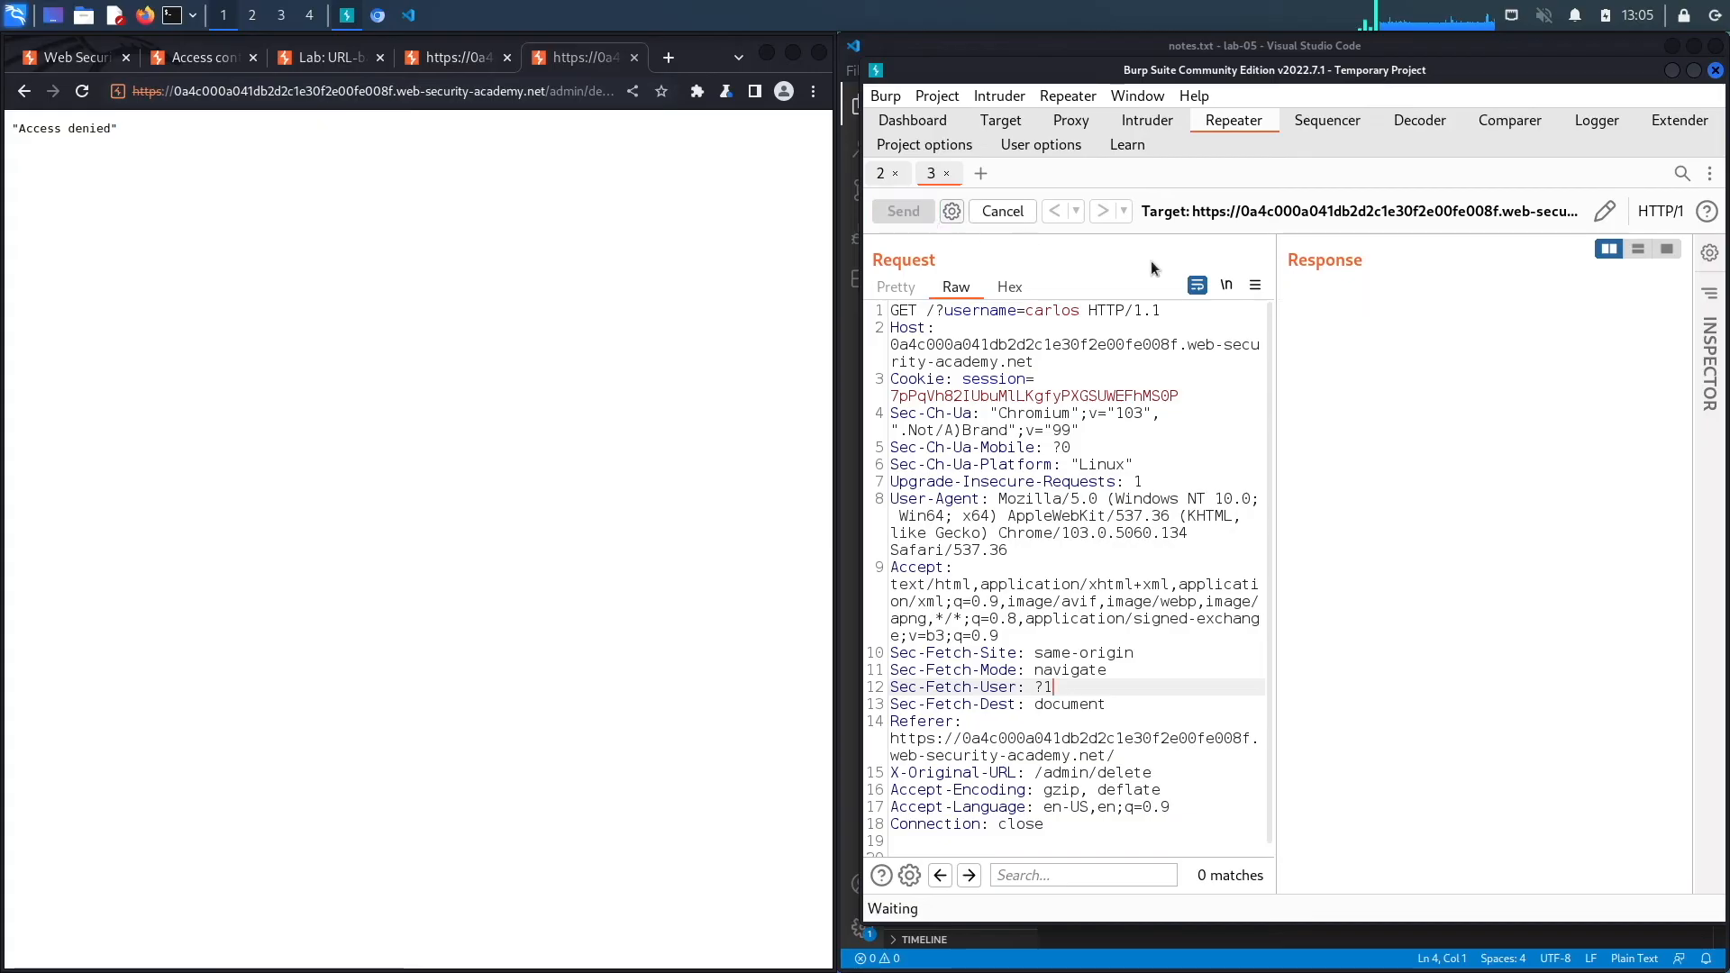
left_click(901, 211)
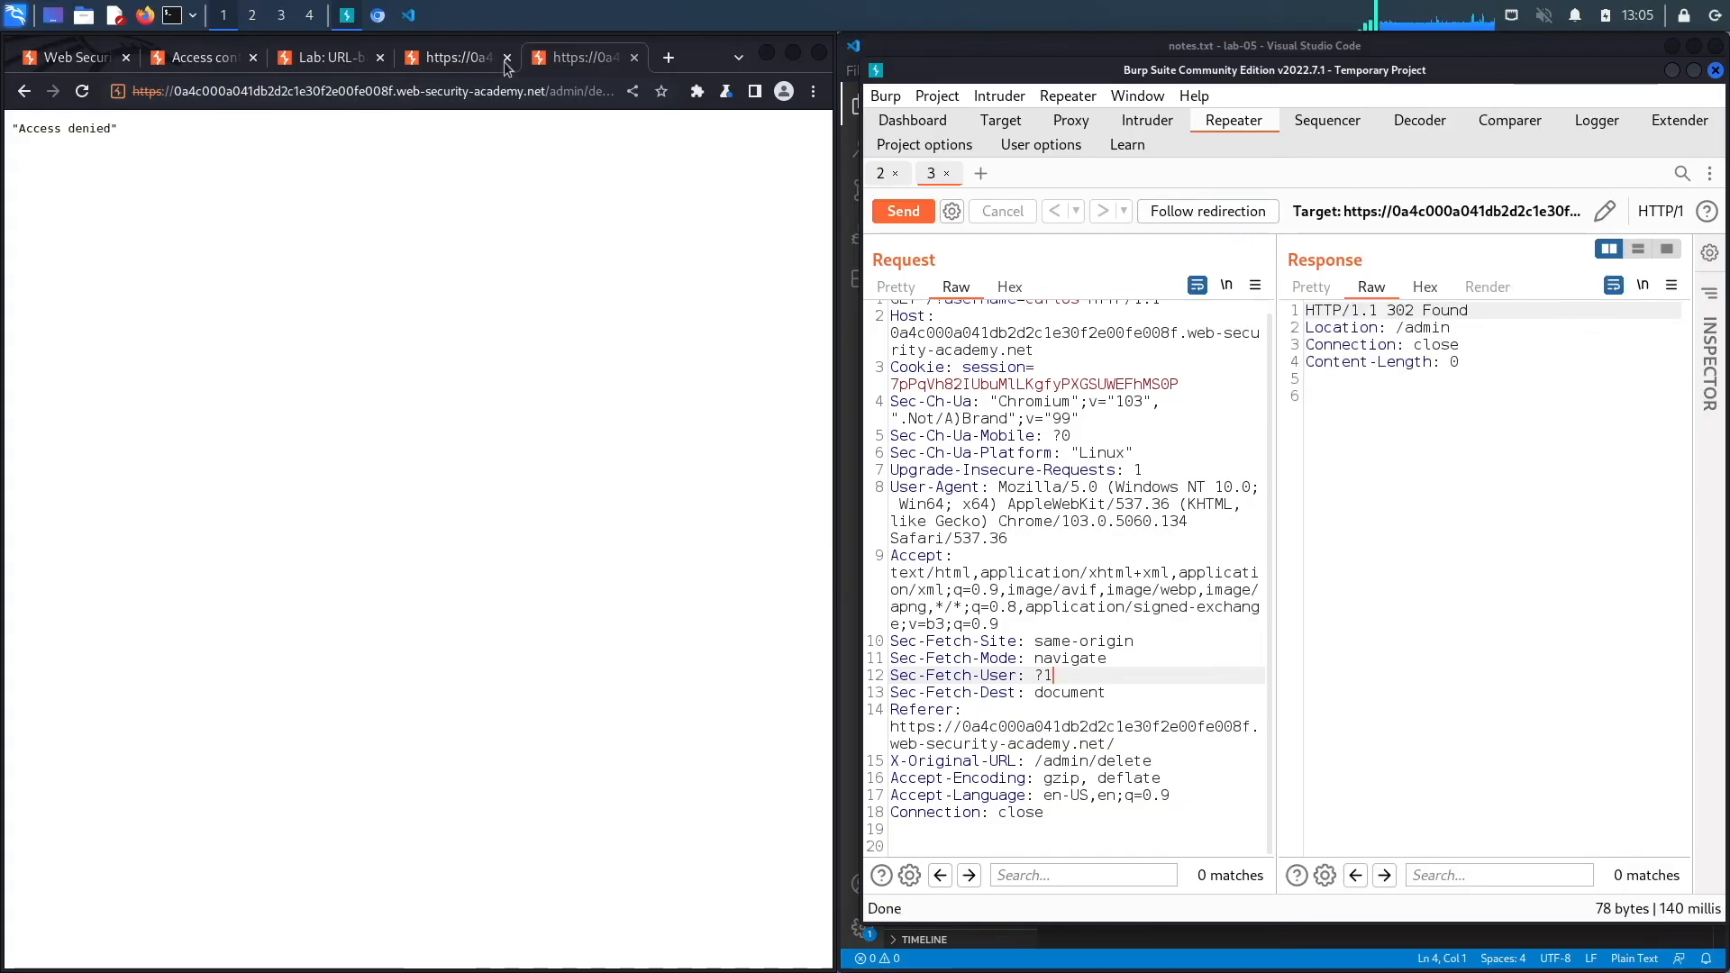
Follow the 302 redirect to /admin, which returns 403 Forbidden
left_click(901, 211)
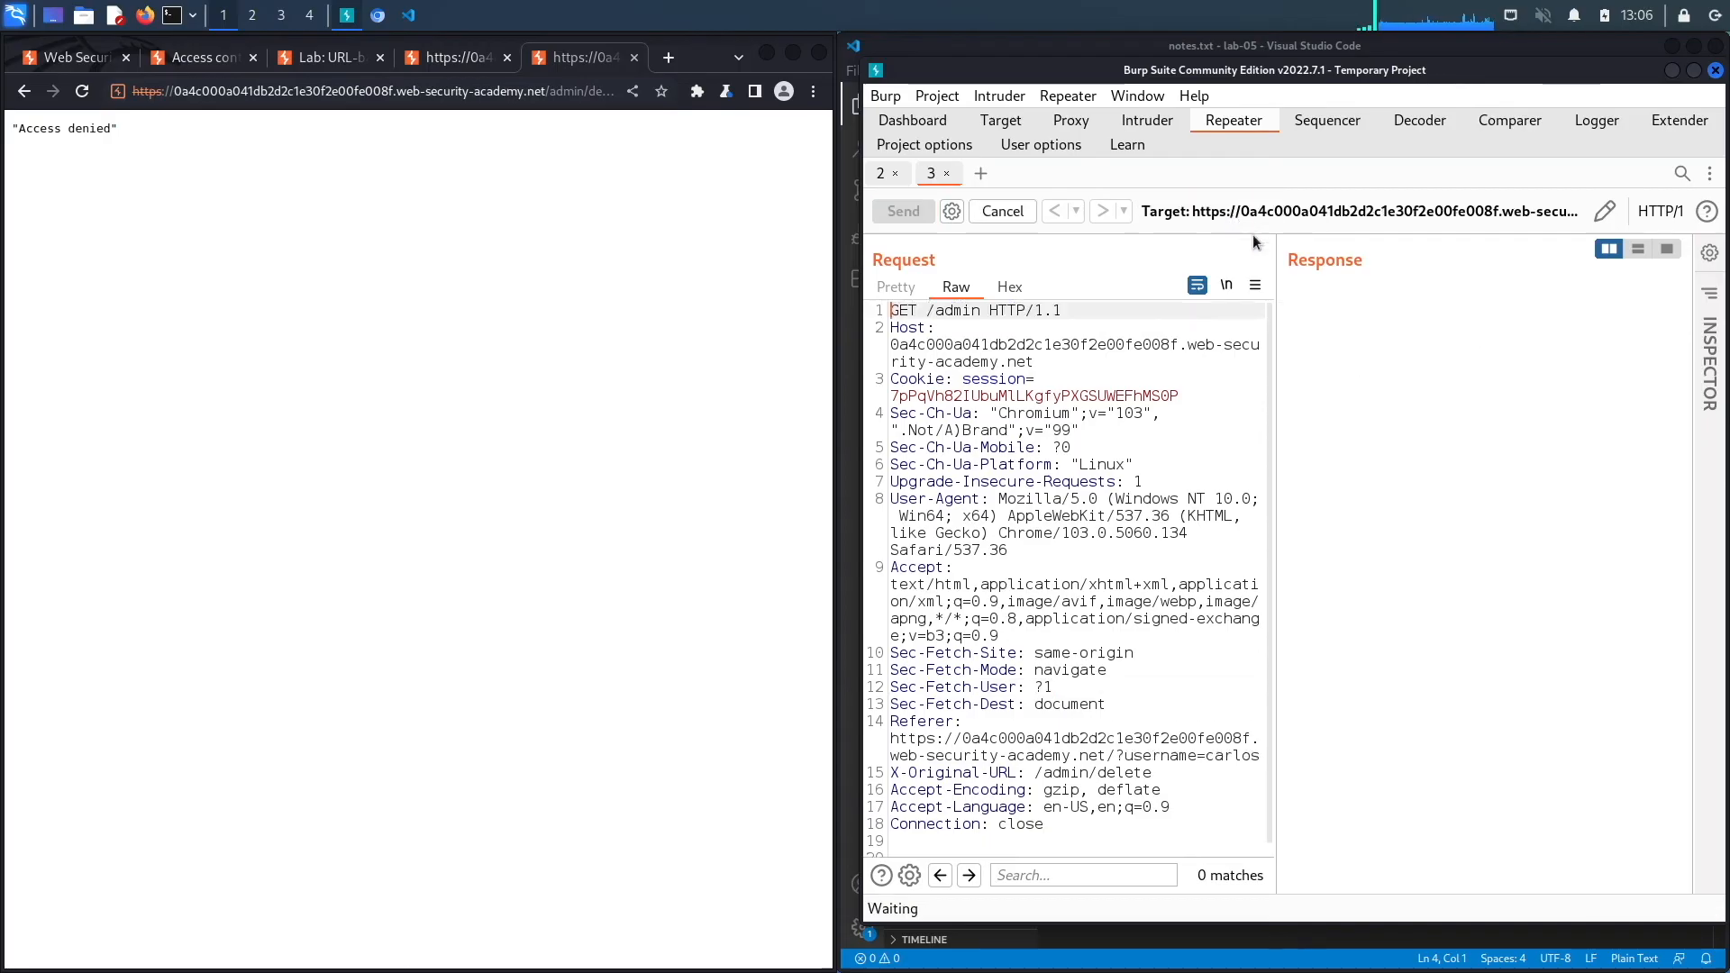
left_click(901, 211)
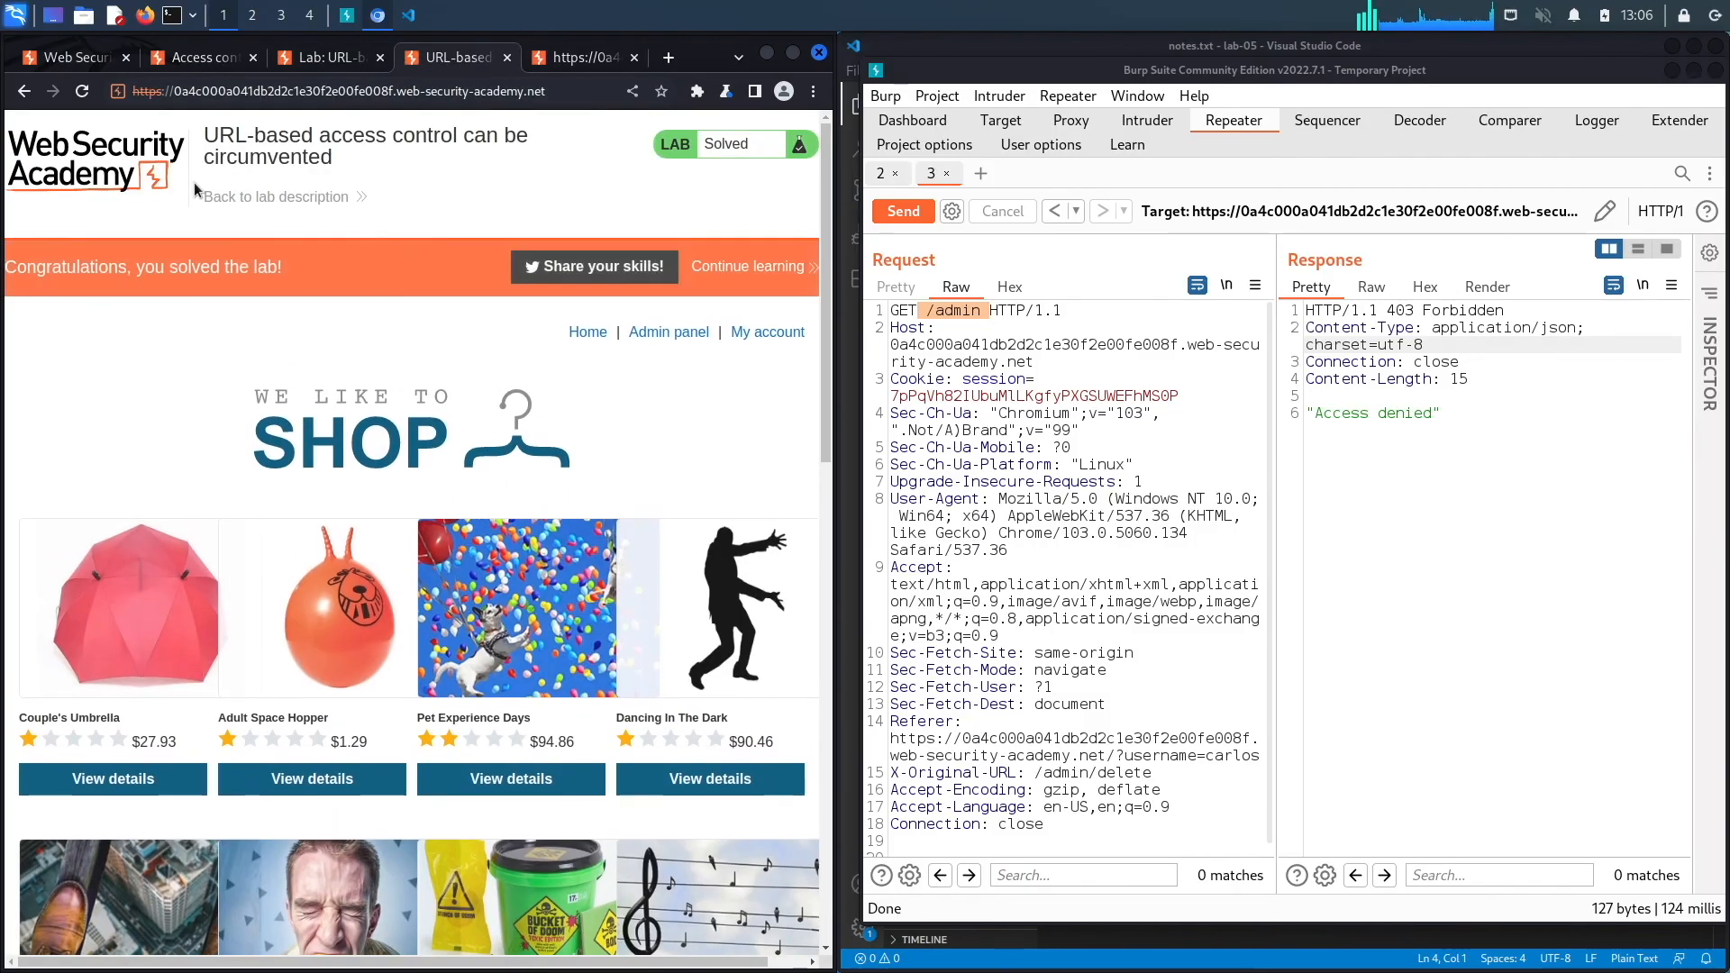
mouse_move(241, 285)
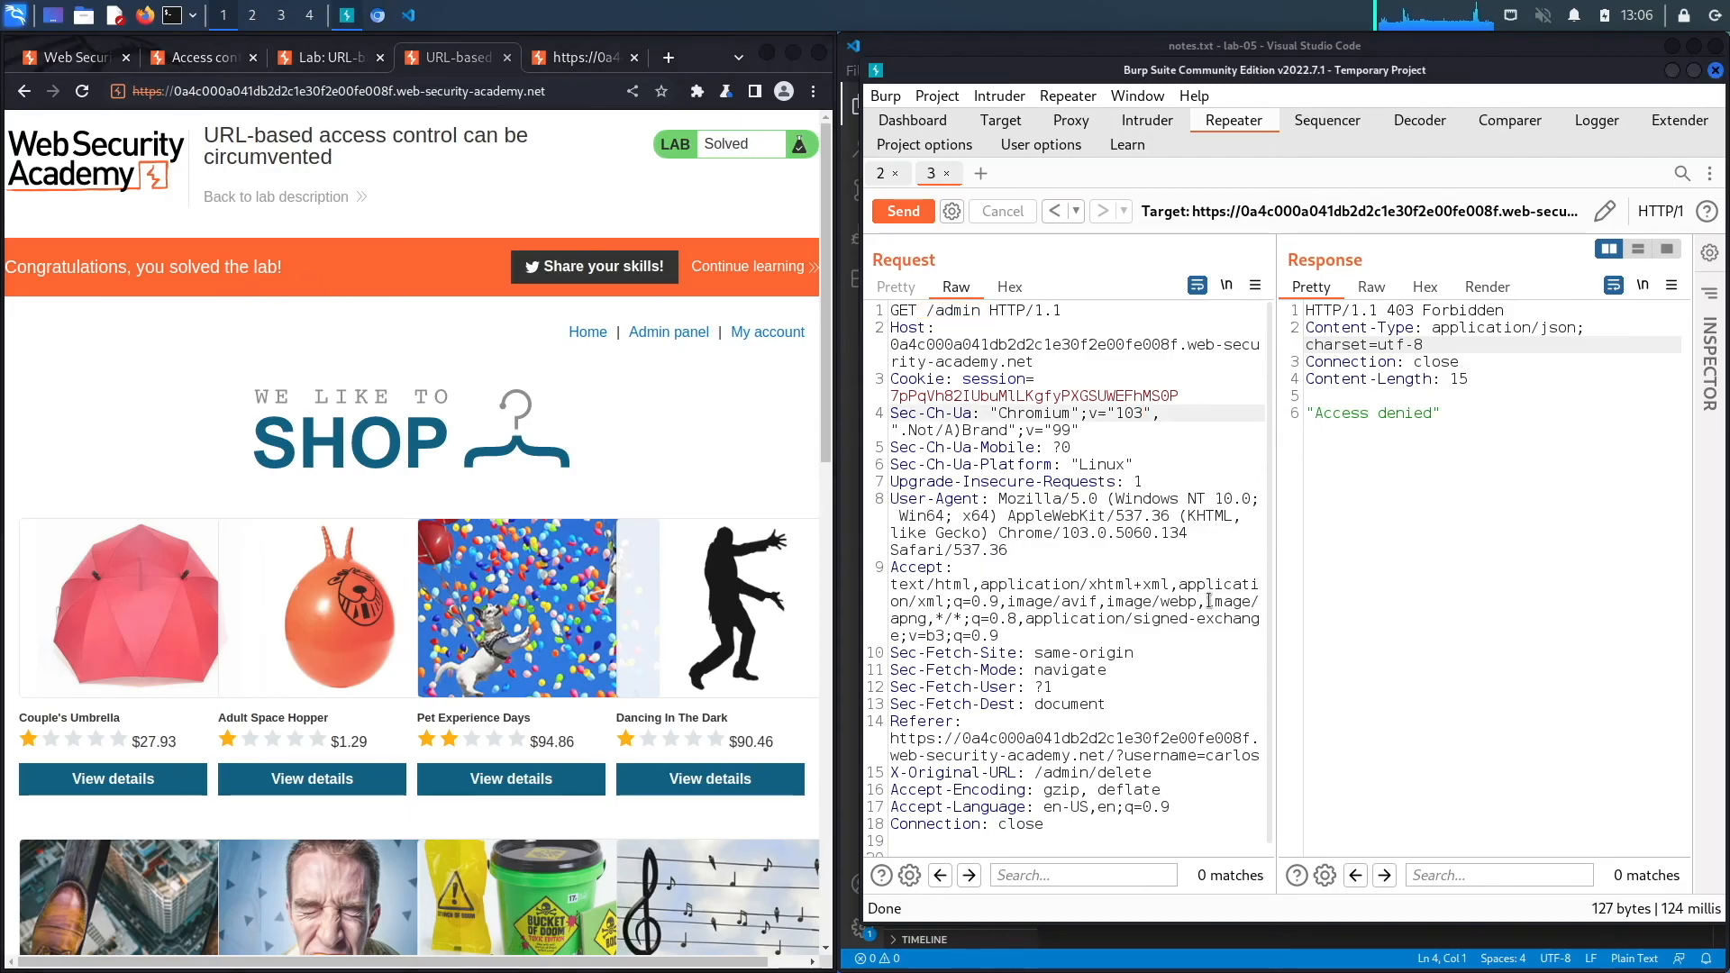
Show the lab home page in Chromium, now displaying the Solved congratulations banner
left_click(902, 210)
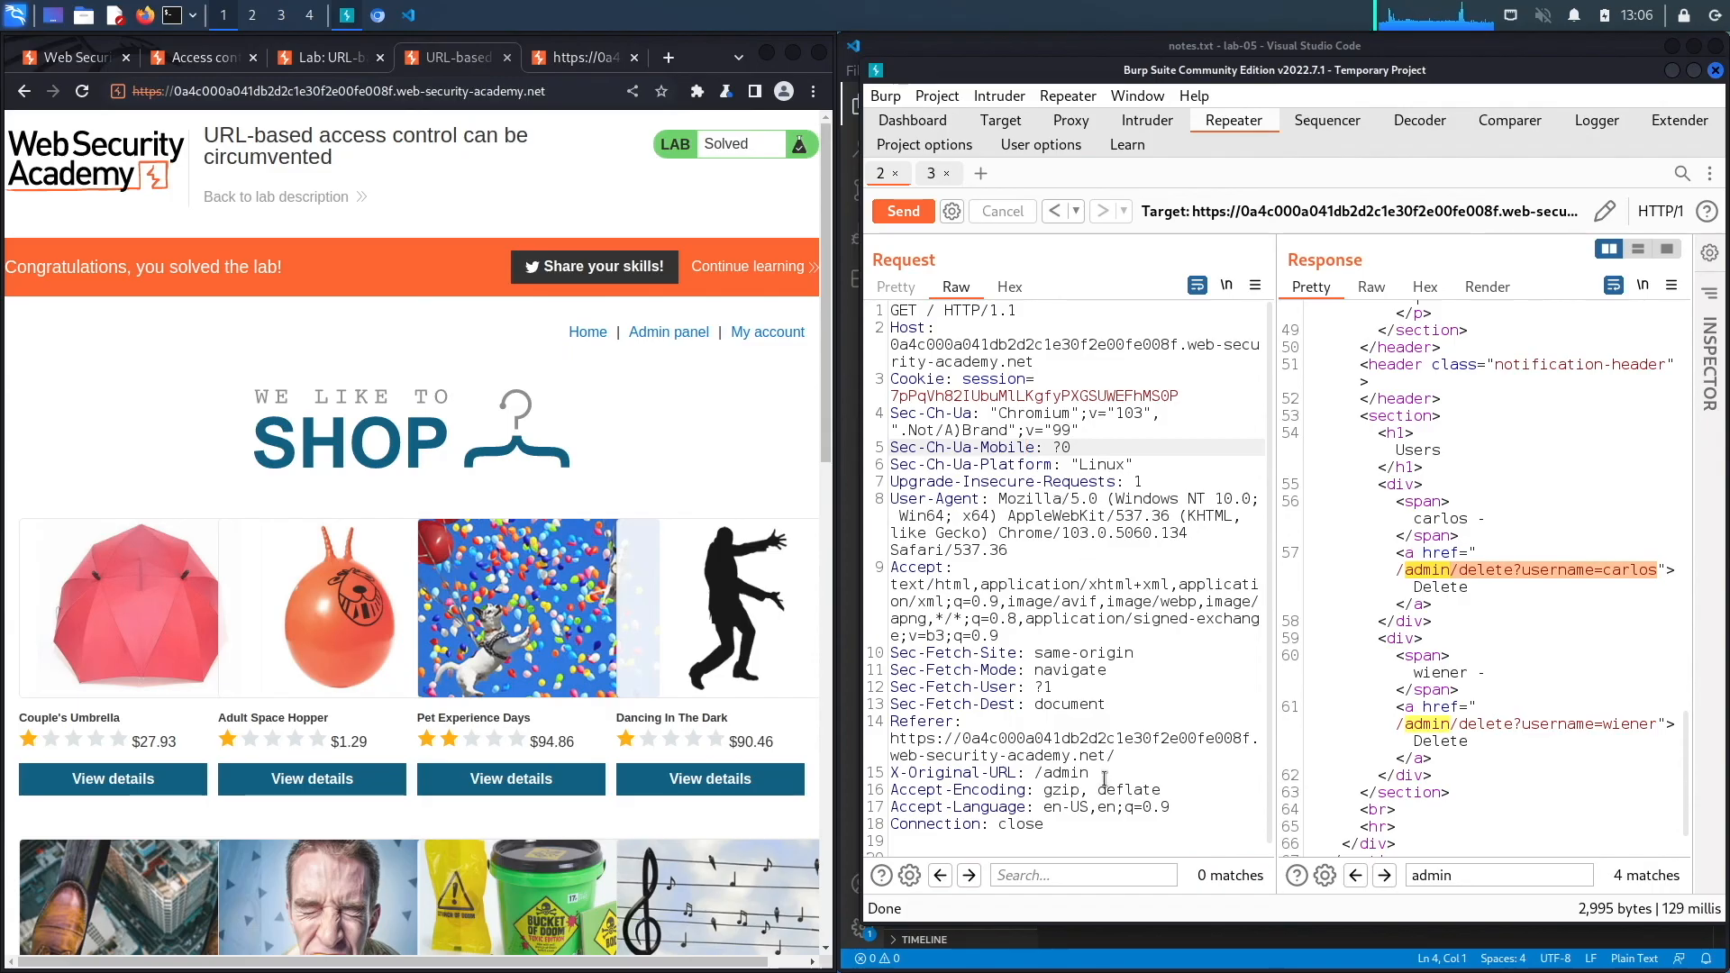
Resend the /admin override request and search the 200 OK response for carlos, finding no matches
left_click(902, 211)
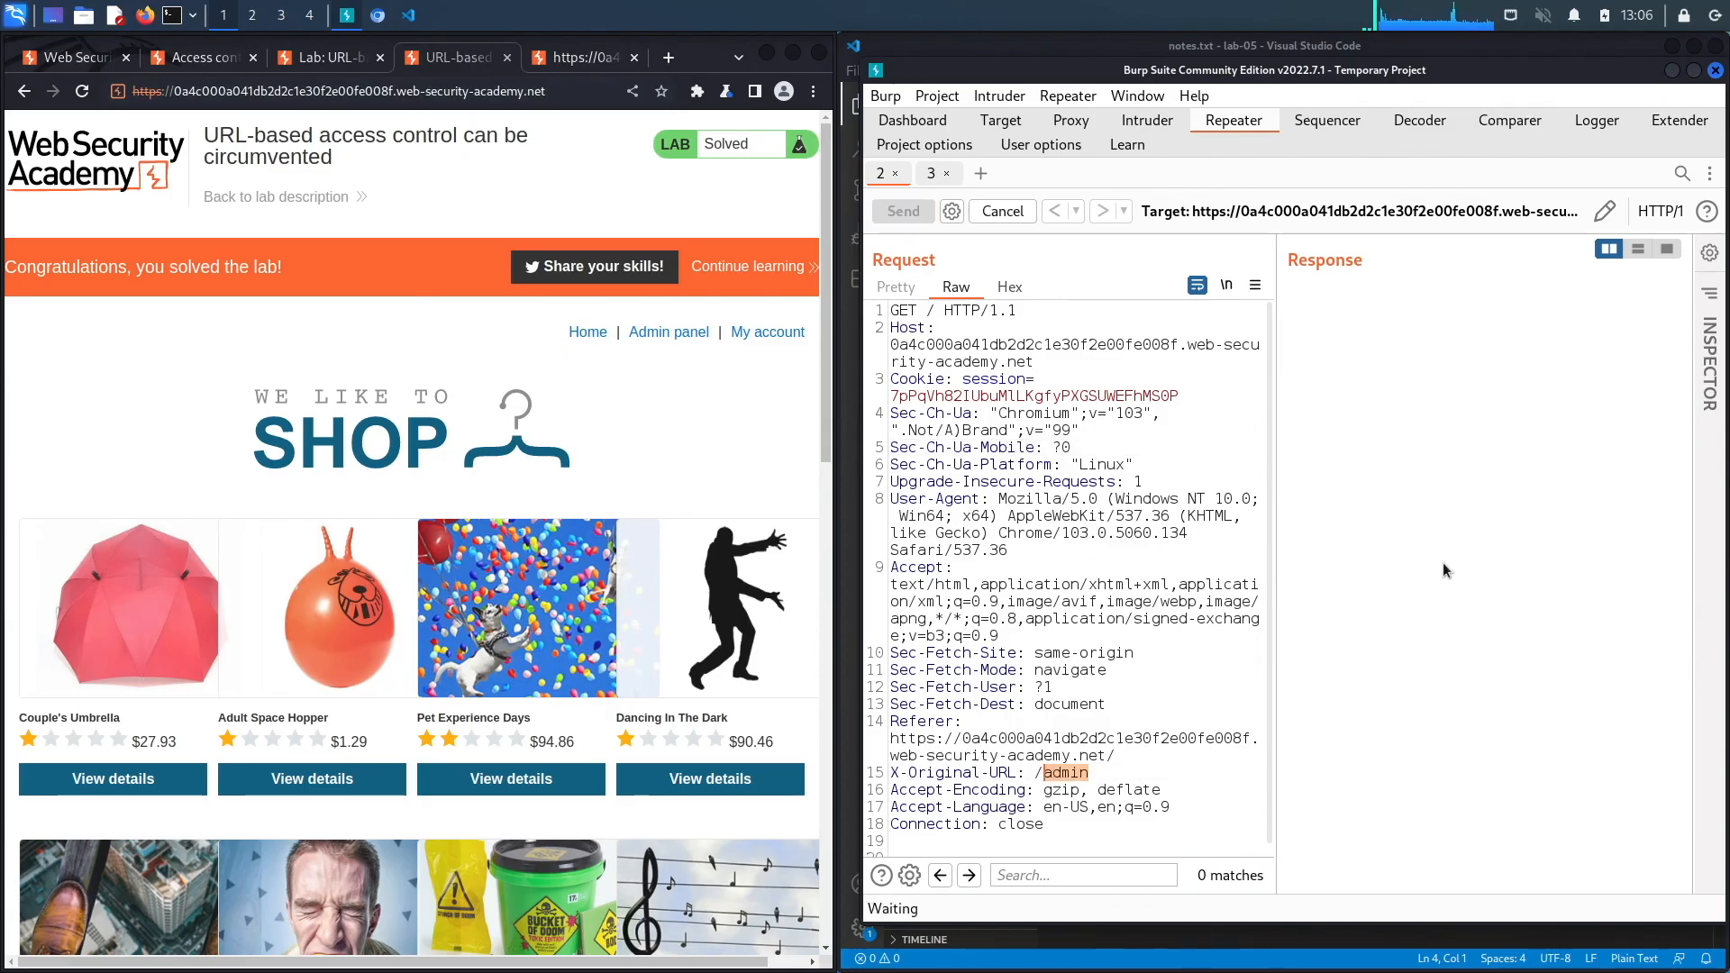
left_click(901, 210)
type("carlo")
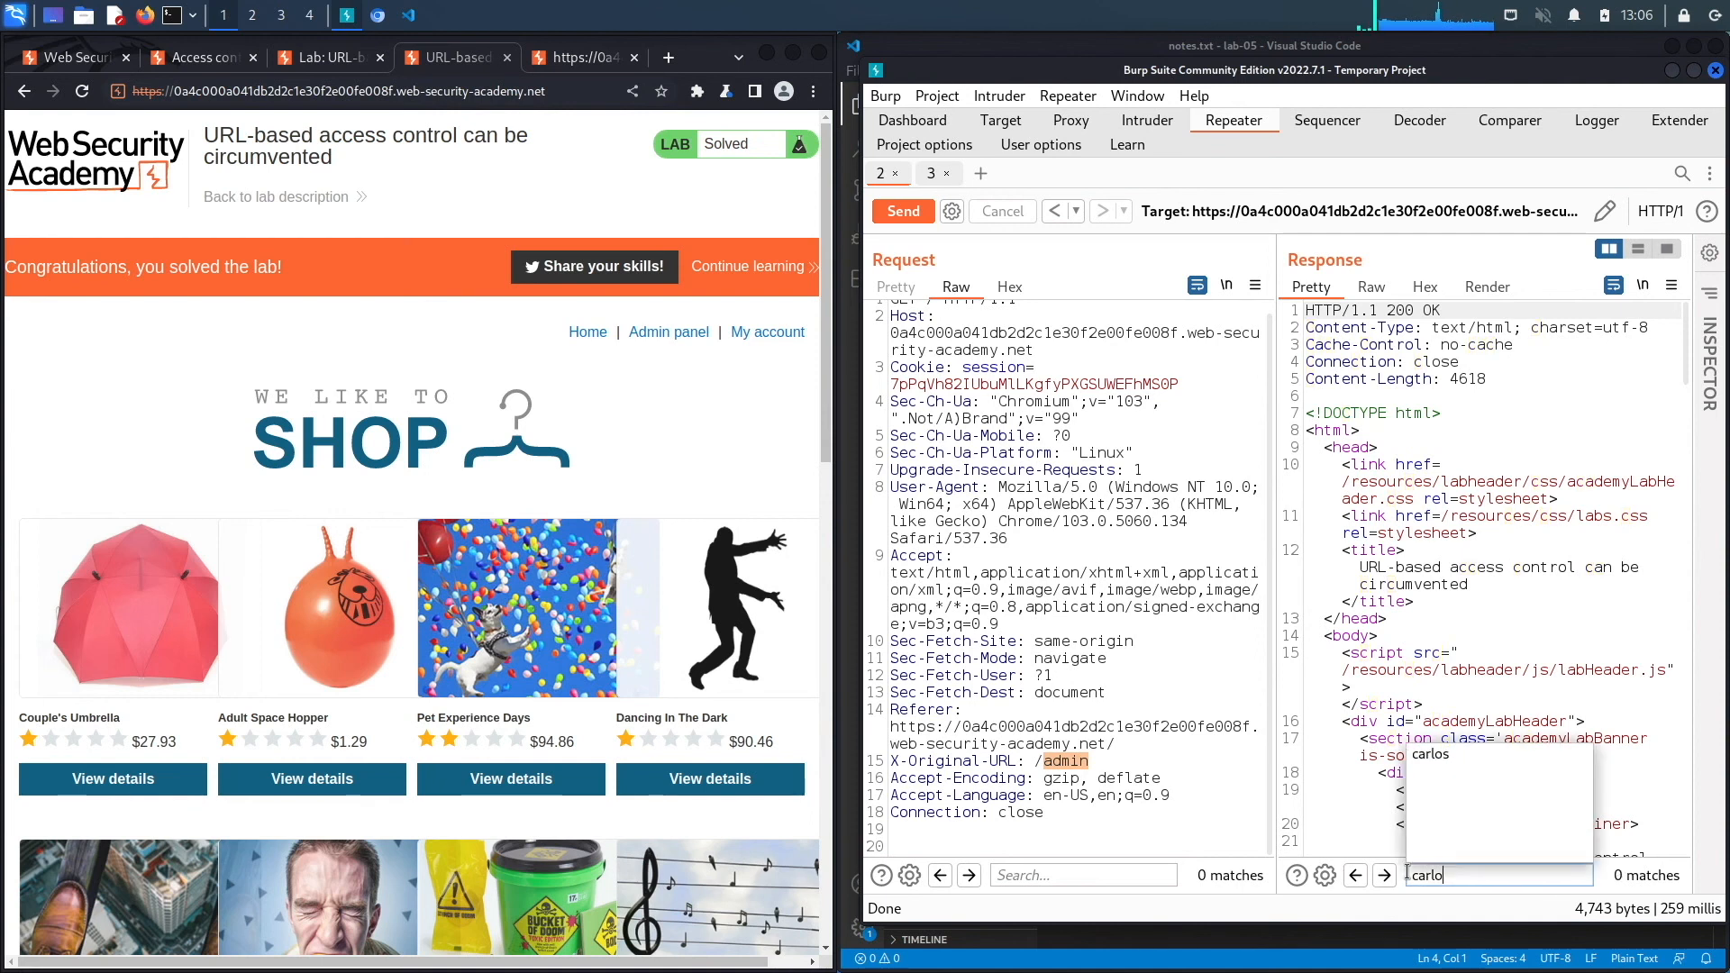
type("wi")
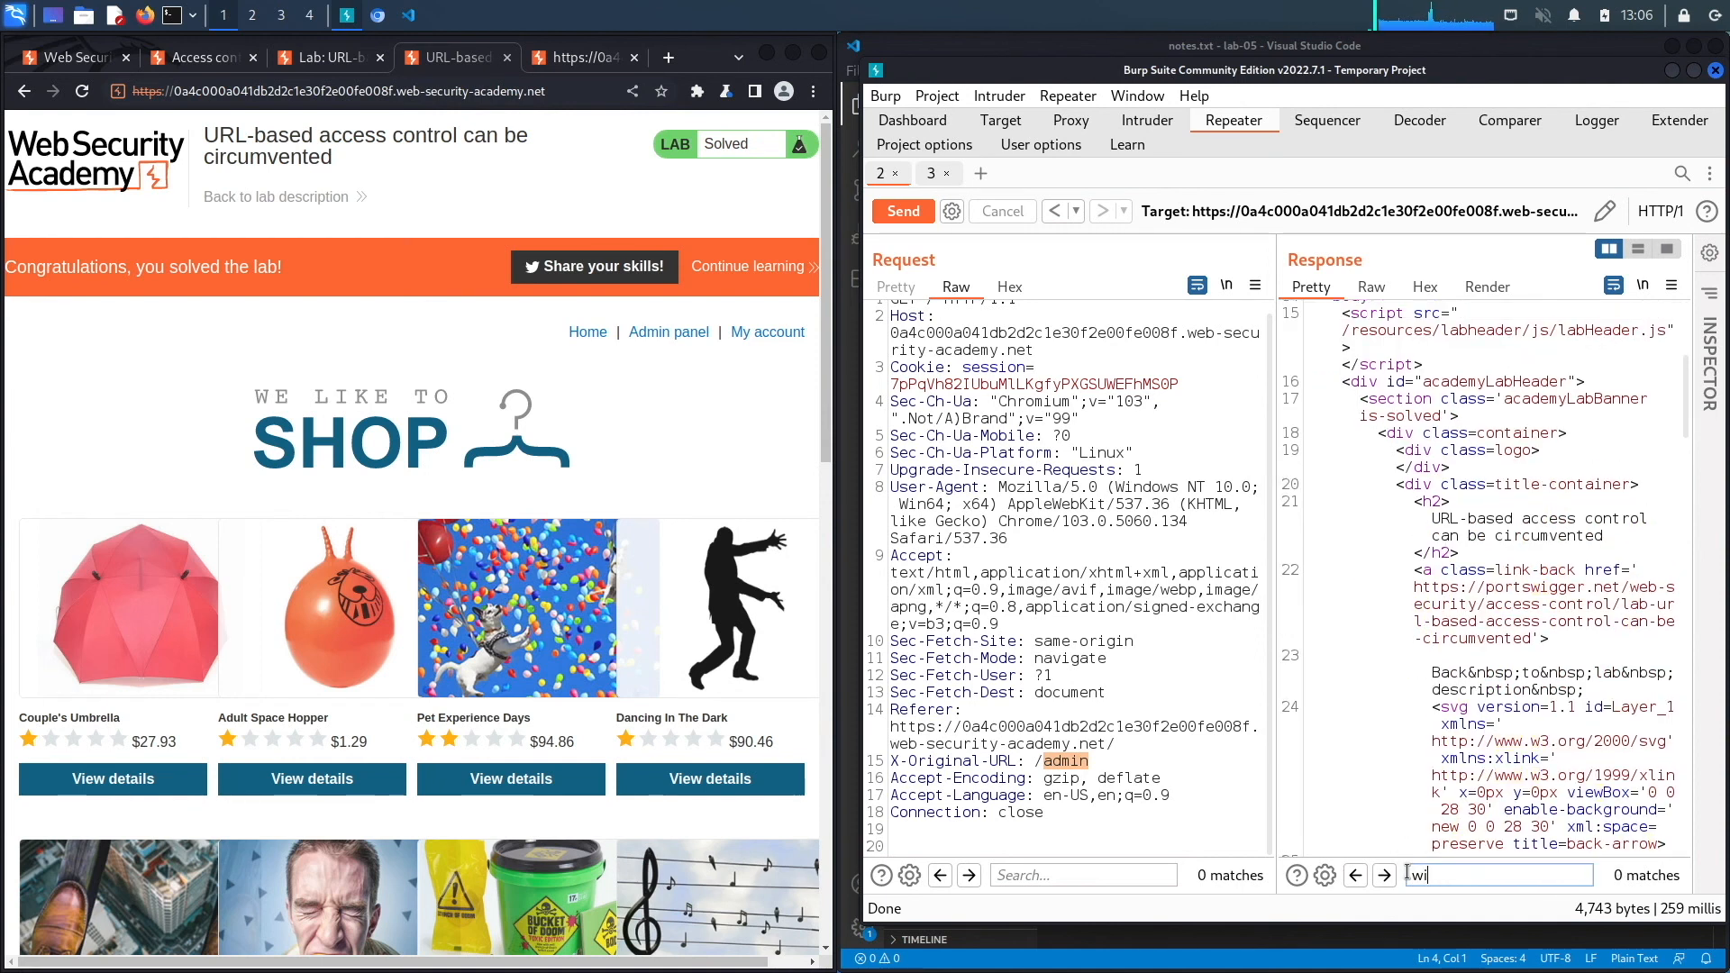